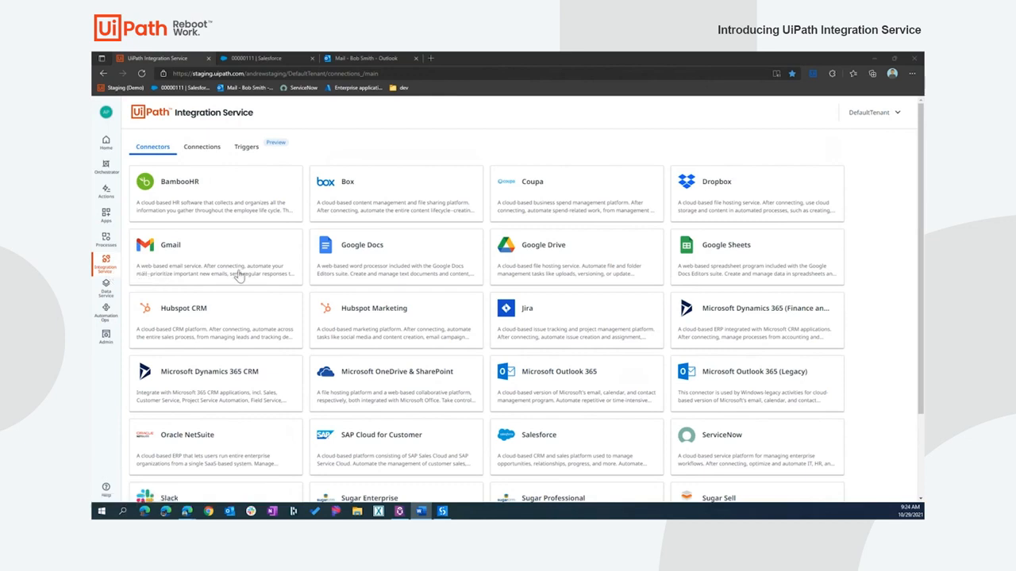
{"action": "mouse_move", "coordinate": [431, 164]}
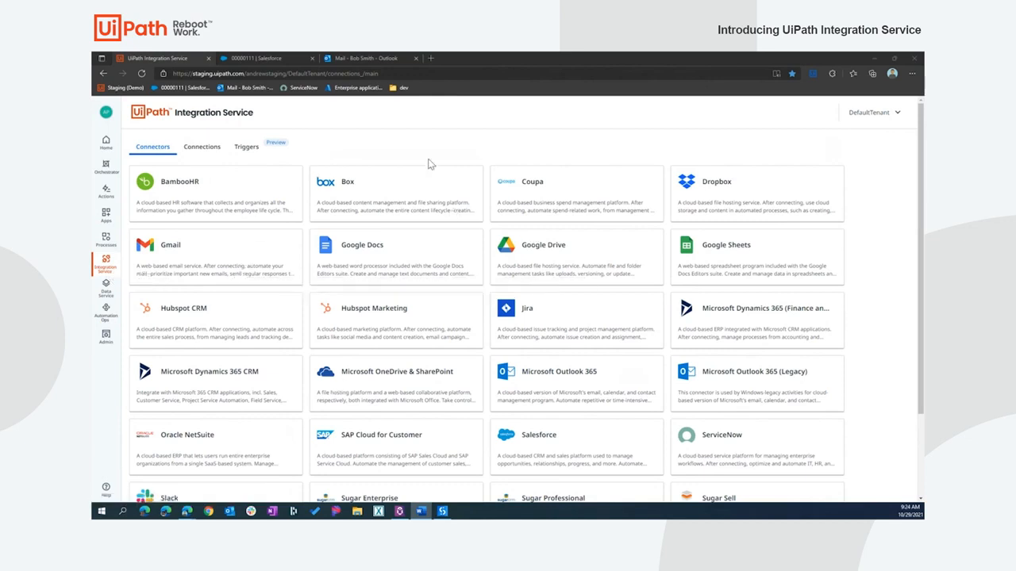
{"action": "mouse_move", "coordinate": [411, 152]}
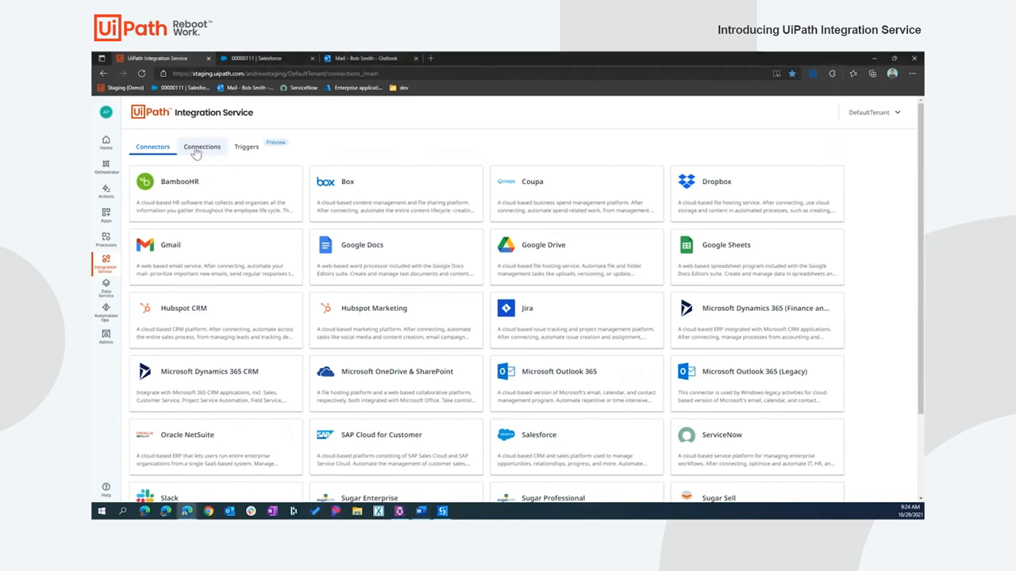
Add a new connection from the Connections list, searching 'sale' for the Salesforce connector.
{"action": "left_click", "coordinate": [201, 146]}
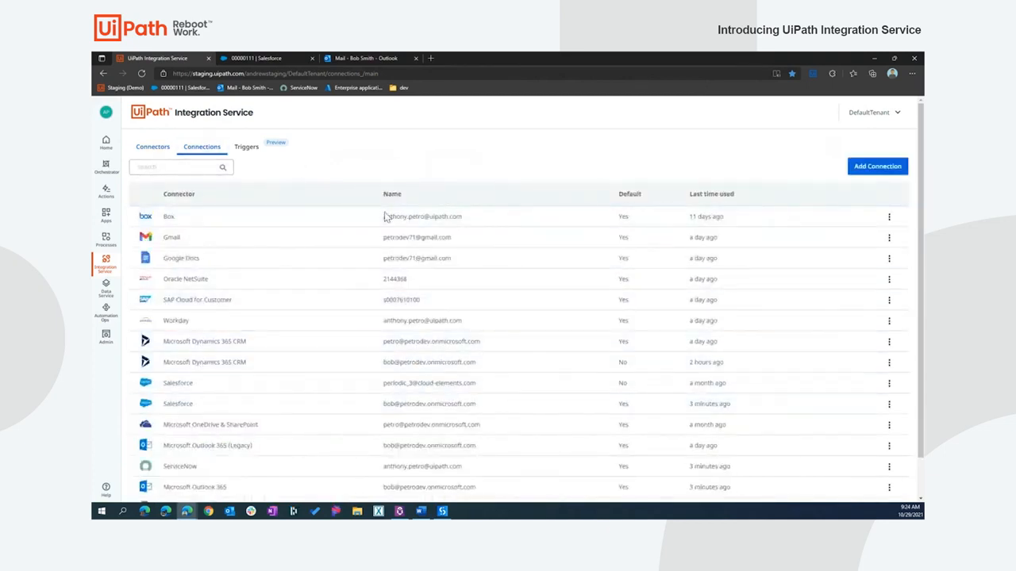
{"action": "left_click", "coordinate": [876, 166]}
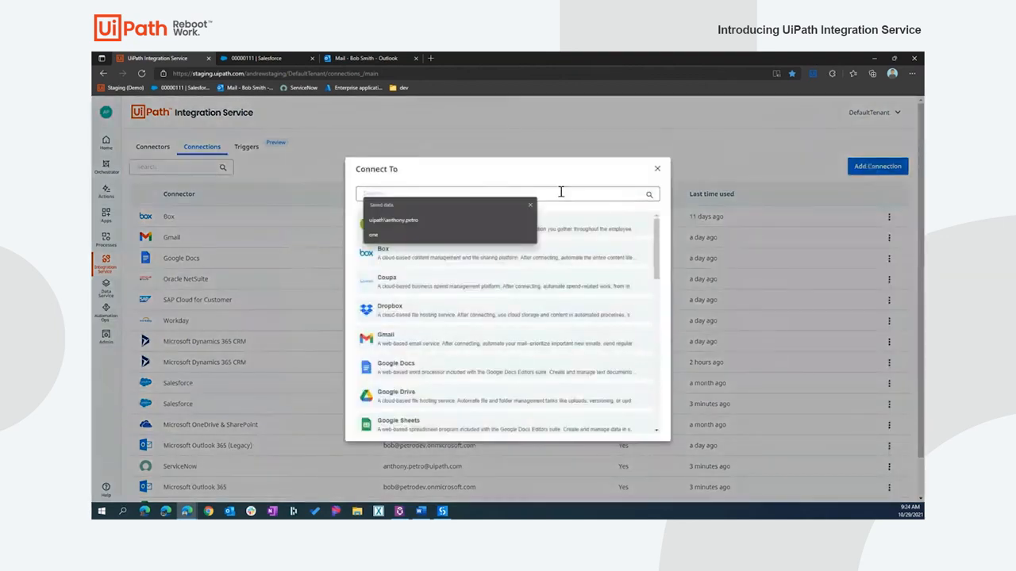
{"action": "type", "text": "sale"}
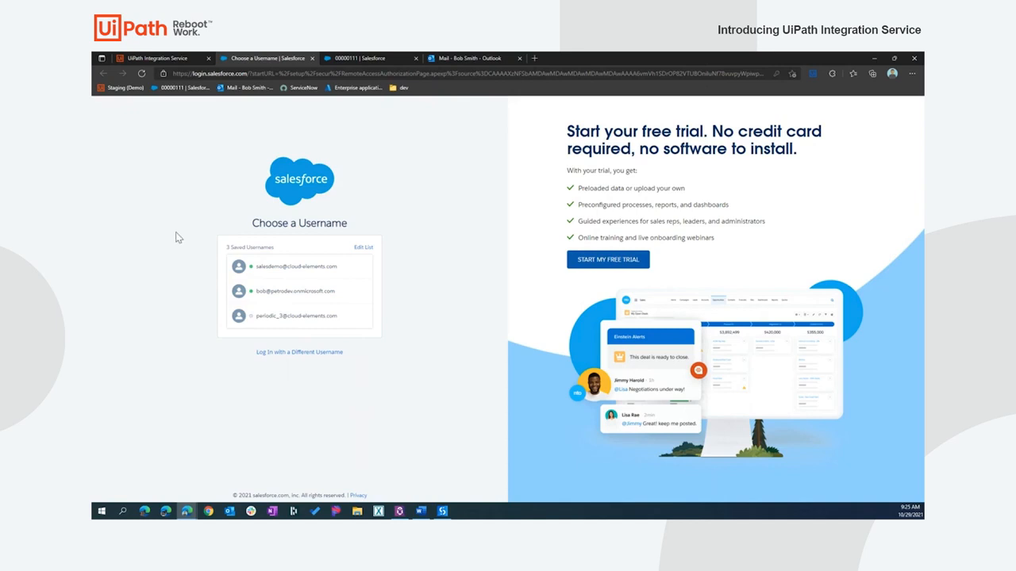
Sign in to Salesforce with a saved username and allow UiPath access.
{"action": "left_click", "coordinate": [295, 265]}
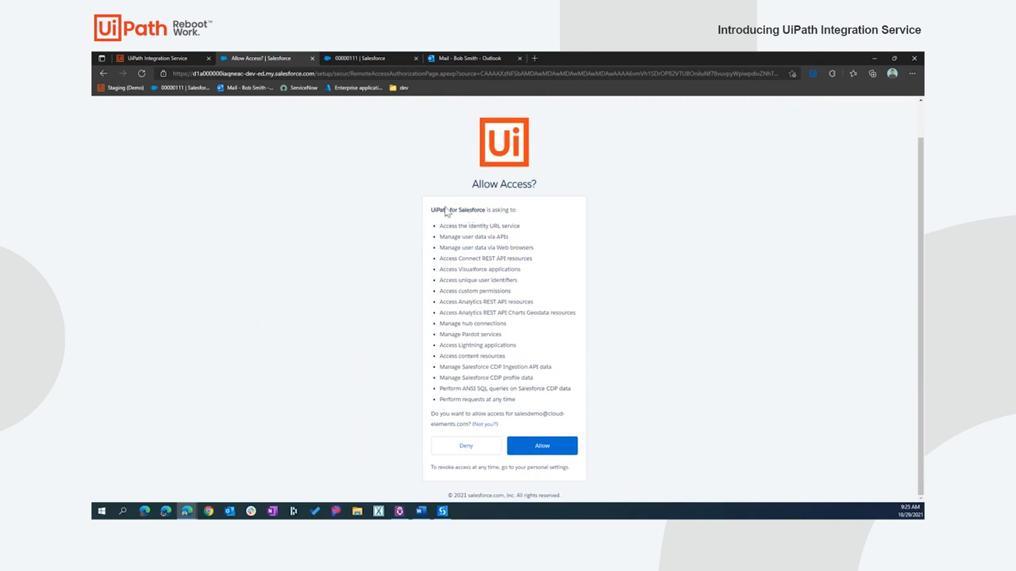
{"action": "mouse_move", "coordinate": [362, 273]}
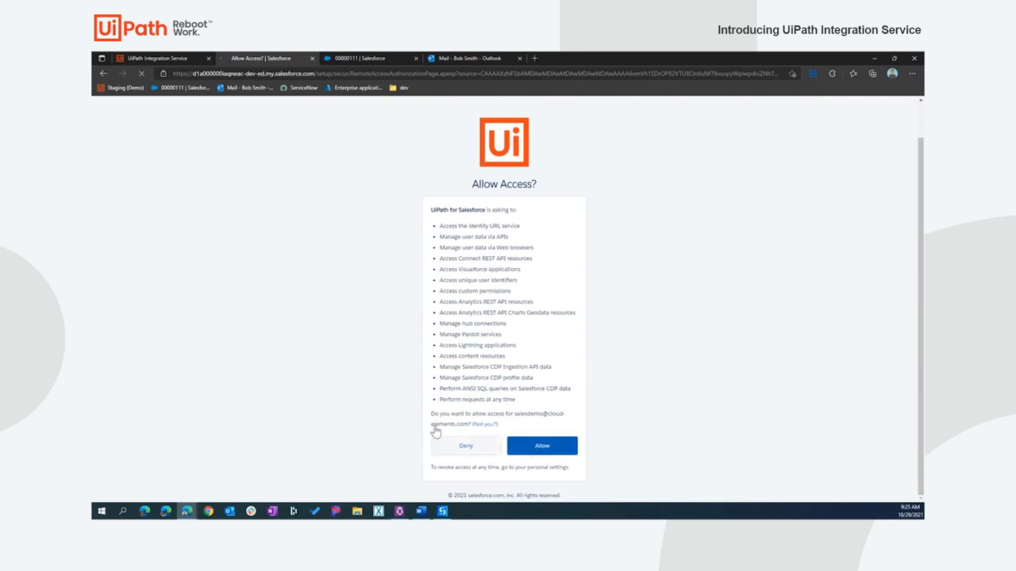
{"action": "left_click", "coordinate": [541, 445]}
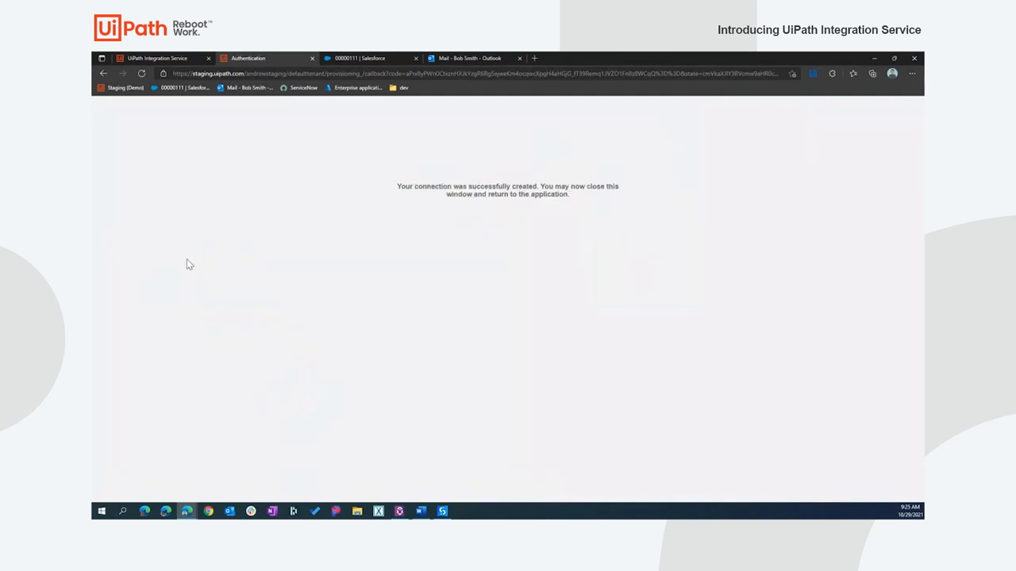
Check the second Dynamics 365 CRM connection, dismiss the inactive notice, and choose Fix Connection.
{"action": "left_click", "coordinate": [157, 58]}
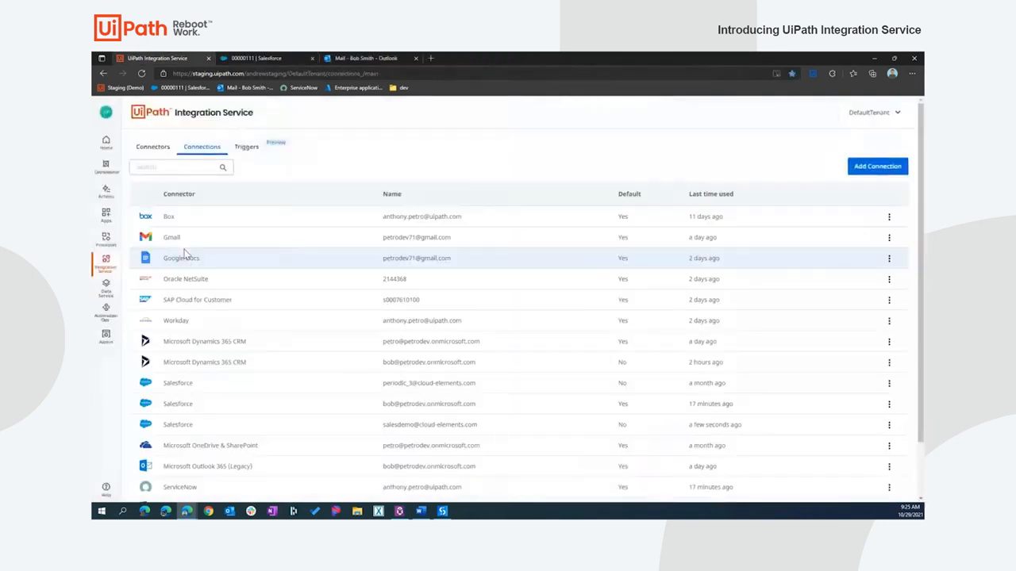
{"action": "mouse_move", "coordinate": [441, 437]}
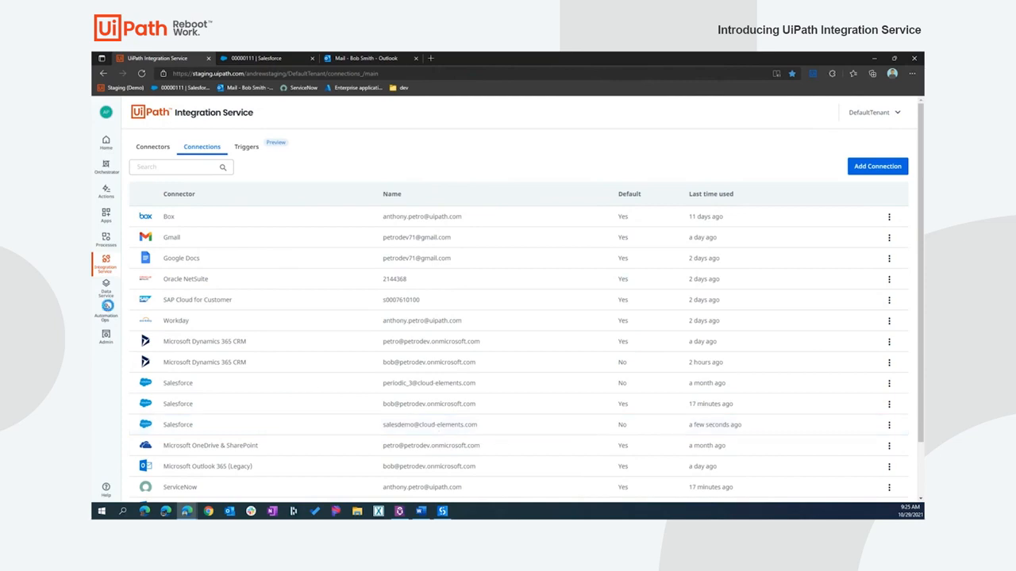
{"action": "mouse_move", "coordinate": [774, 362]}
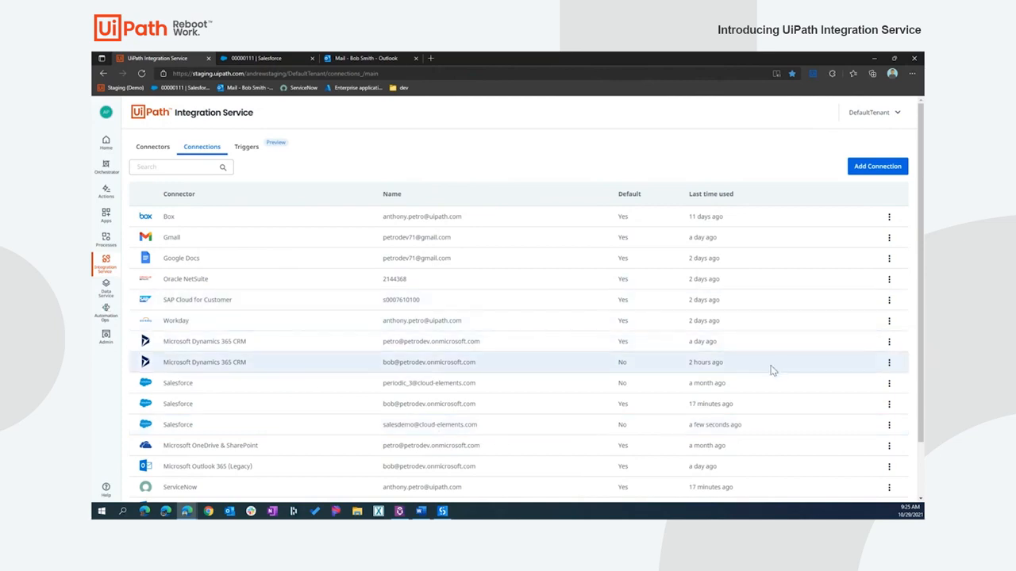
{"action": "left_click", "coordinate": [889, 361]}
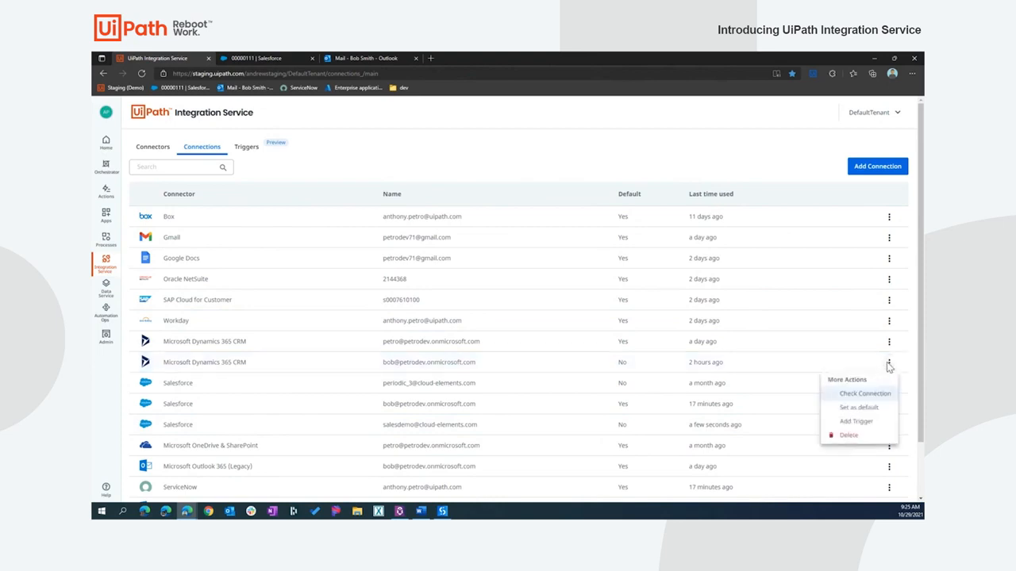
{"action": "mouse_move", "coordinate": [867, 399]}
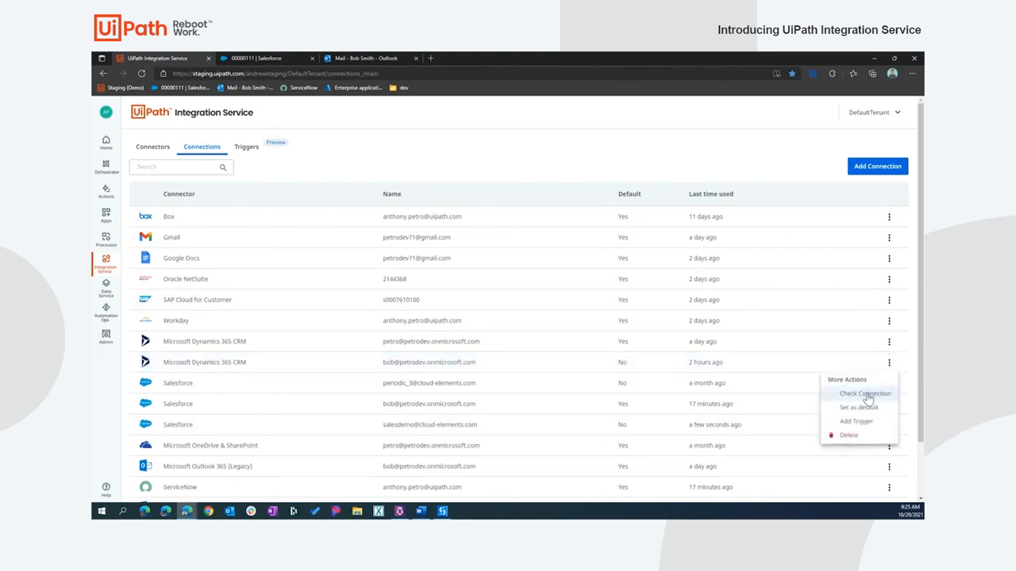
{"action": "left_click", "coordinate": [864, 394]}
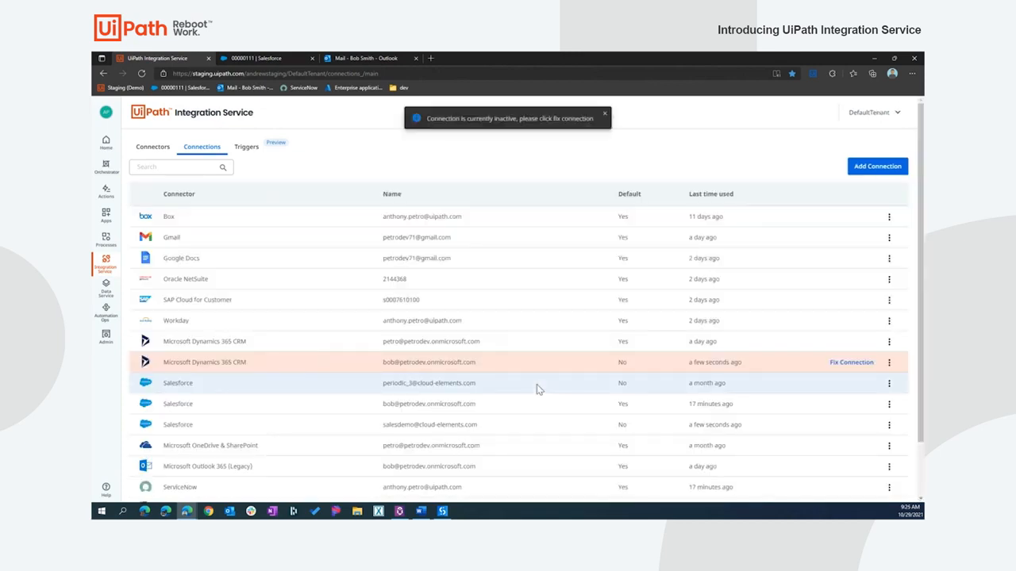
{"action": "left_click", "coordinate": [605, 116]}
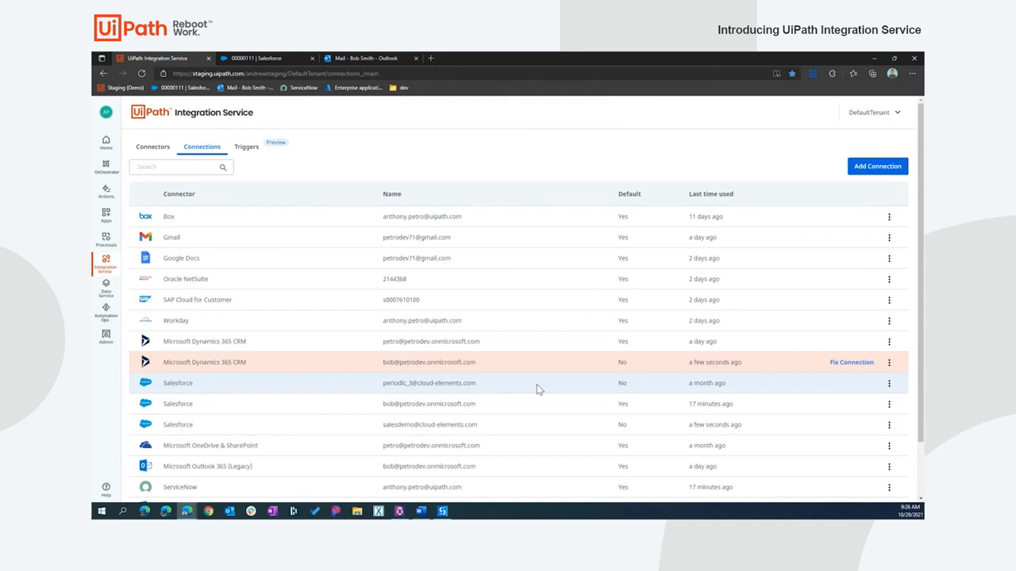
{"action": "mouse_move", "coordinate": [766, 378]}
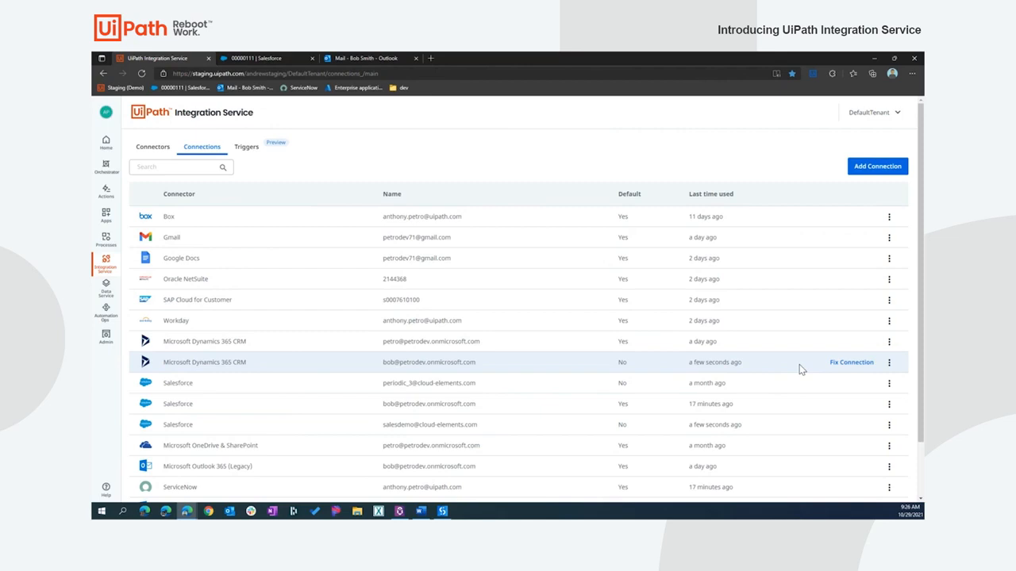
{"action": "left_click", "coordinate": [850, 362]}
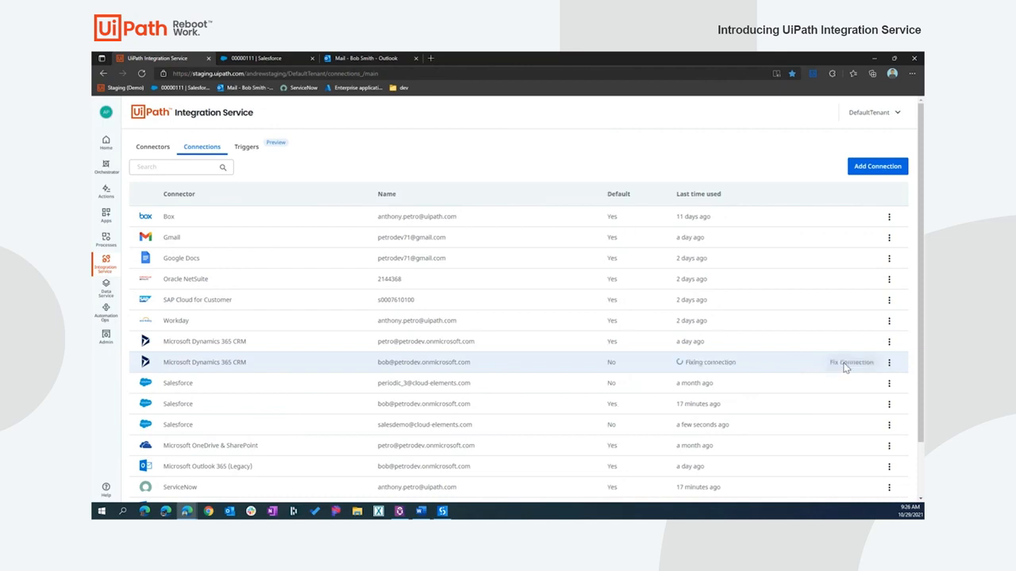
Reconnect the CRM tenant with the second Microsoft account and accept the requested permissions.
{"action": "left_click", "coordinate": [850, 362]}
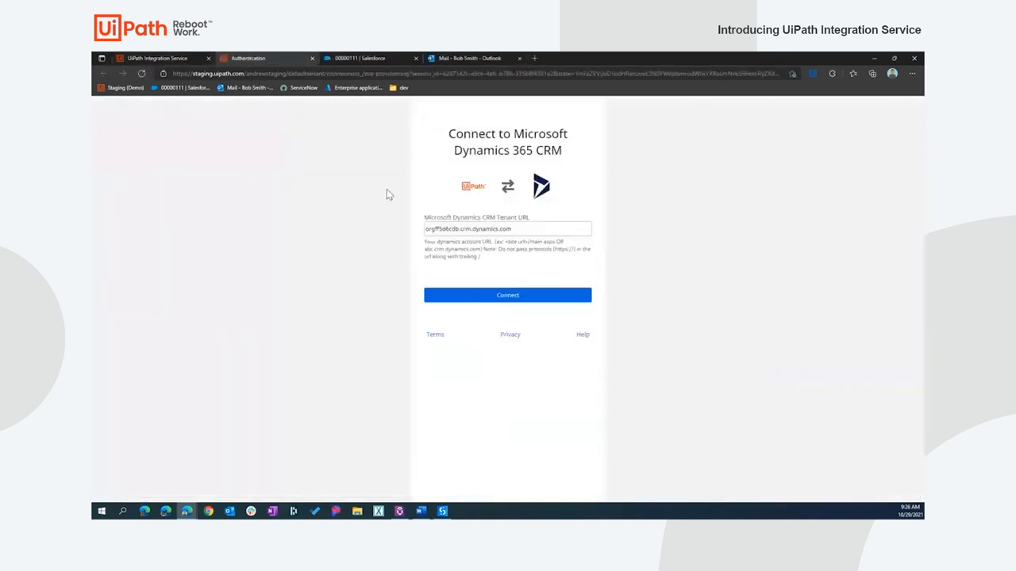
{"action": "left_click", "coordinate": [507, 294]}
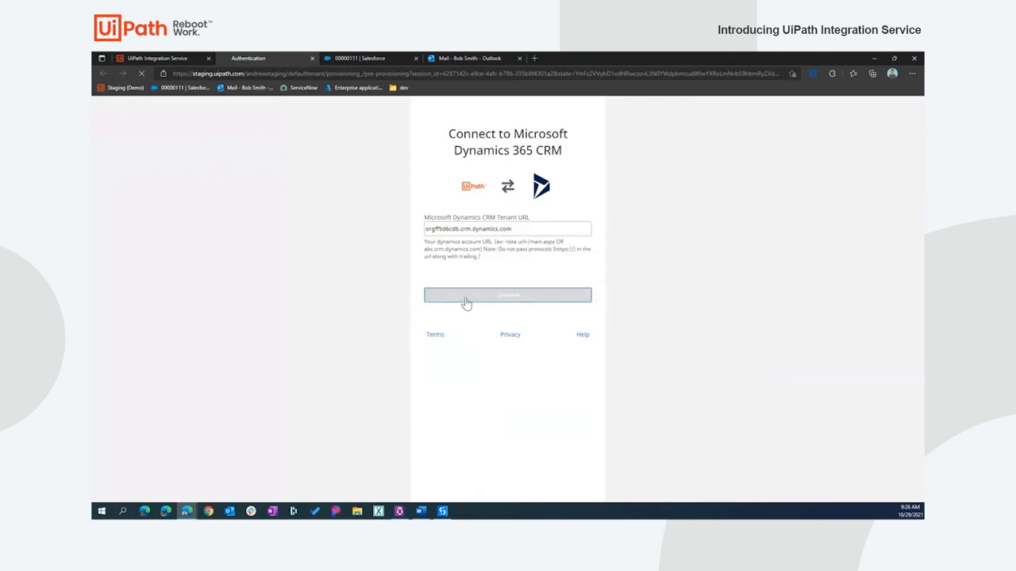
{"action": "left_click", "coordinate": [507, 294]}
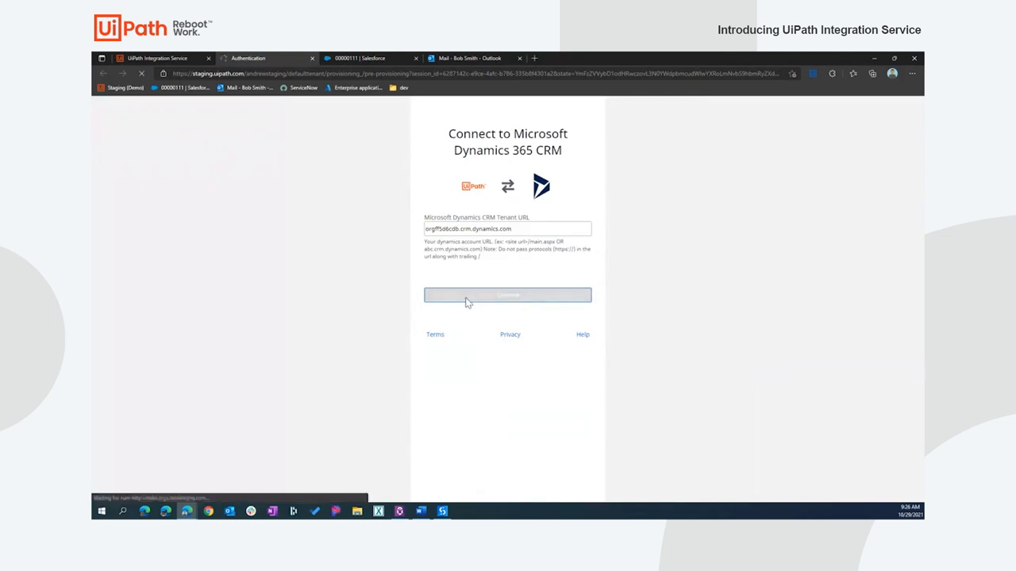
{"action": "left_click", "coordinate": [507, 295]}
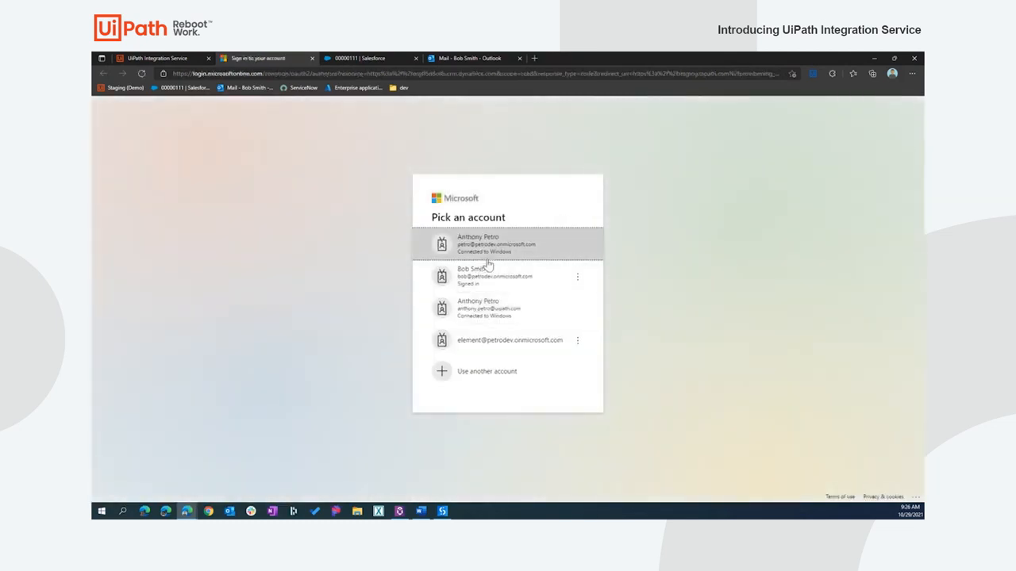
{"action": "left_click", "coordinate": [492, 276]}
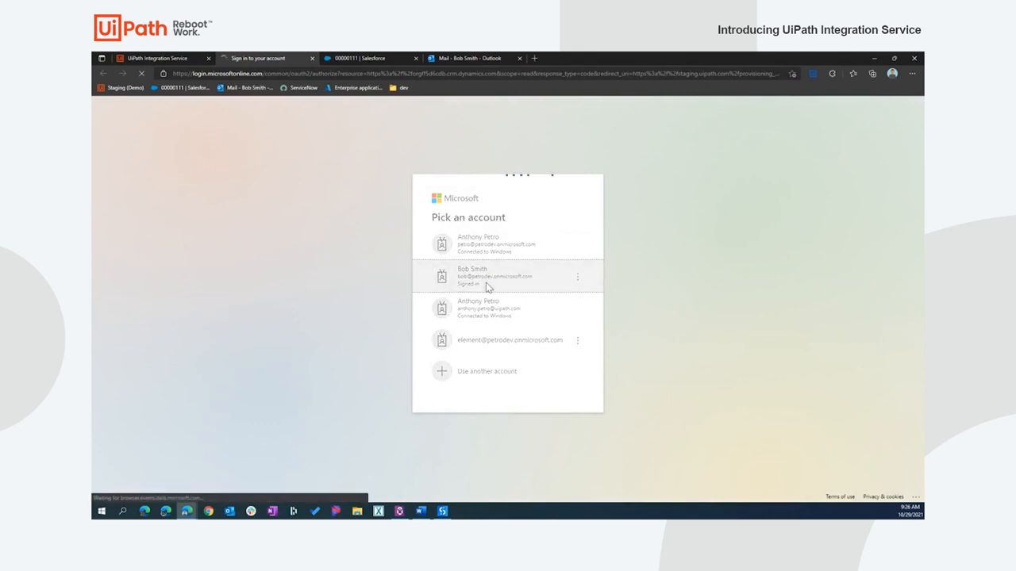
{"action": "mouse_move", "coordinate": [229, 226]}
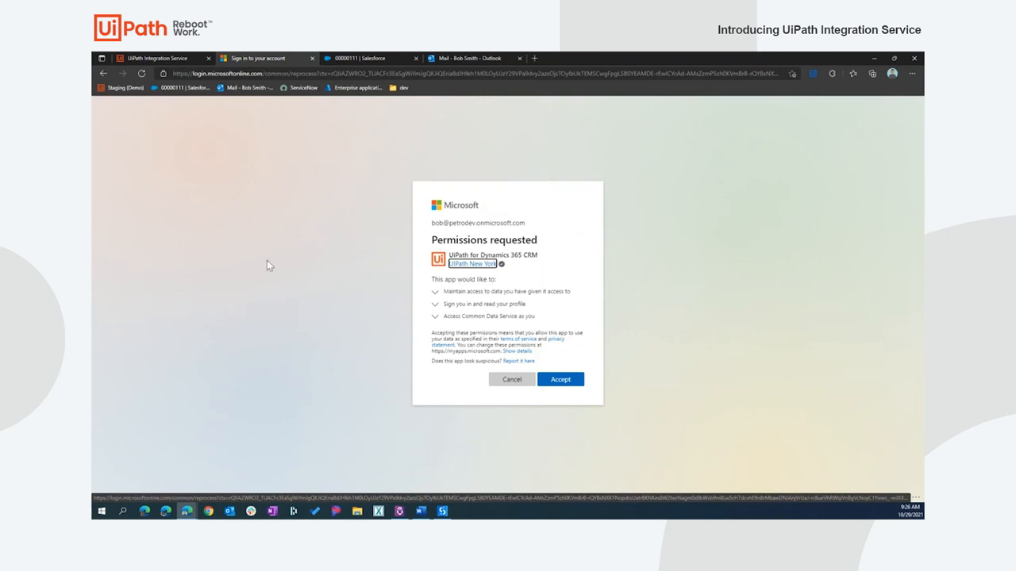
{"action": "mouse_move", "coordinate": [392, 376]}
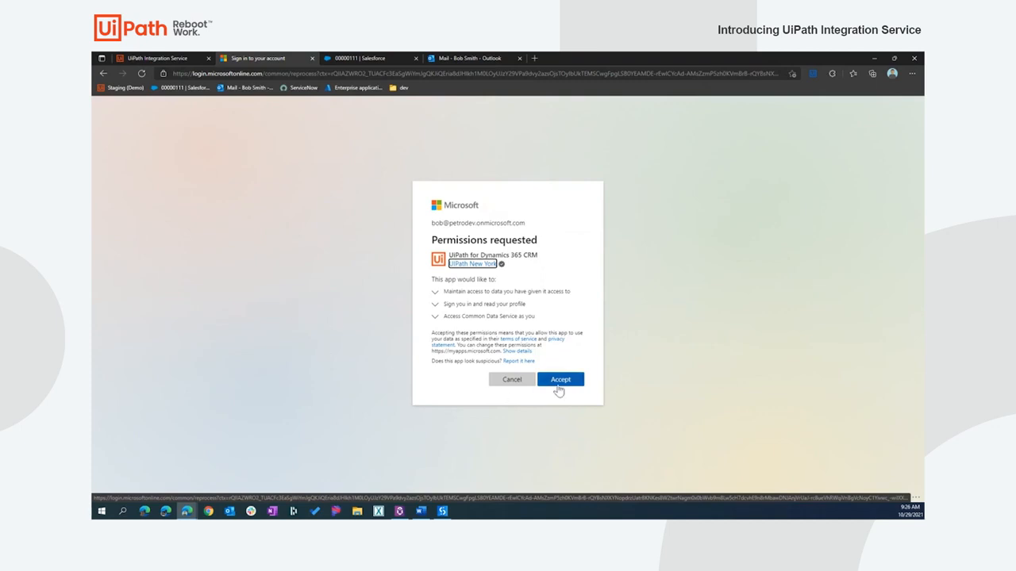
{"action": "left_click", "coordinate": [560, 379]}
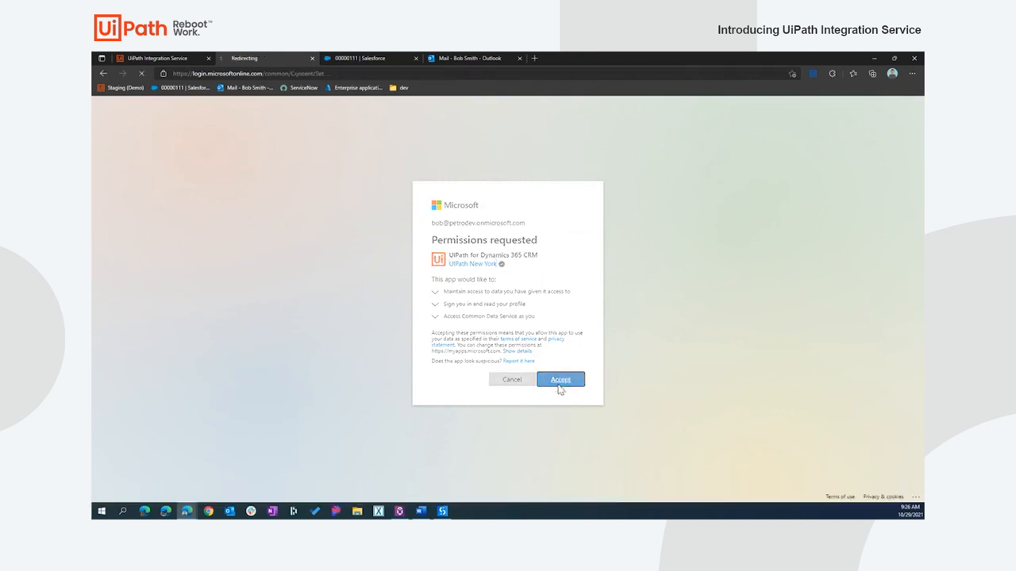
{"action": "left_click", "coordinate": [561, 380]}
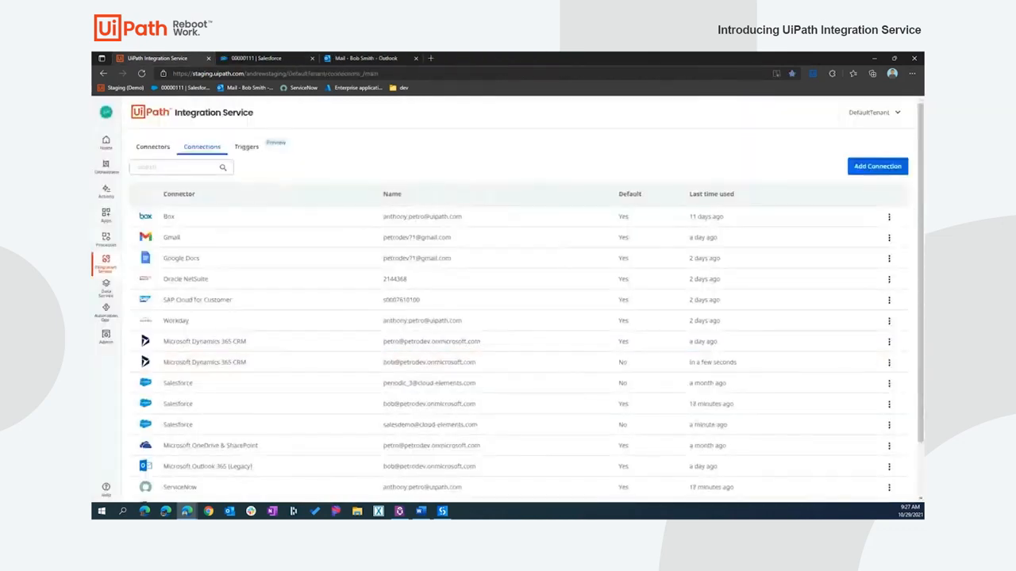
{"action": "mouse_move", "coordinate": [889, 362]}
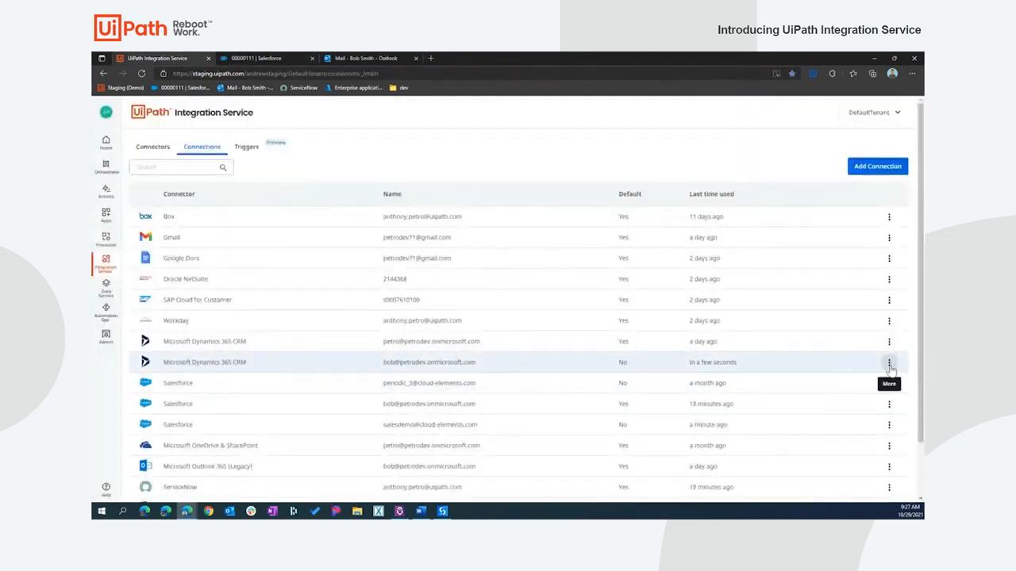
Review the Dynamics 365 connection's actions, view the empty Triggers list, then return to connectors.
{"action": "left_click", "coordinate": [888, 362]}
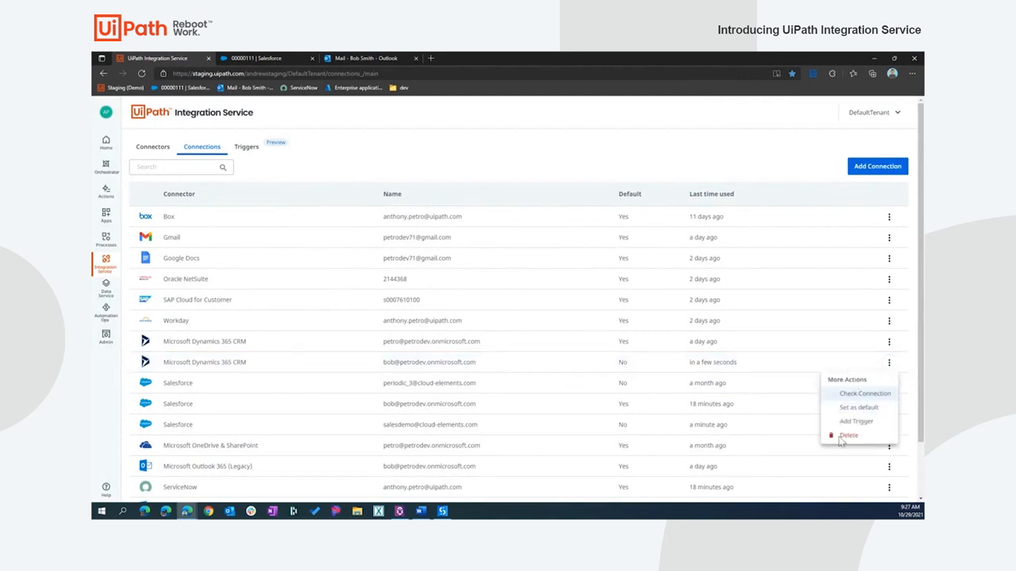
{"action": "mouse_move", "coordinate": [845, 425]}
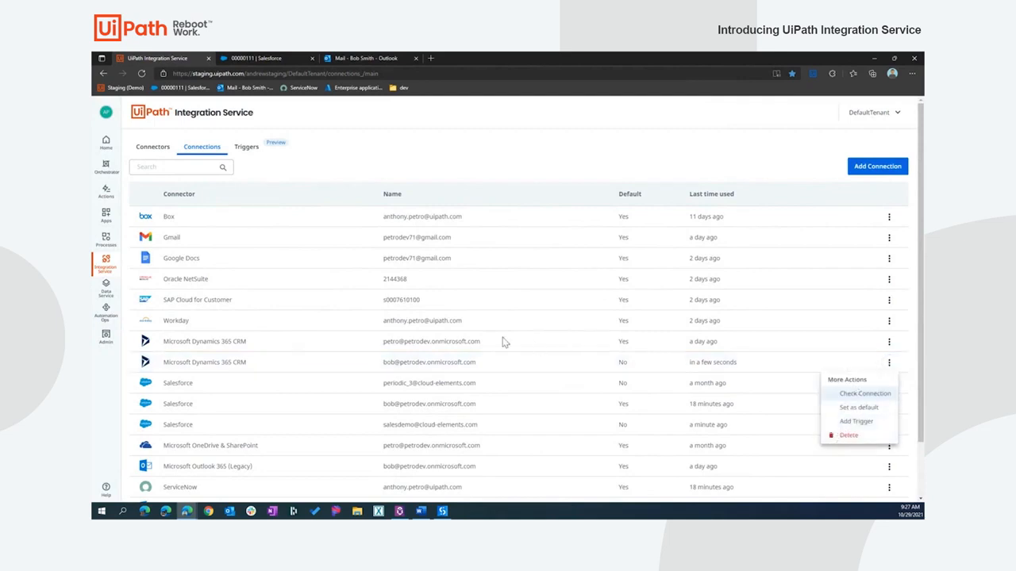
{"action": "mouse_move", "coordinate": [880, 405]}
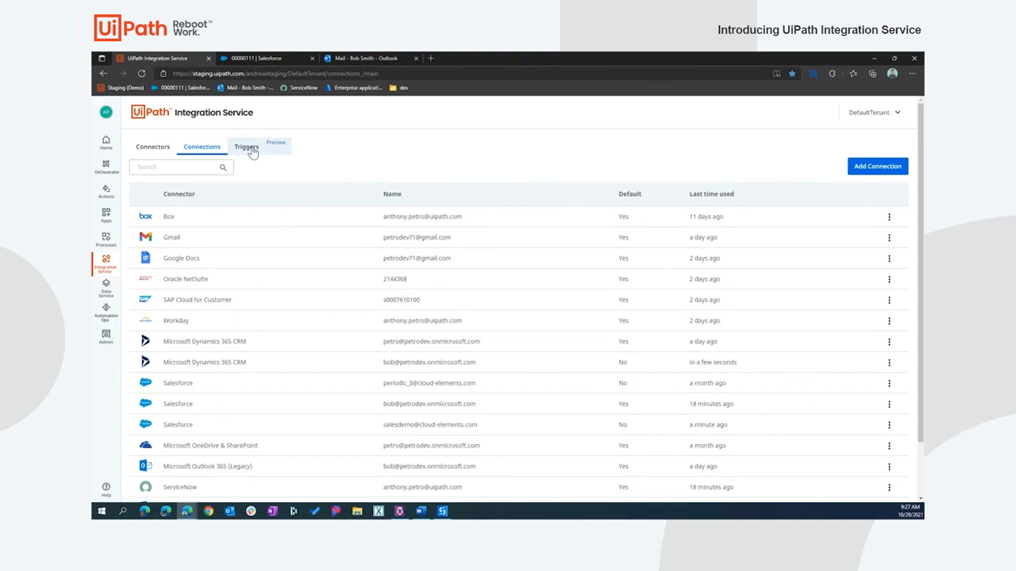
{"action": "left_click", "coordinate": [246, 147]}
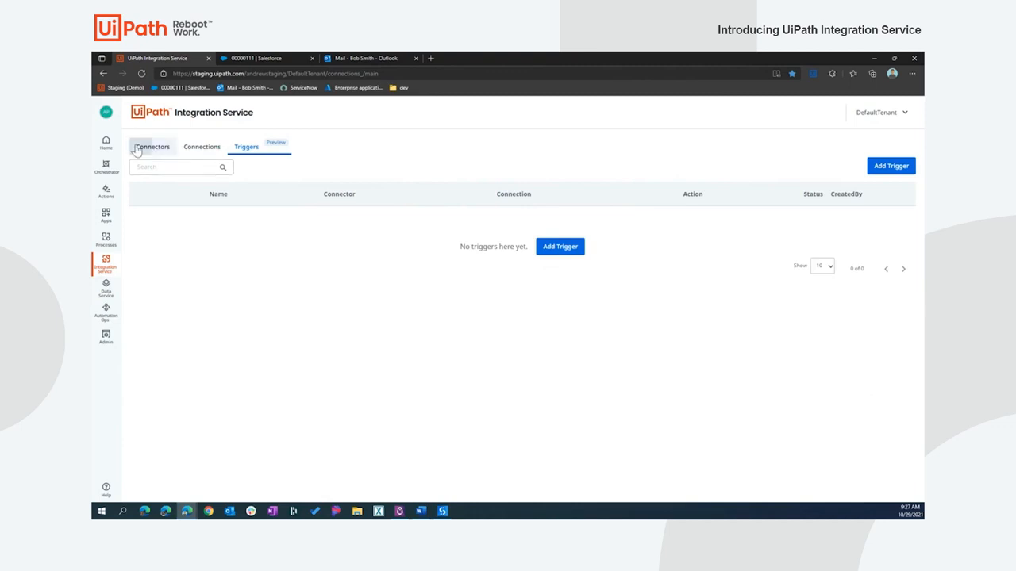
{"action": "left_click", "coordinate": [152, 147]}
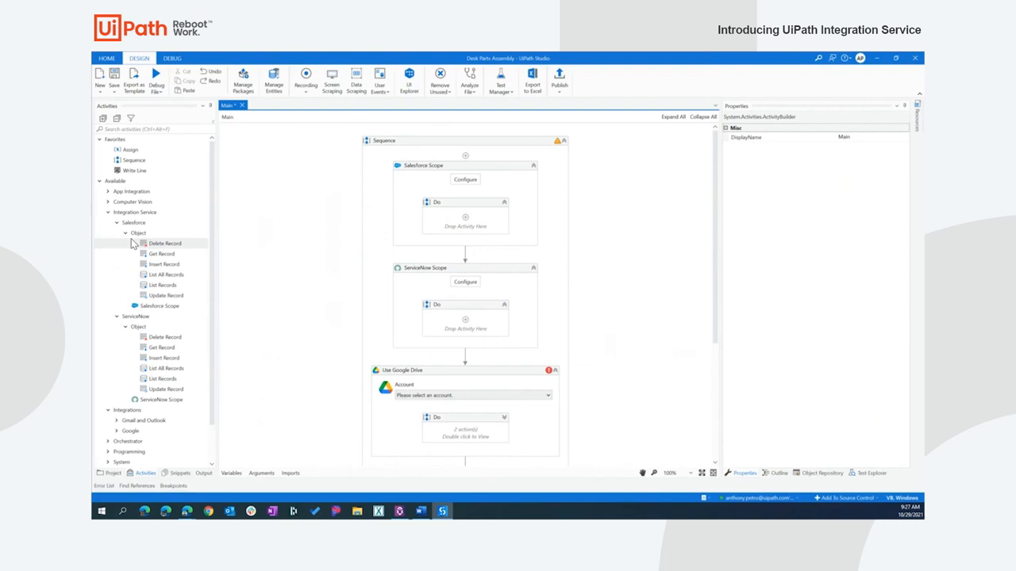
{"action": "mouse_move", "coordinate": [180, 371]}
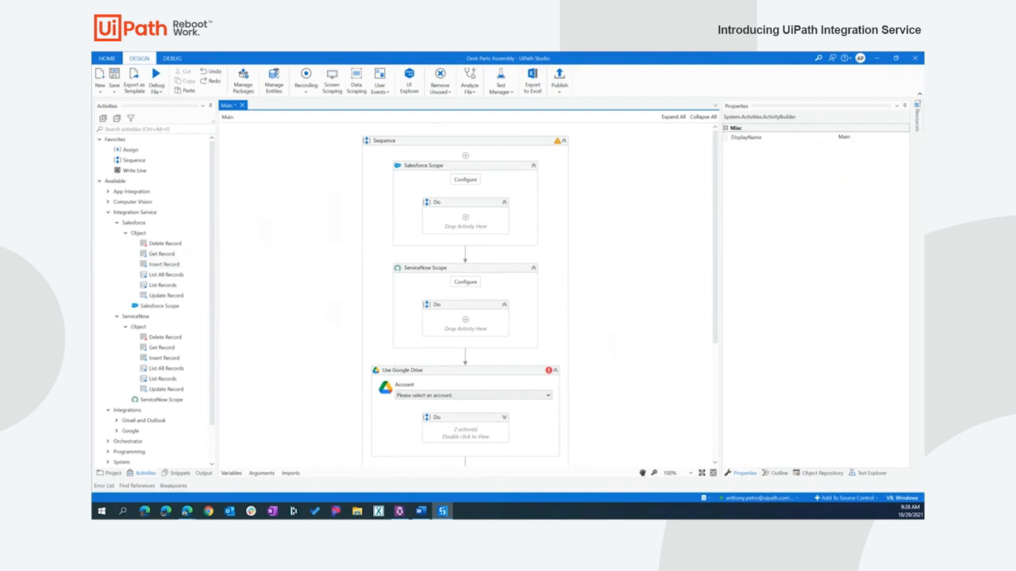
{"action": "mouse_move", "coordinate": [323, 397]}
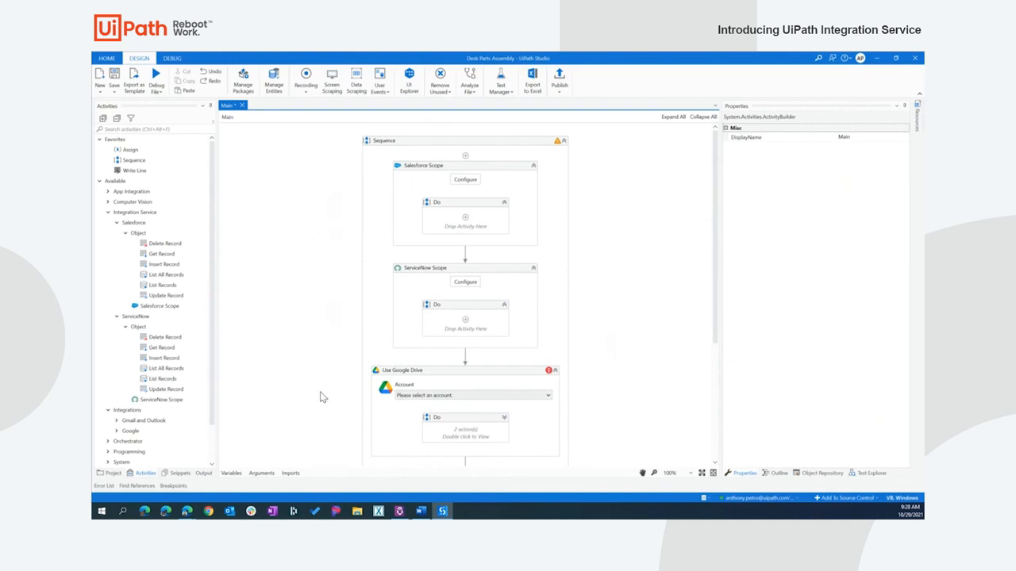
{"action": "mouse_move", "coordinate": [331, 276]}
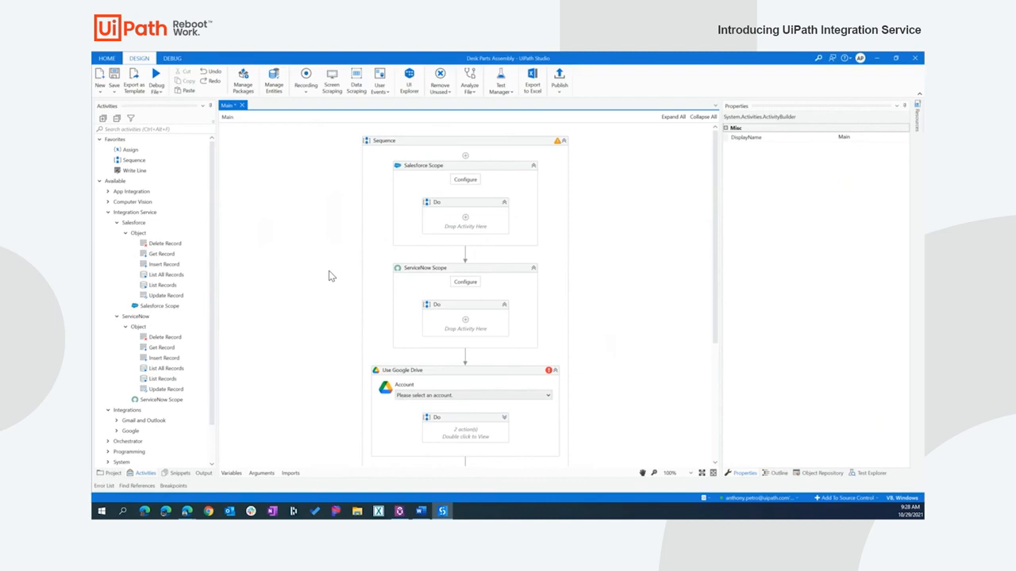
{"action": "mouse_move", "coordinate": [356, 238]}
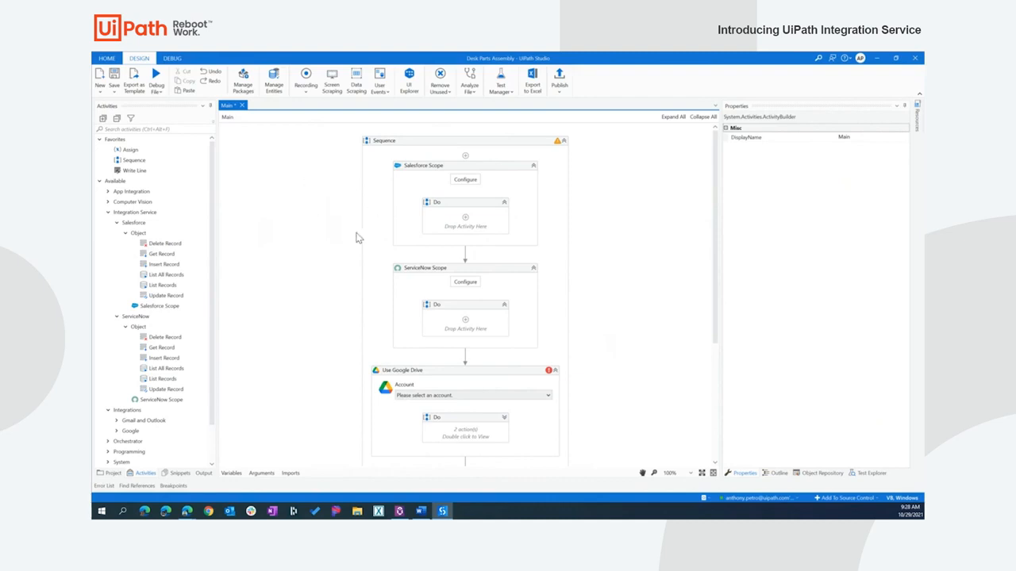
{"action": "mouse_move", "coordinate": [331, 207]}
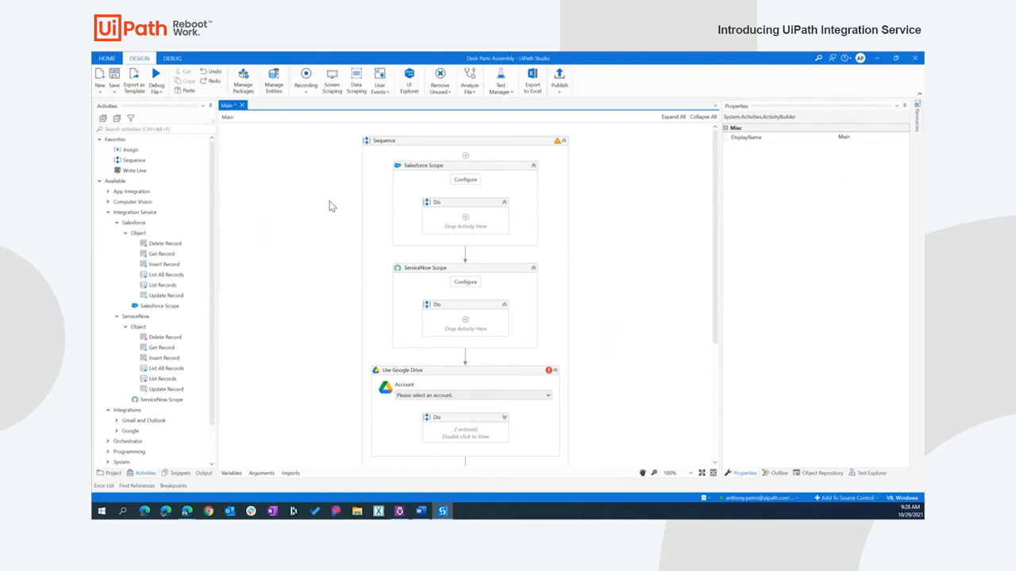
{"action": "mouse_move", "coordinate": [428, 222]}
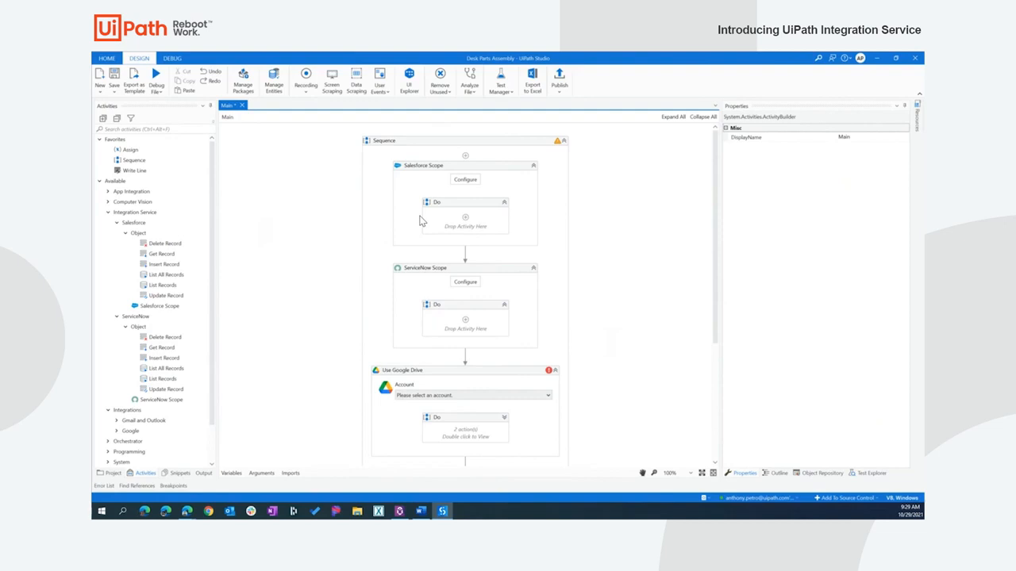
{"action": "mouse_move", "coordinate": [195, 223]}
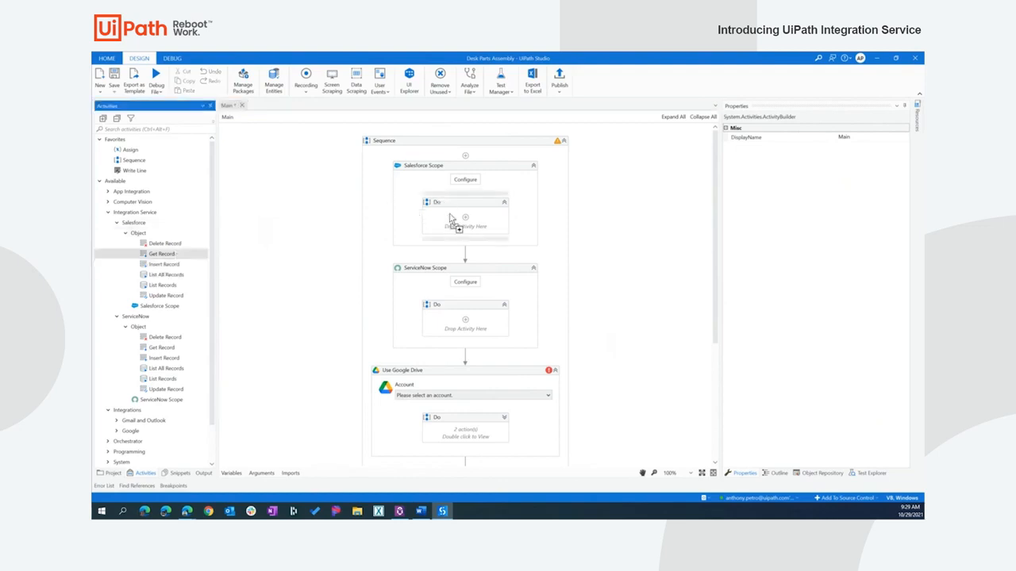
Place Get Record in the Salesforce scope and review its connection without changes.
{"action": "left_click", "coordinate": [465, 227]}
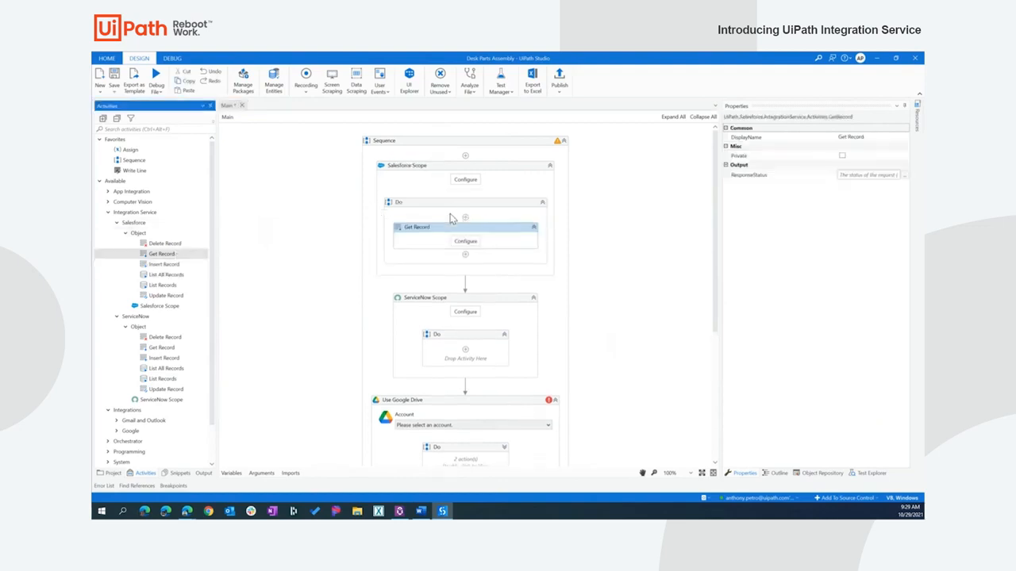
{"action": "left_click", "coordinate": [416, 227]}
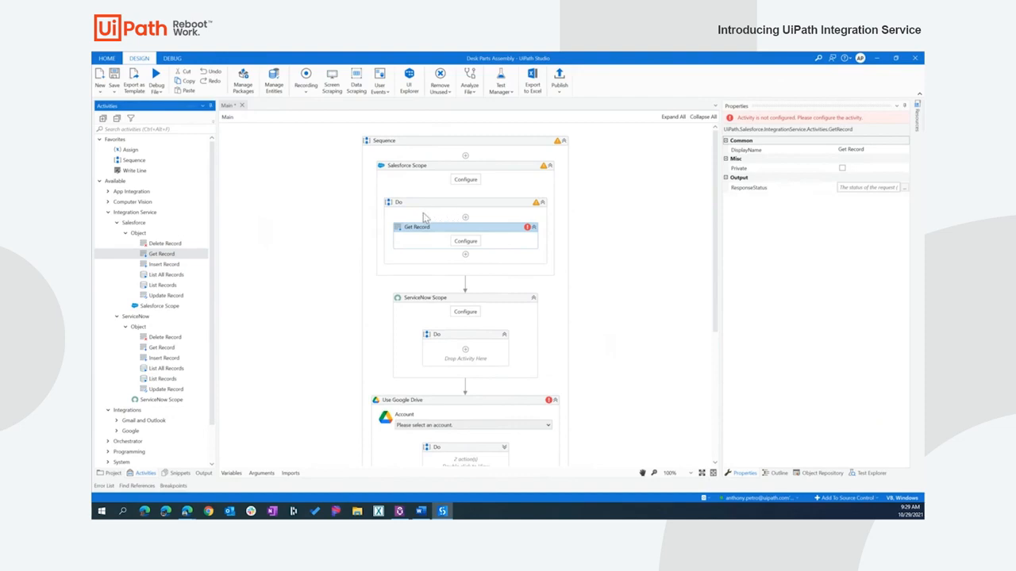
{"action": "mouse_move", "coordinate": [391, 252]}
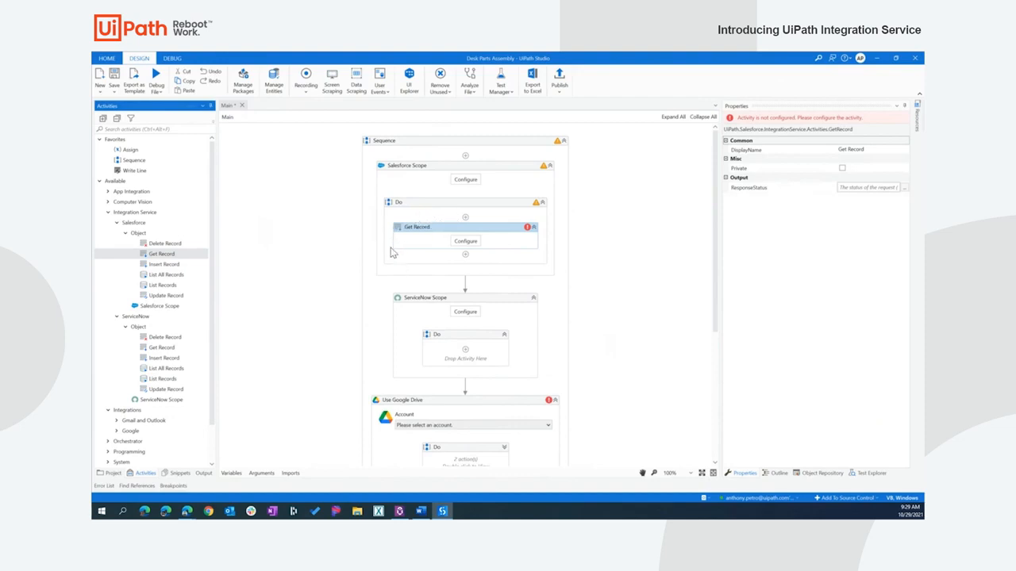
{"action": "mouse_move", "coordinate": [472, 228]}
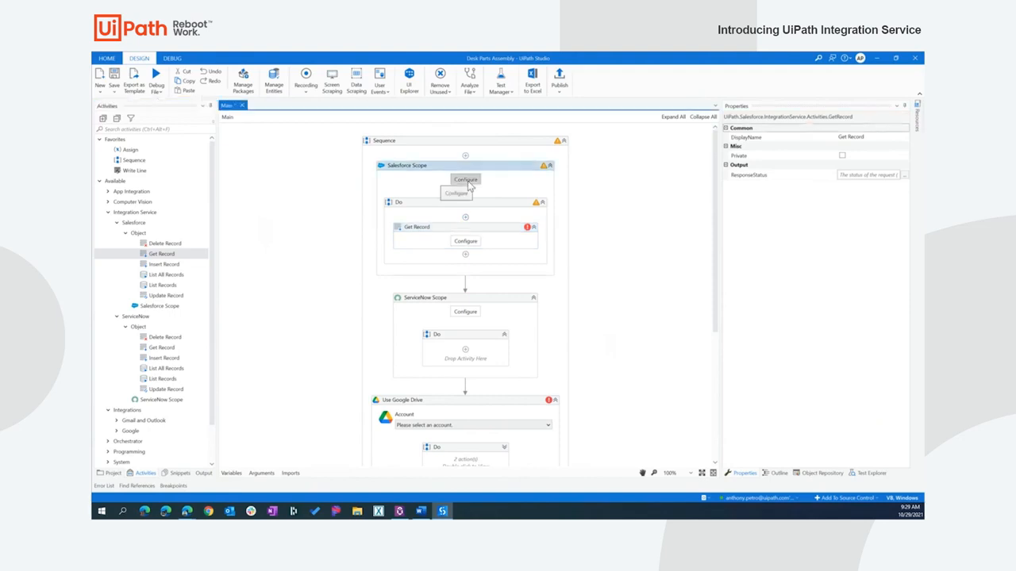
{"action": "left_click", "coordinate": [465, 180]}
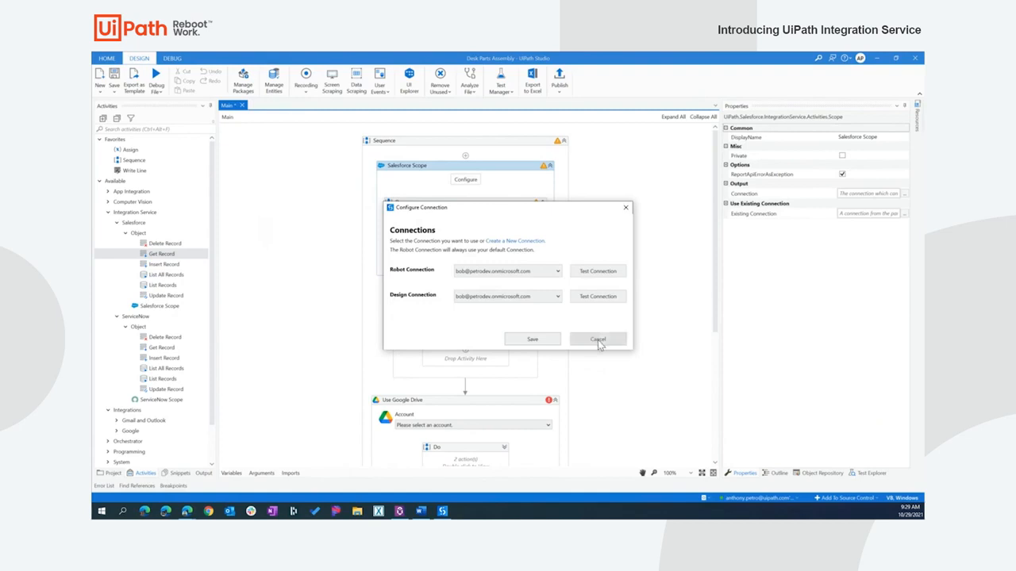
{"action": "left_click", "coordinate": [597, 339]}
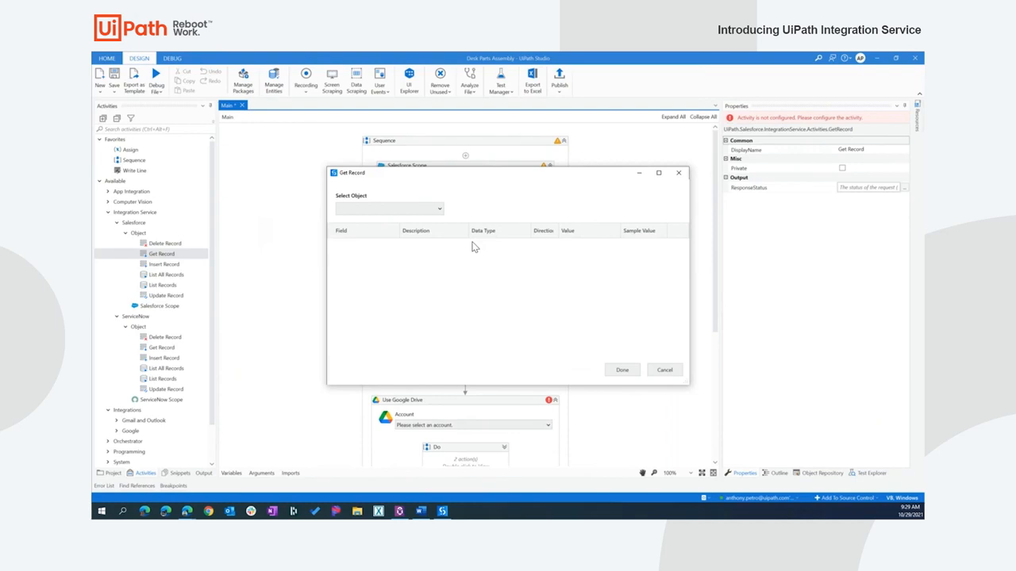
{"action": "mouse_move", "coordinate": [448, 227]}
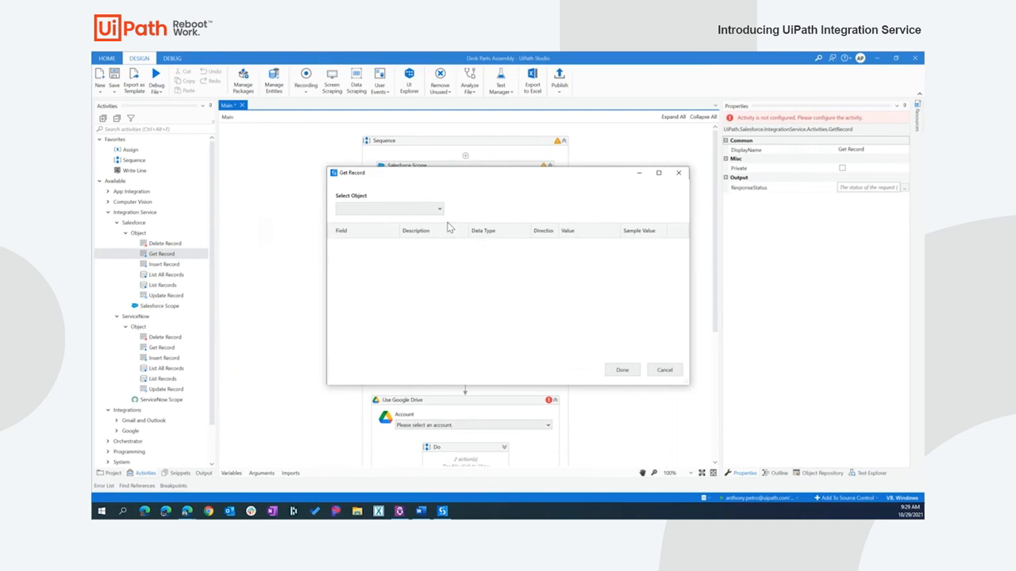
Set Get Record to the Order object with Order ID set to UiPathEventObjectId.
{"action": "left_click", "coordinate": [439, 209]}
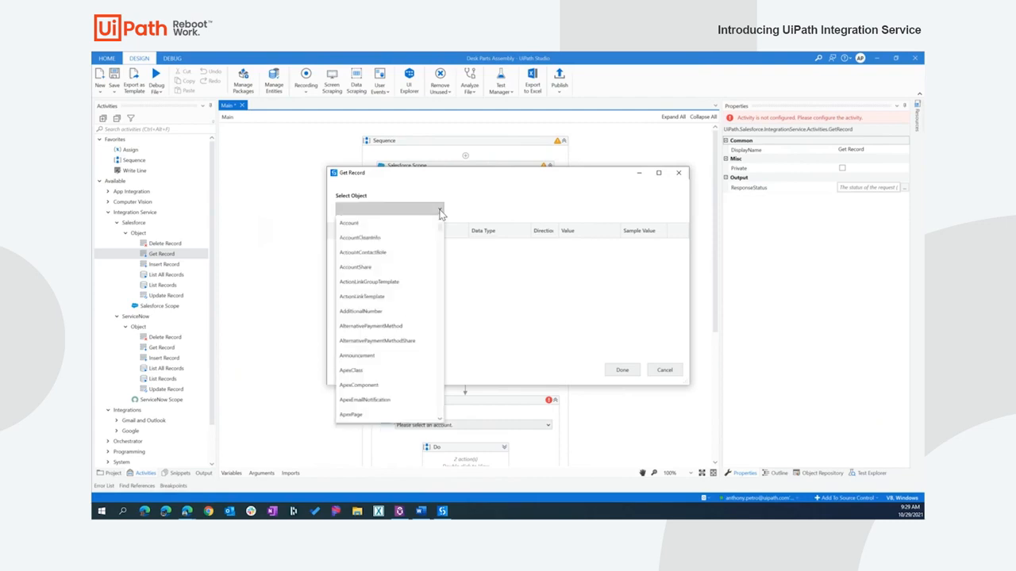
{"action": "scroll", "scroll_direction": "down", "scroll_amount": 3}
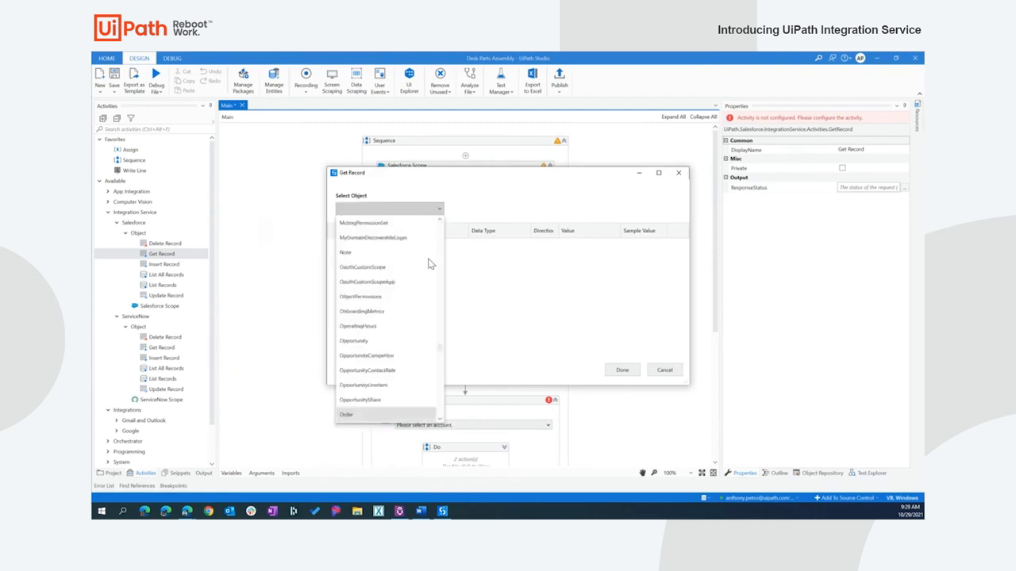
{"action": "left_click", "coordinate": [346, 414]}
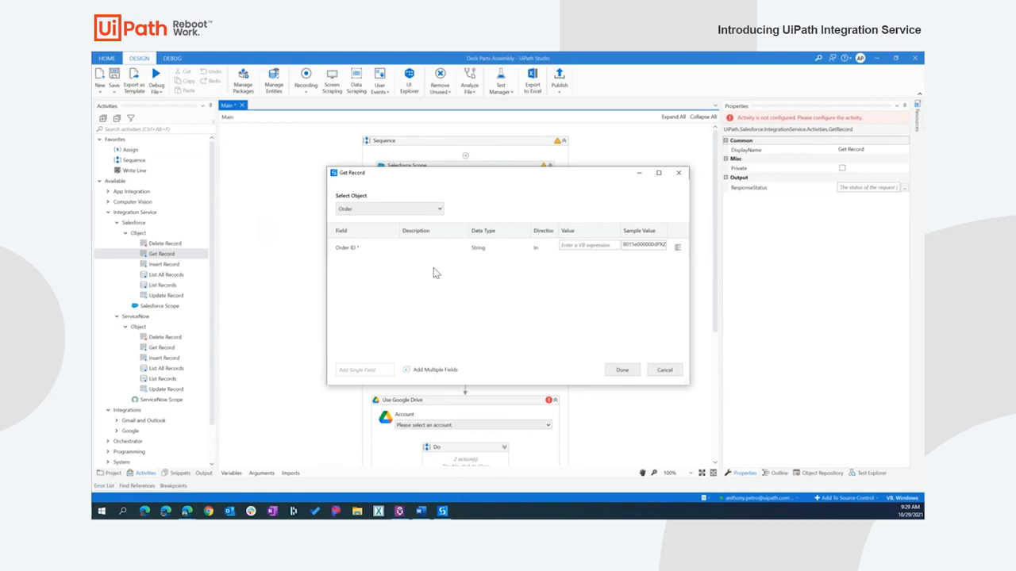
{"action": "left_click", "coordinate": [587, 244]}
{"action": "type", "text": "UiPathEventObjectId"}
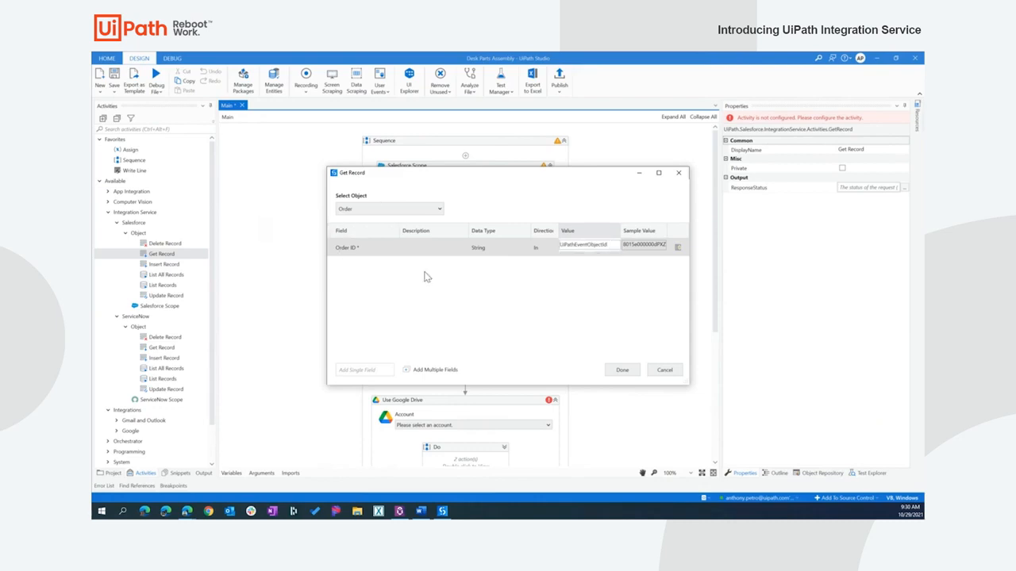
{"action": "mouse_move", "coordinate": [530, 282]}
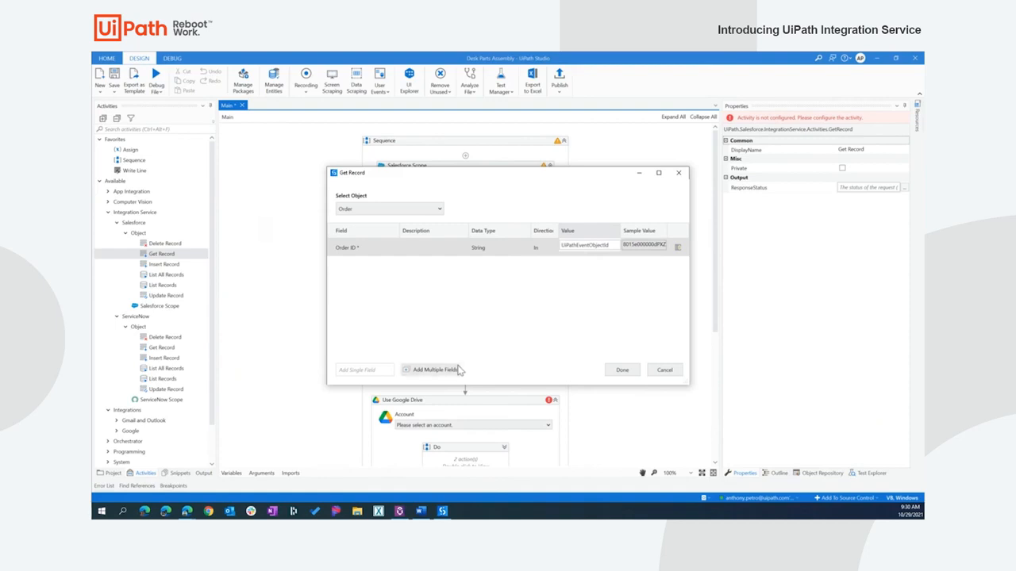
Add Order Number and PO Number output fields, mapped to orderNumber and orderPoNumber.
{"action": "left_click", "coordinate": [434, 370]}
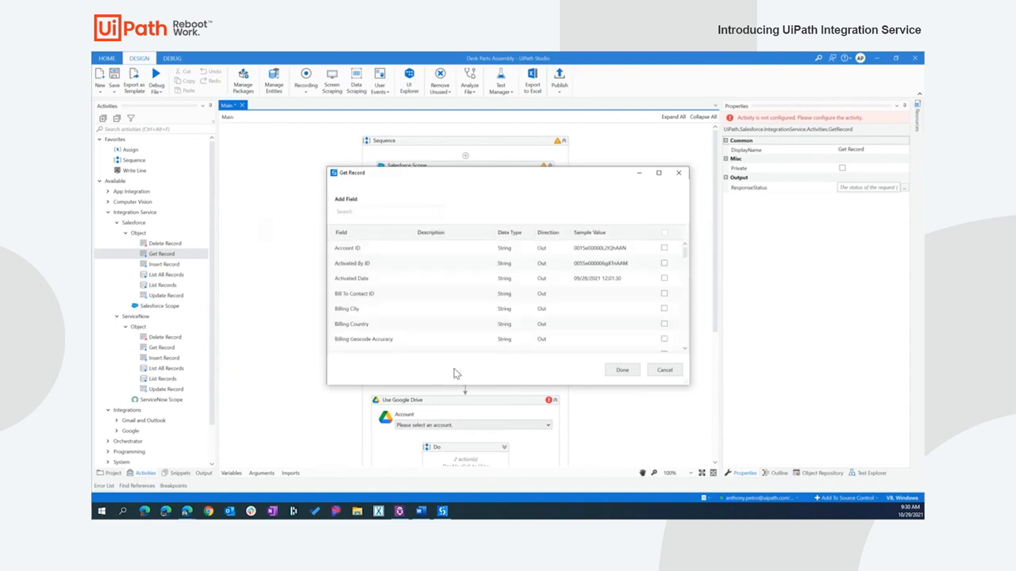
{"action": "left_click", "coordinate": [388, 212]}
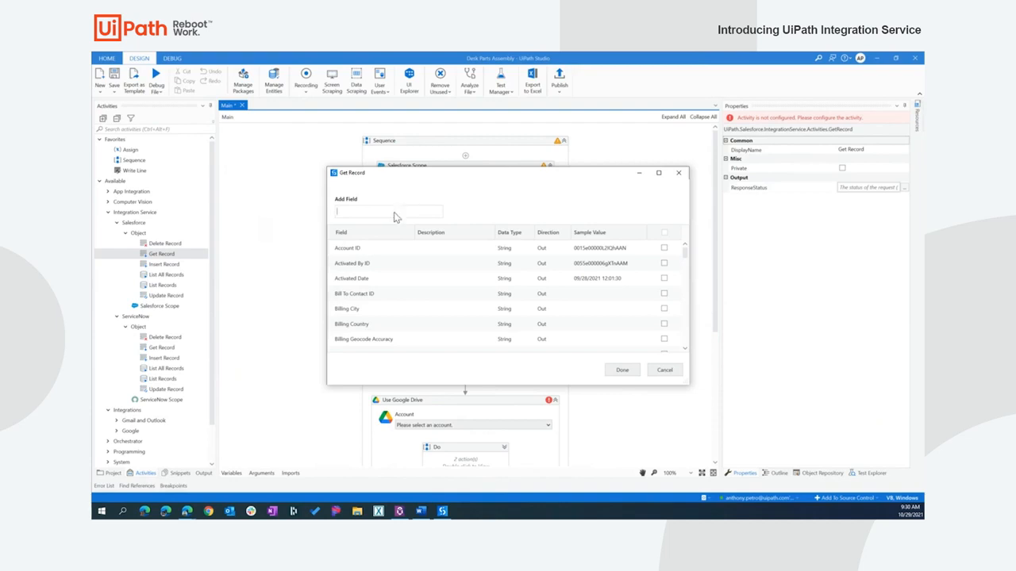
{"action": "type", "text": "order"}
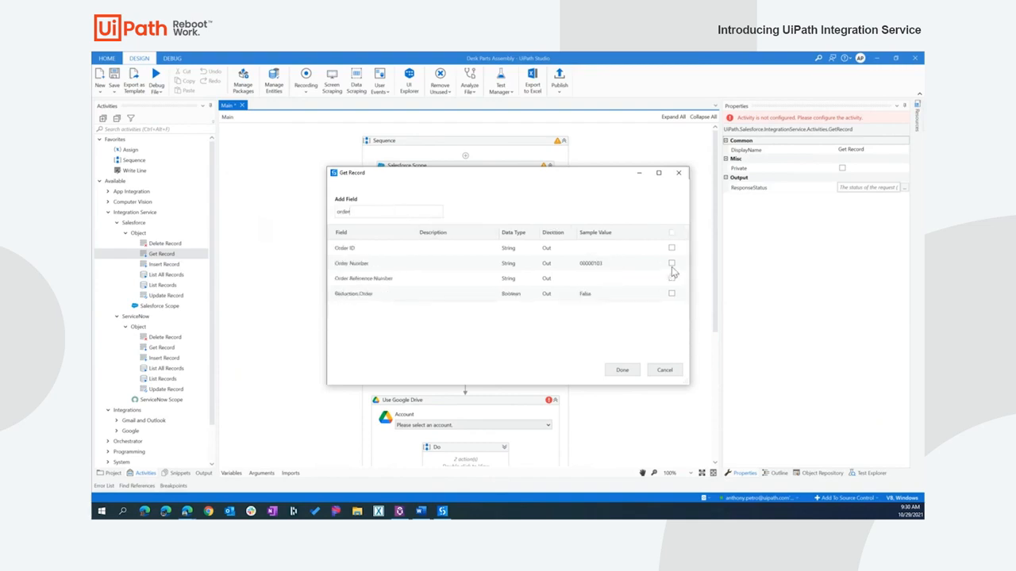
{"action": "left_click", "coordinate": [671, 263]}
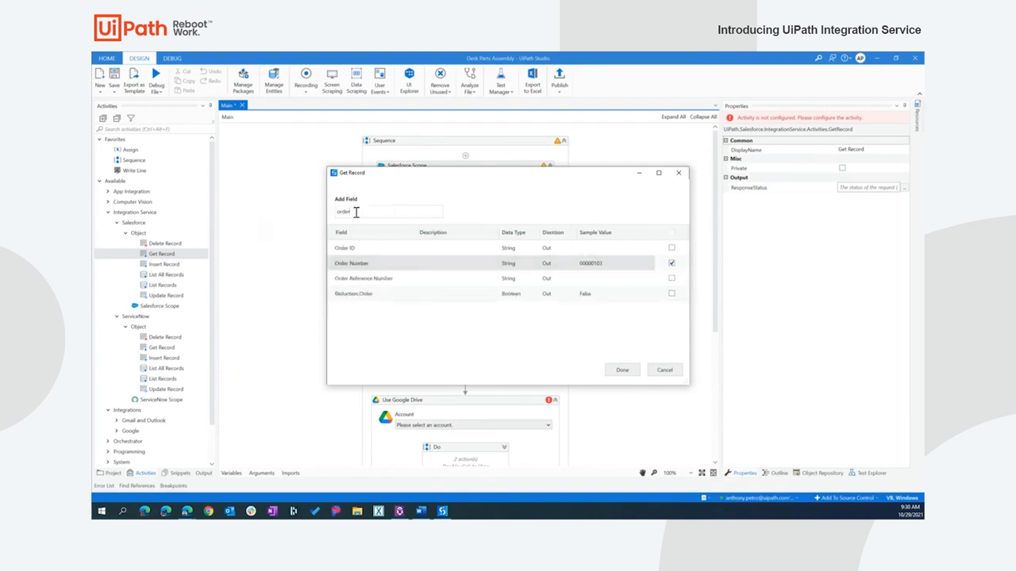
{"action": "type", "text": "po"}
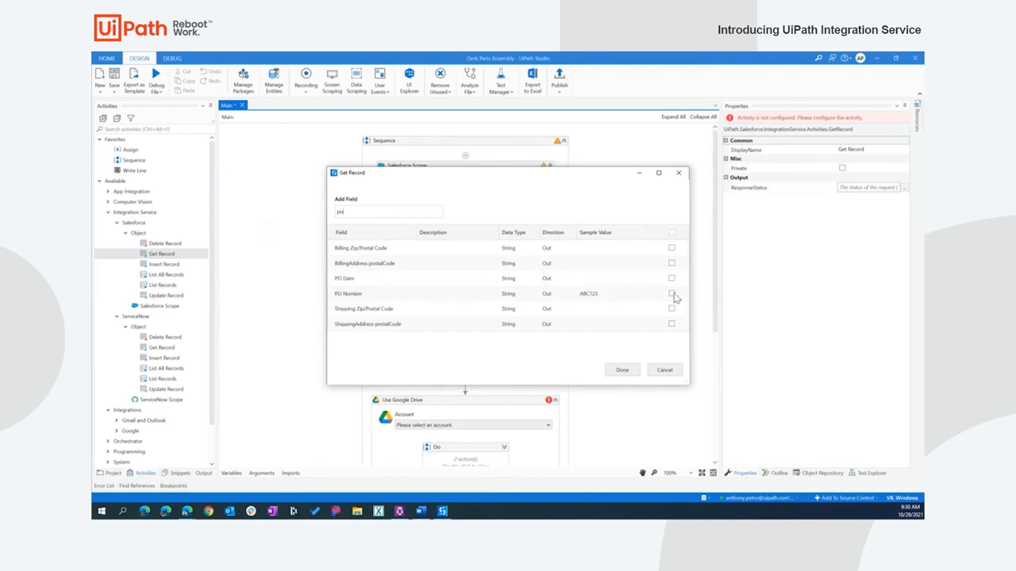
{"action": "left_click", "coordinate": [671, 294]}
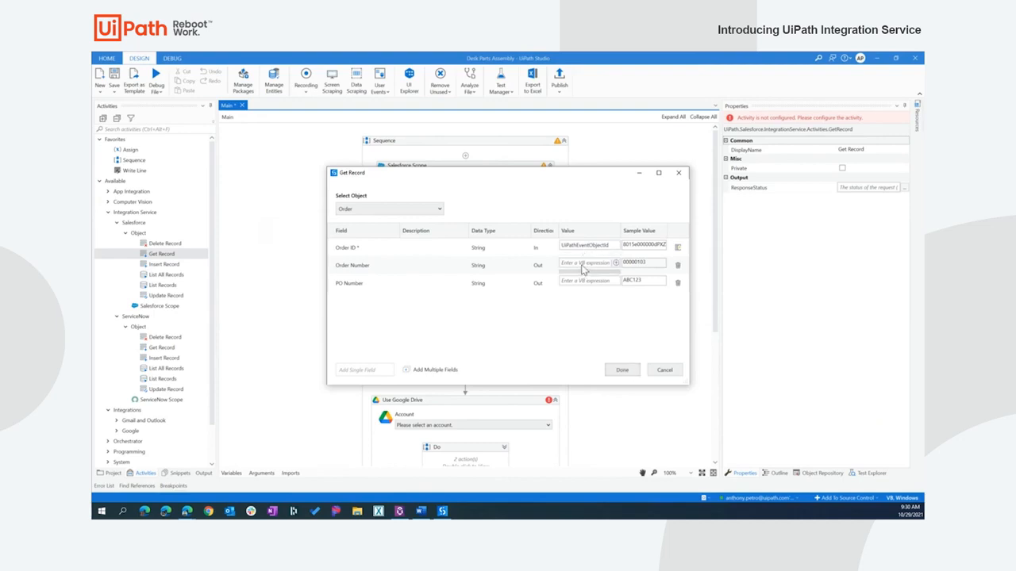
{"action": "left_click", "coordinate": [587, 263]}
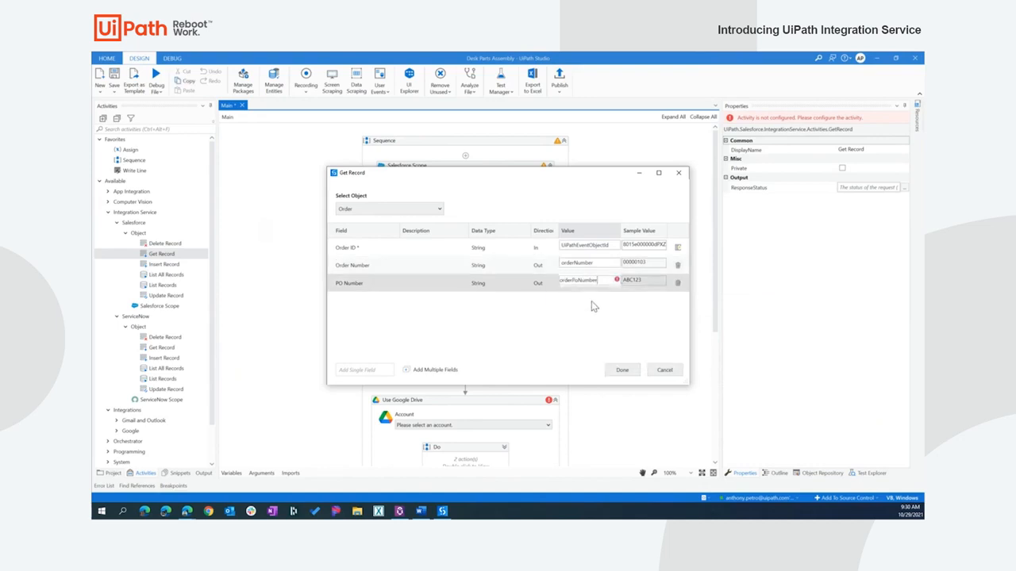
{"action": "left_click", "coordinate": [622, 370]}
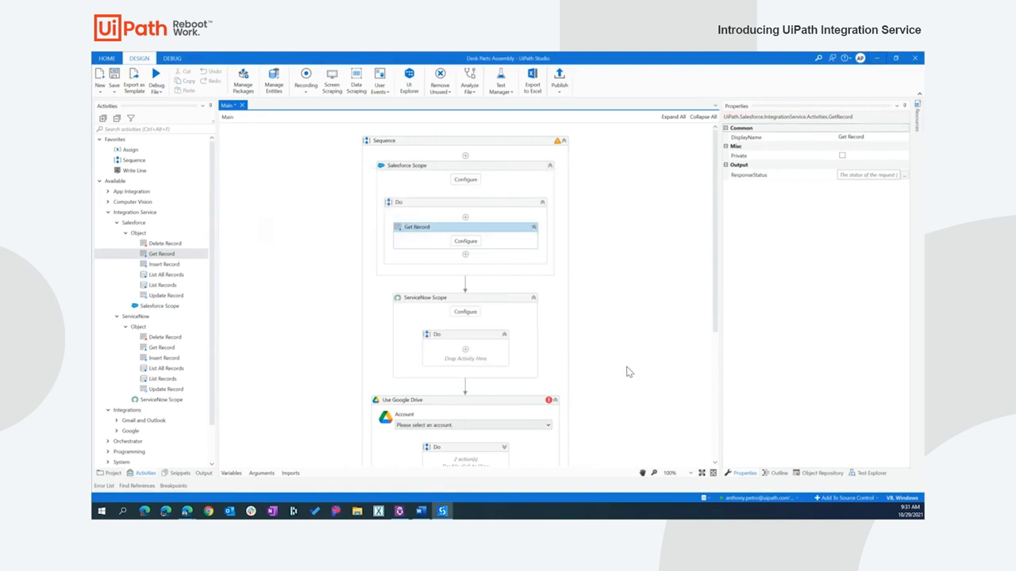
{"action": "mouse_move", "coordinate": [351, 301]}
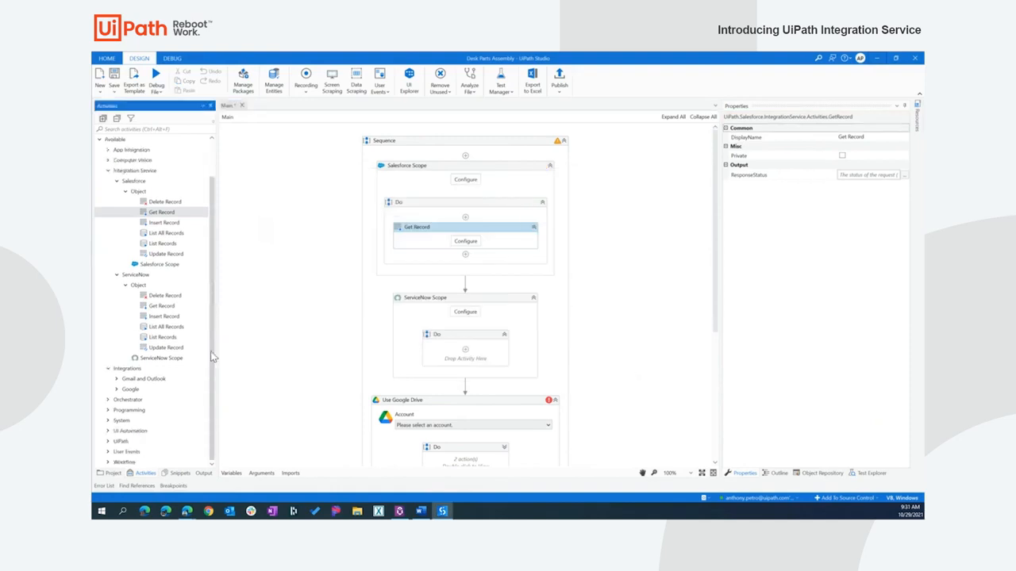
{"action": "mouse_move", "coordinate": [164, 316]}
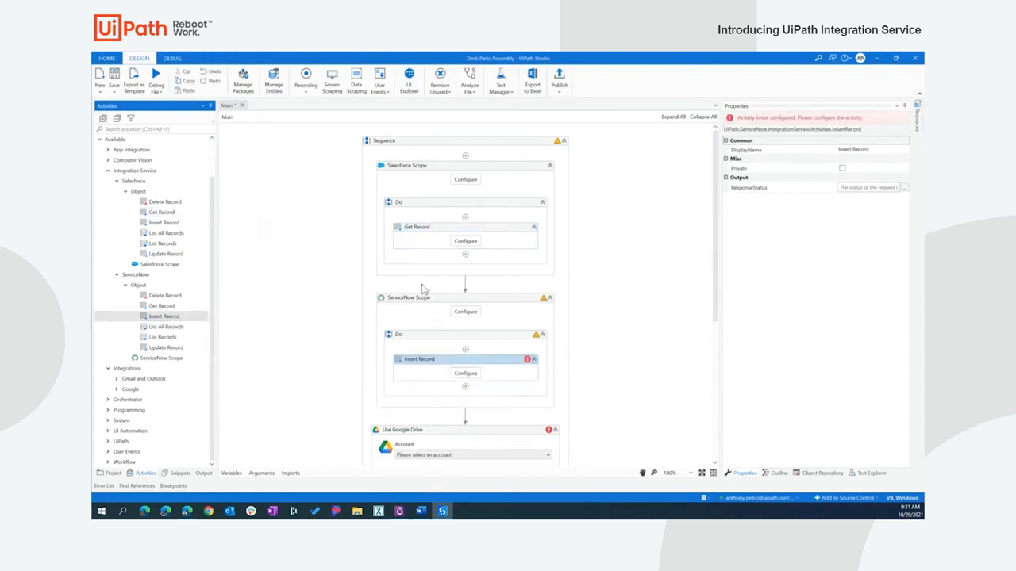
Open the new Insert Record step's configuration and scroll its object list.
{"action": "left_click", "coordinate": [465, 311]}
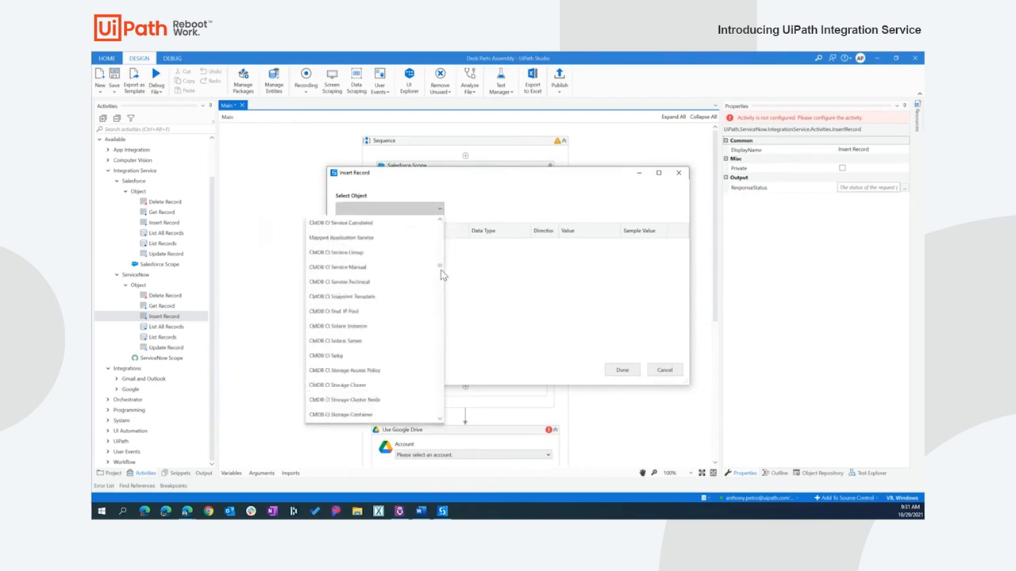
{"action": "scroll", "scroll_direction": "down", "scroll_amount": 3}
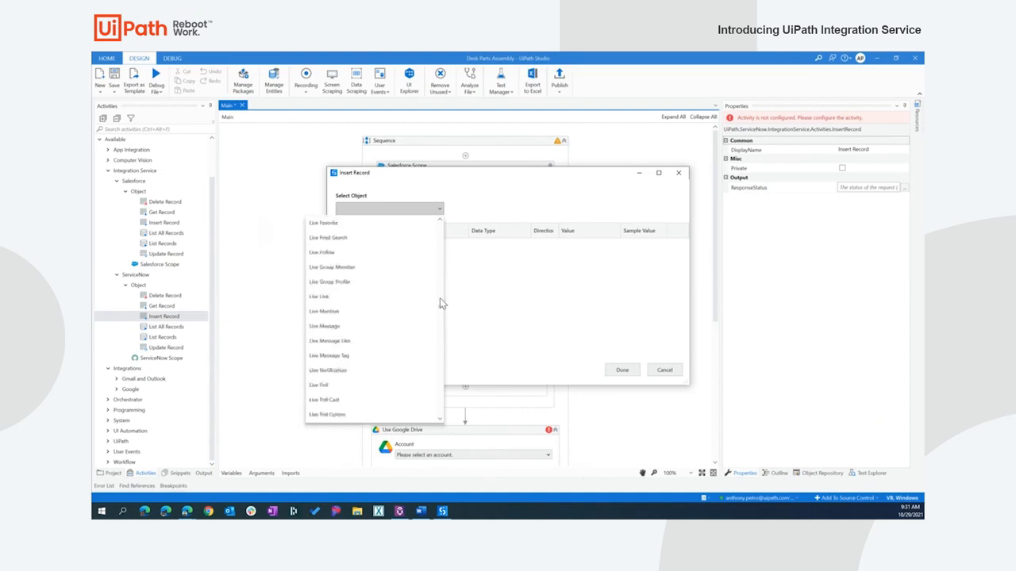
Choose Incident as the ServiceNow object and store its Sys ID in ticketId.
{"action": "left_click", "coordinate": [388, 207]}
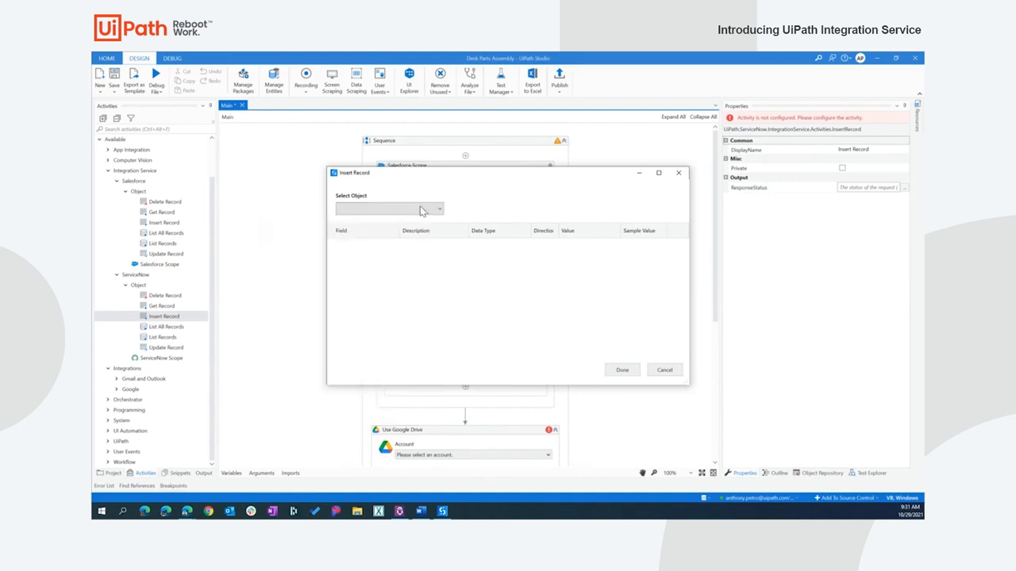
{"action": "left_click", "coordinate": [389, 208]}
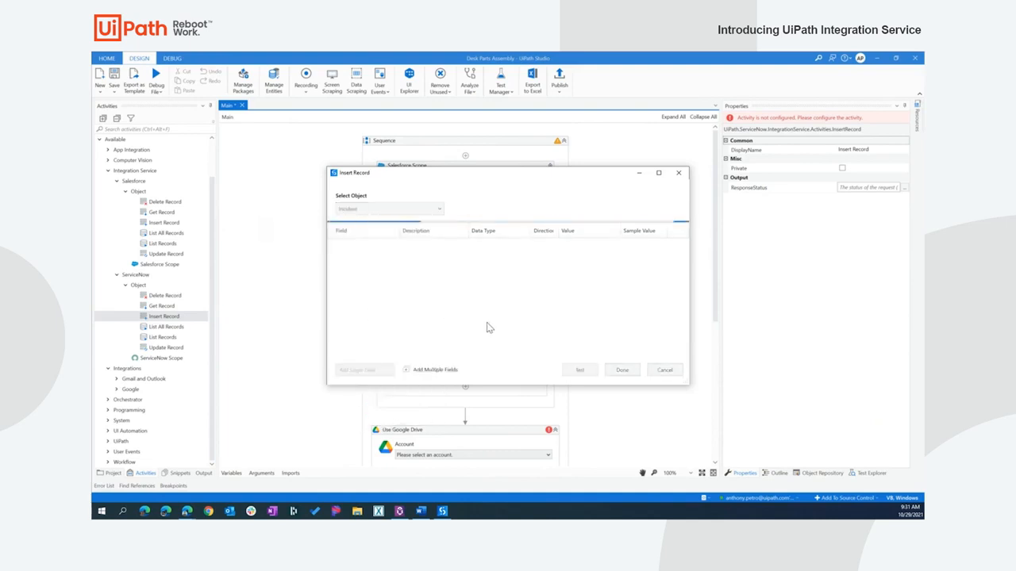
{"action": "left_click", "coordinate": [389, 208]}
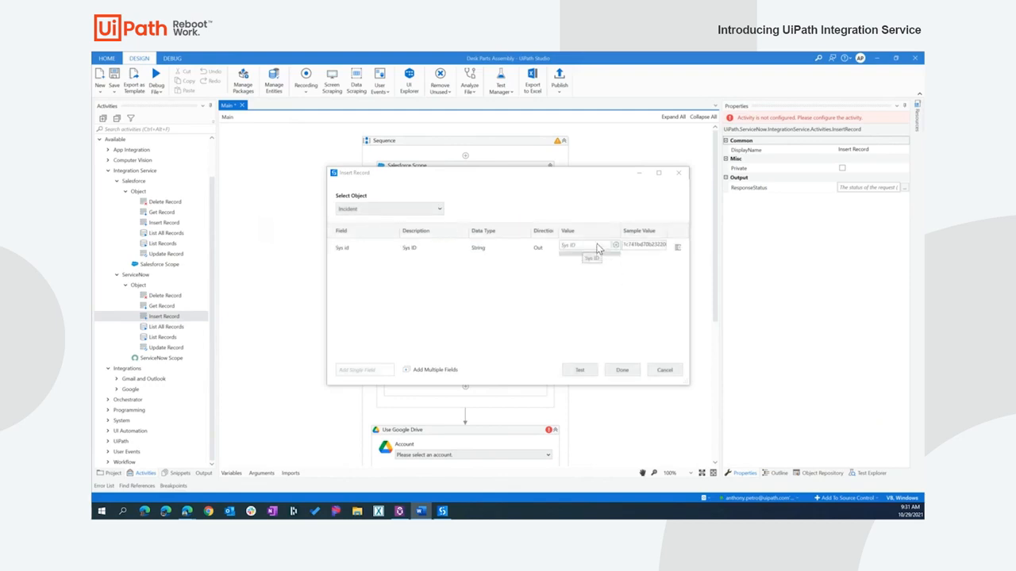
{"action": "left_click", "coordinate": [587, 246]}
{"action": "type", "text": "ticketId"}
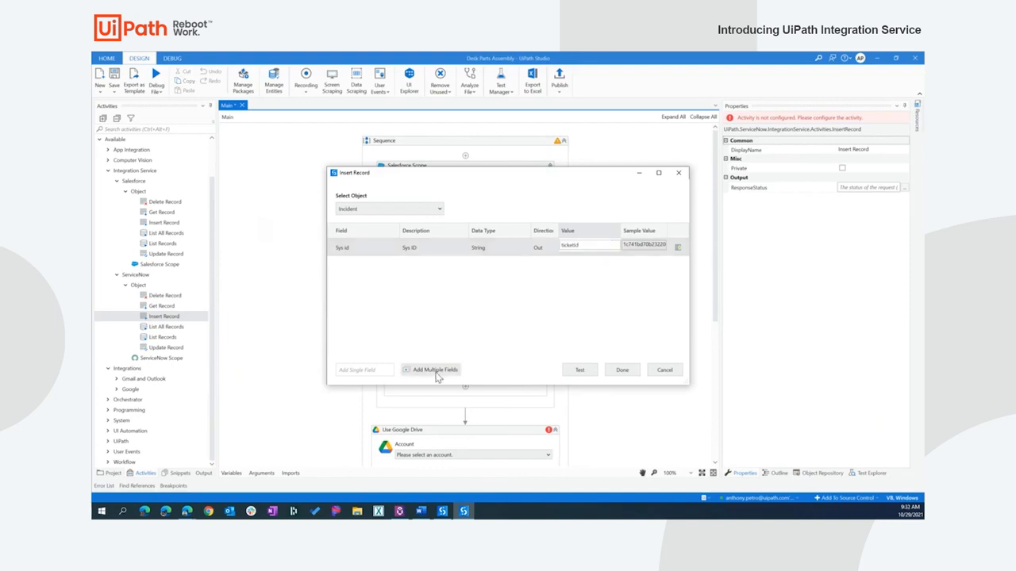
Add a Short description field with the Salesforce-order expression and save the configuration.
{"action": "left_click", "coordinate": [432, 370]}
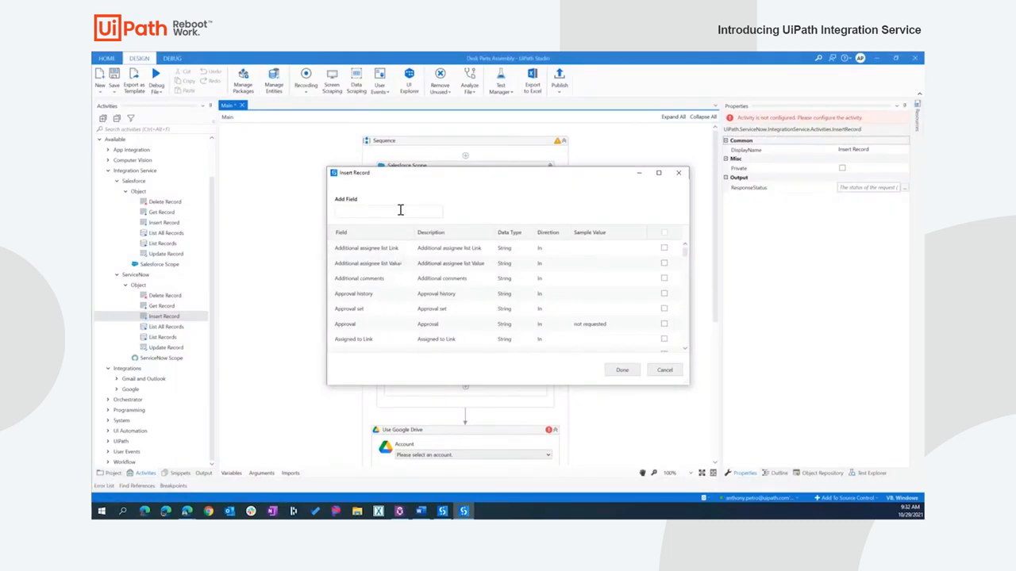
{"action": "type", "text": "sho"}
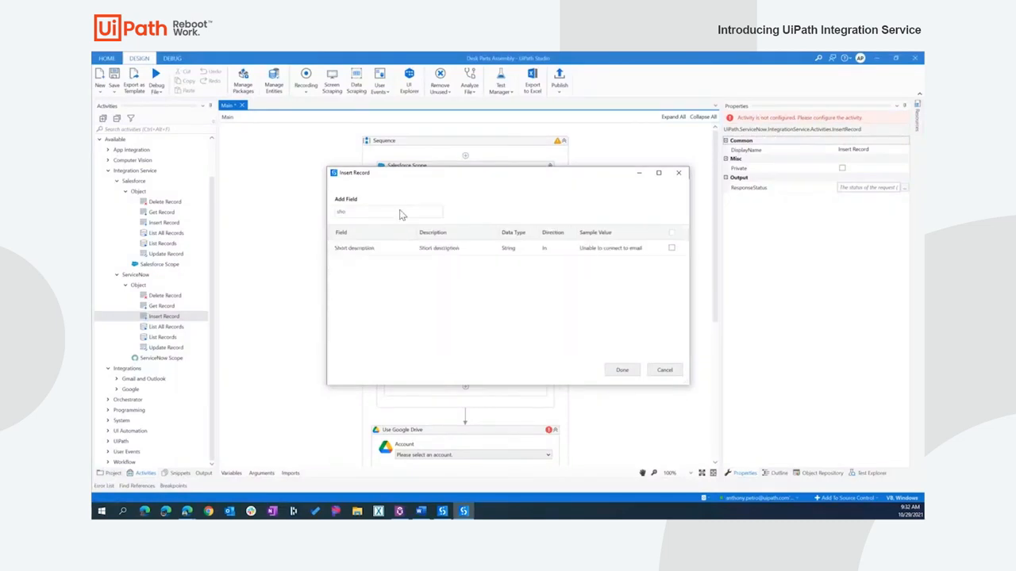
{"action": "left_click", "coordinate": [671, 248]}
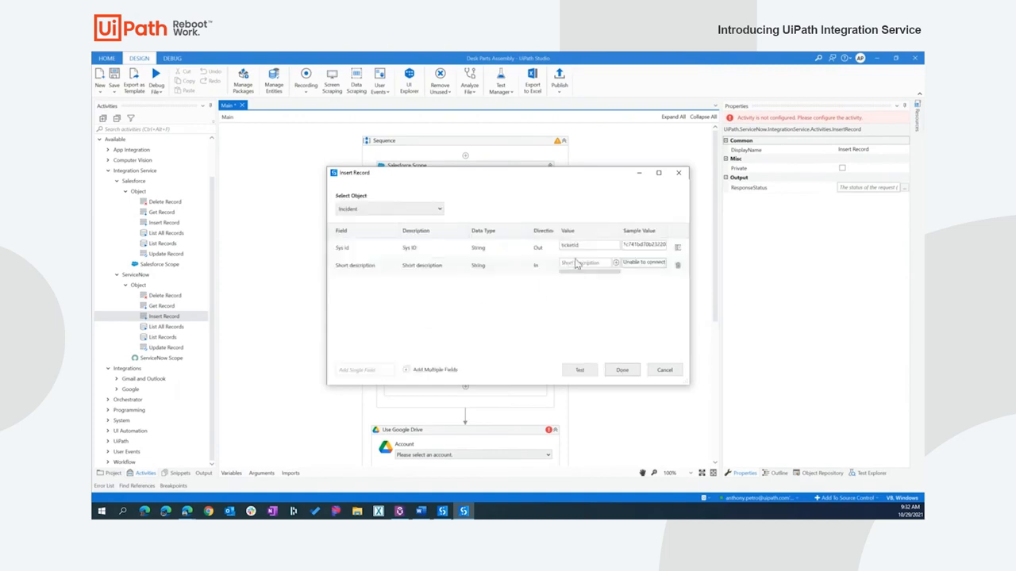
{"action": "left_click", "coordinate": [587, 263]}
{"action": "type", "text": "\"Salesforce Order Referer"}
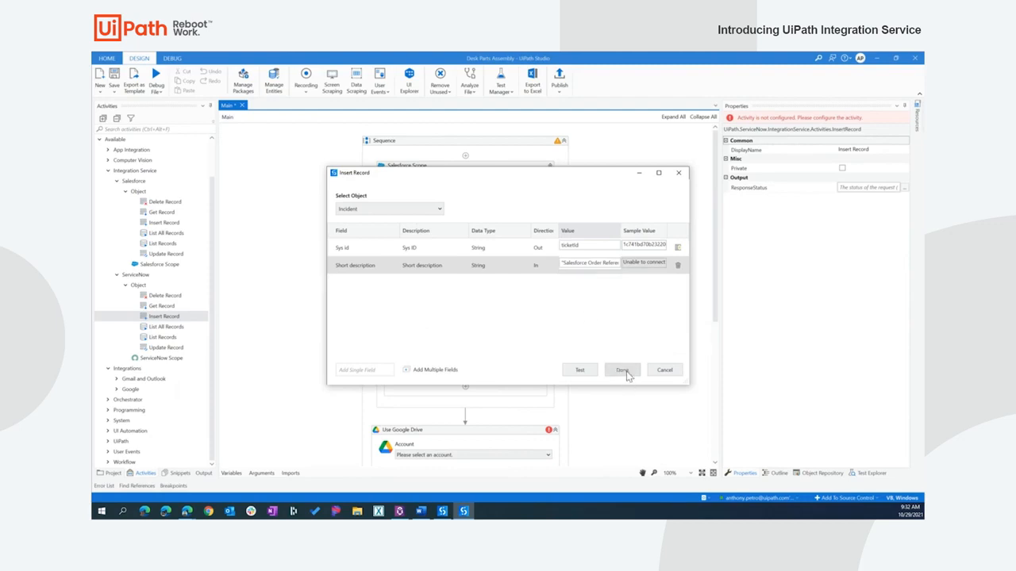
{"action": "left_click", "coordinate": [621, 370]}
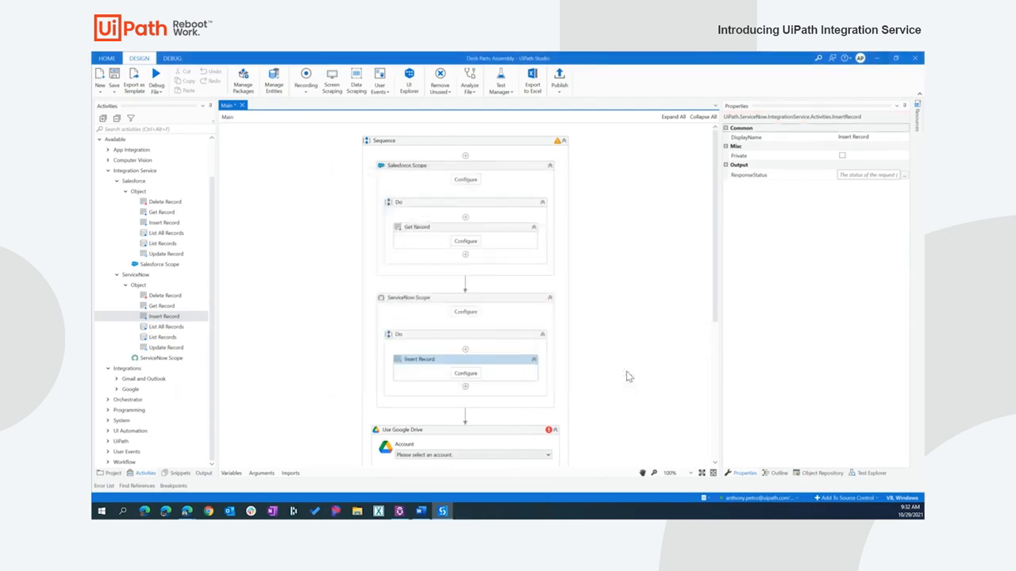
Select the Use Google Drive step and choose Add new account for its Account.
{"action": "scroll", "scroll_direction": "down", "scroll_amount": 3}
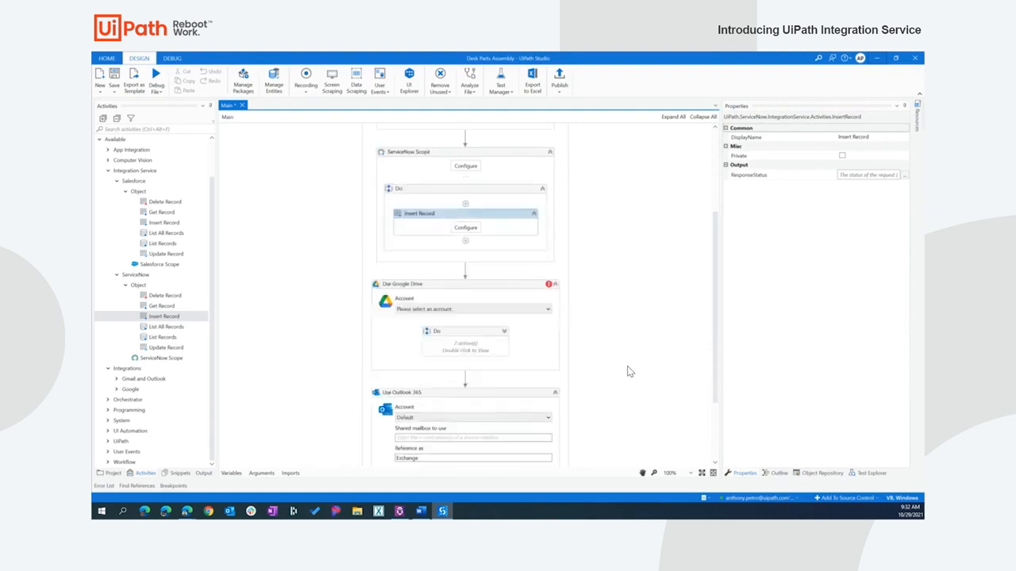
{"action": "scroll", "scroll_direction": "down", "scroll_amount": 3}
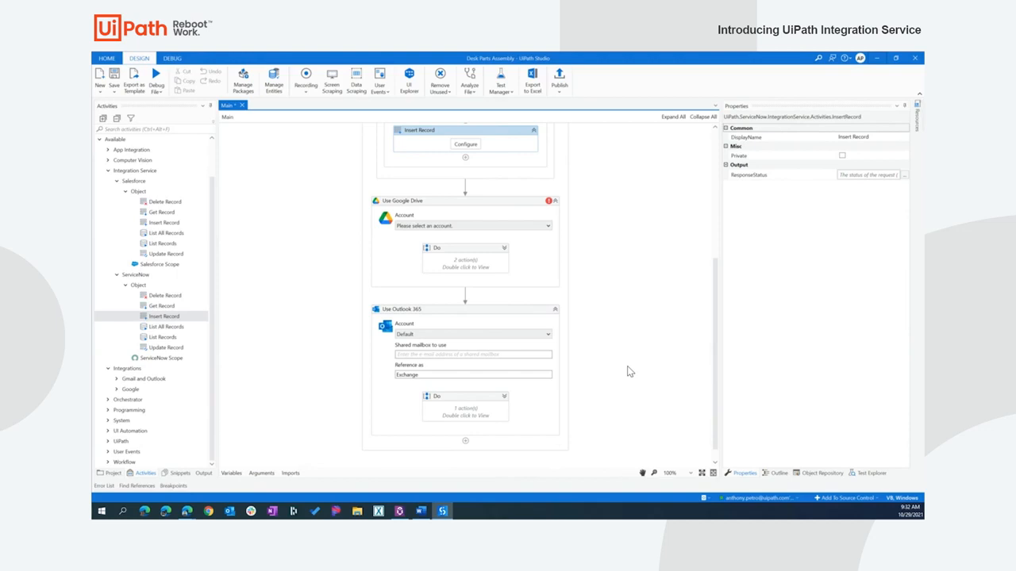
{"action": "mouse_move", "coordinate": [587, 318]}
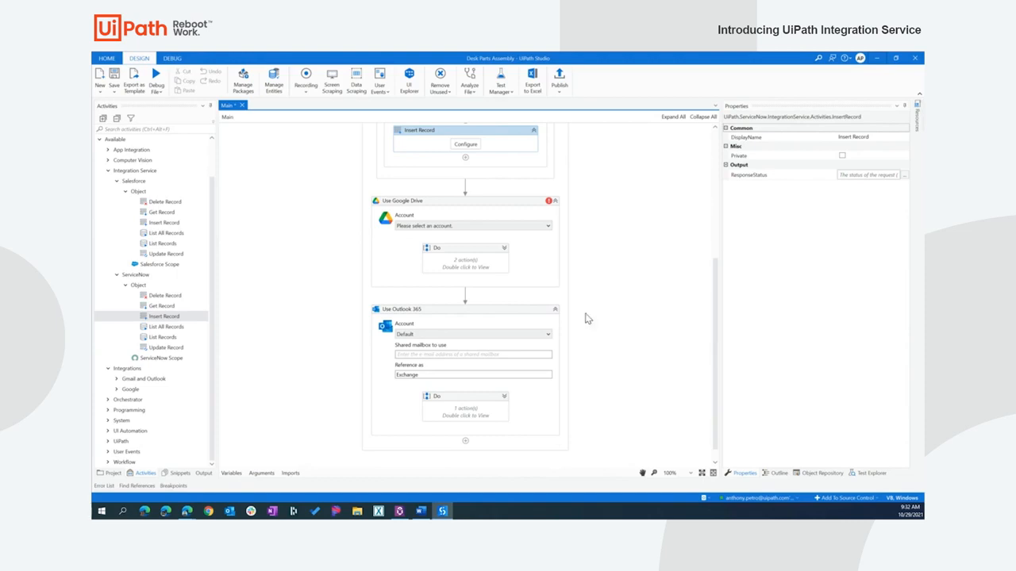
{"action": "left_click", "coordinate": [464, 201]}
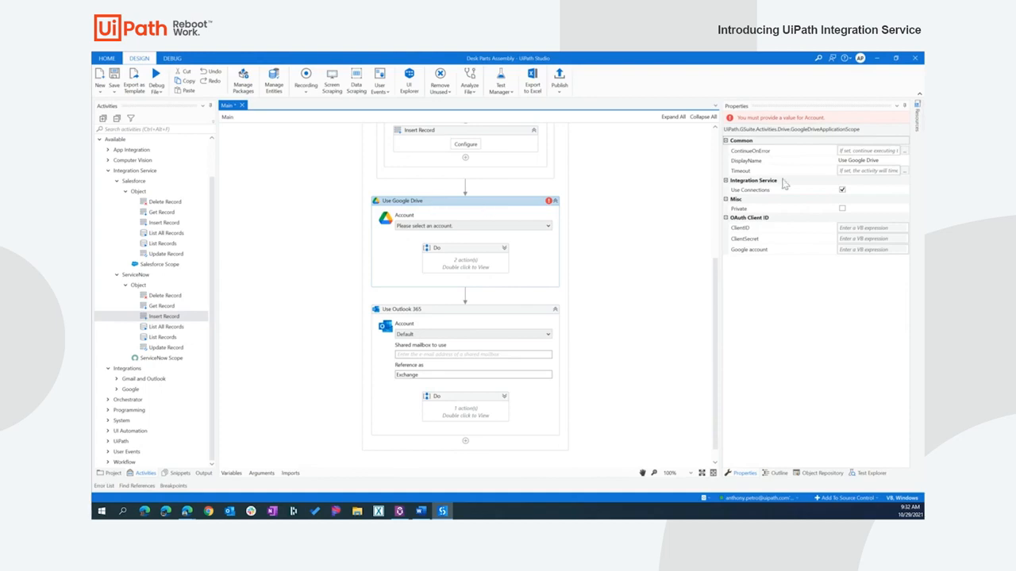
{"action": "mouse_move", "coordinate": [768, 191]}
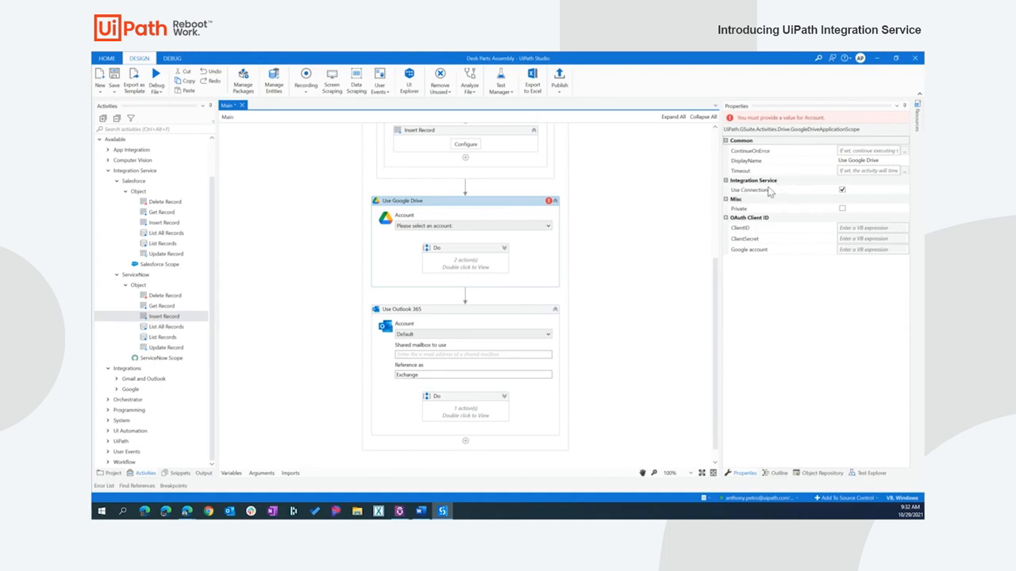
{"action": "mouse_move", "coordinate": [756, 199]}
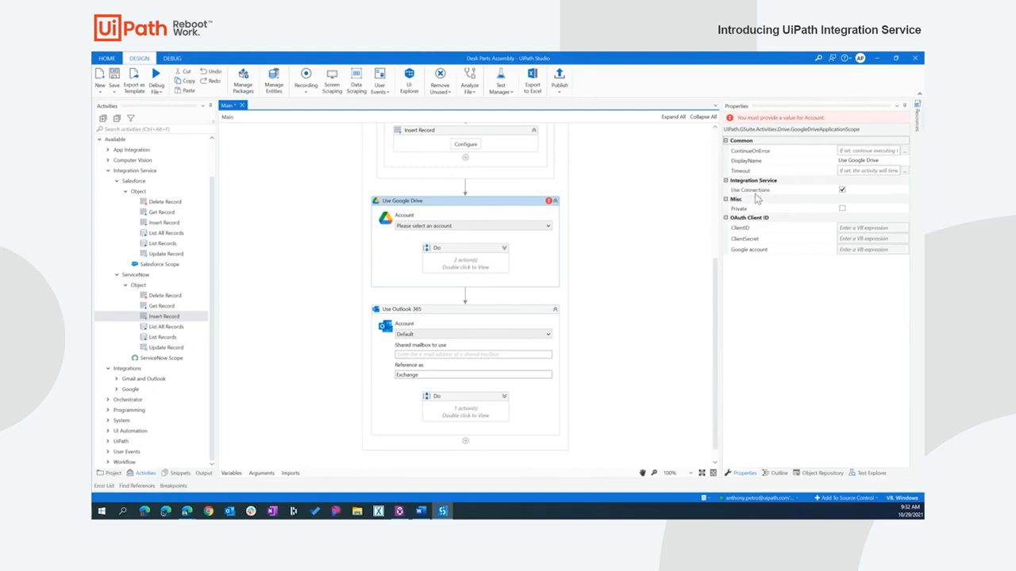
{"action": "mouse_move", "coordinate": [805, 197]}
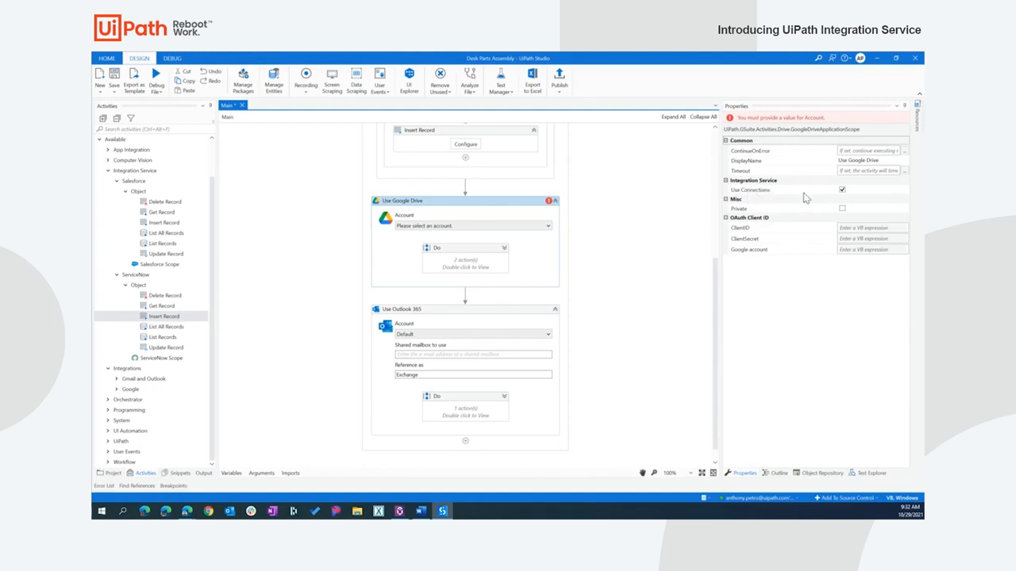
{"action": "mouse_move", "coordinate": [555, 233]}
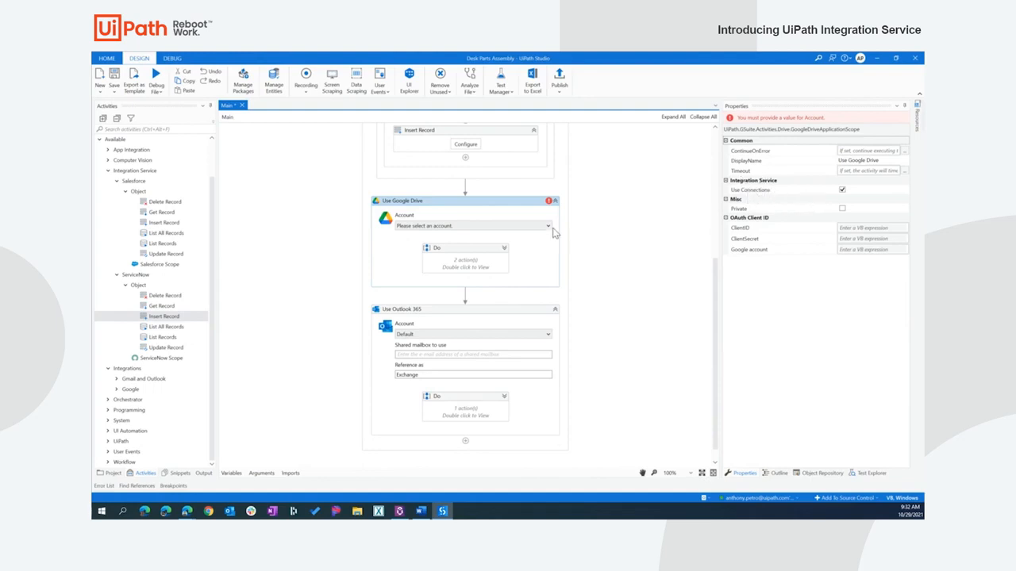
{"action": "mouse_move", "coordinate": [389, 249]}
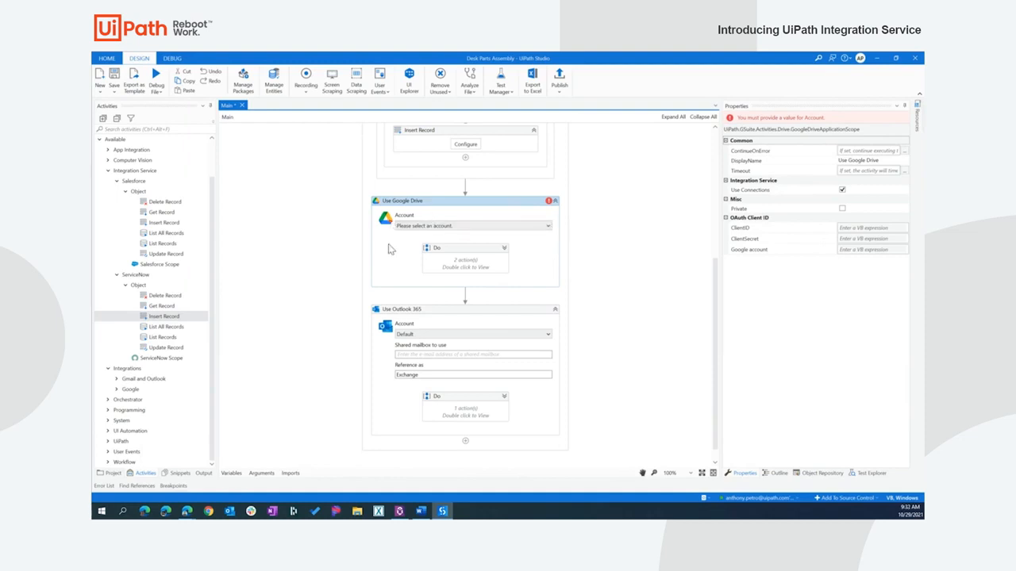
{"action": "mouse_move", "coordinate": [547, 226]}
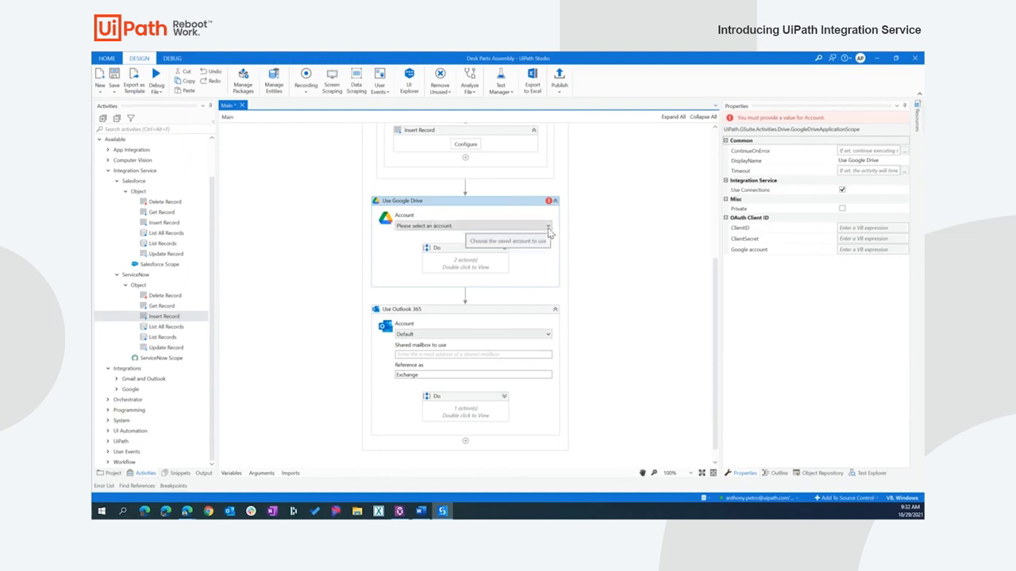
{"action": "left_click", "coordinate": [546, 226]}
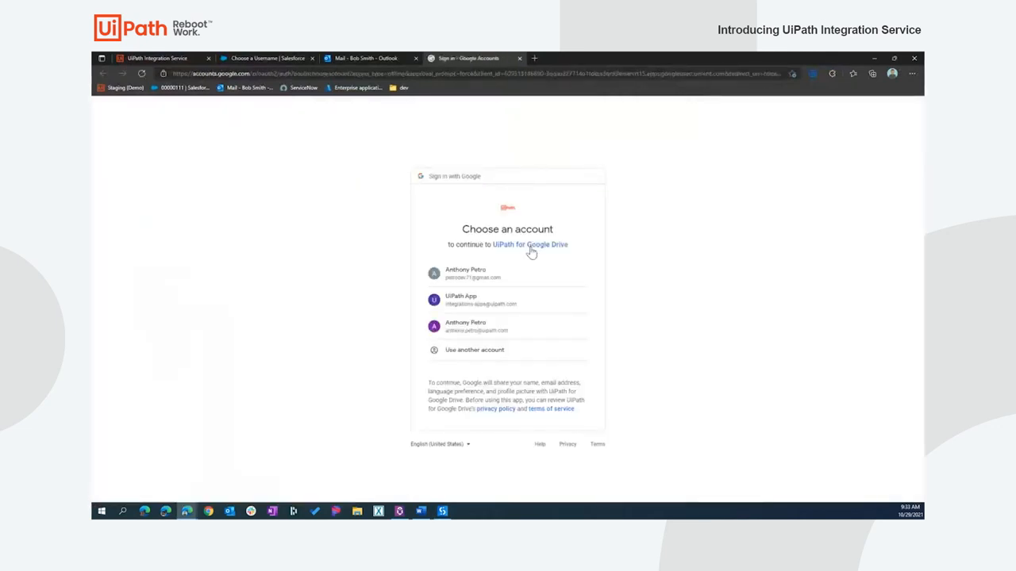
{"action": "mouse_move", "coordinate": [521, 278]}
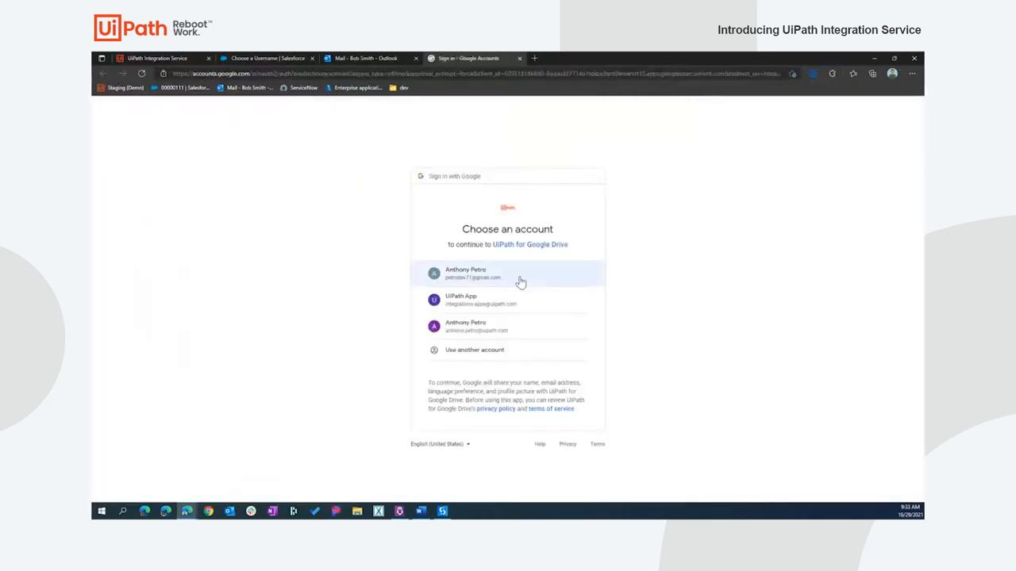
Sign in with the personal Gmail account and grant UiPath full Google Drive file access.
{"action": "left_click", "coordinate": [508, 274]}
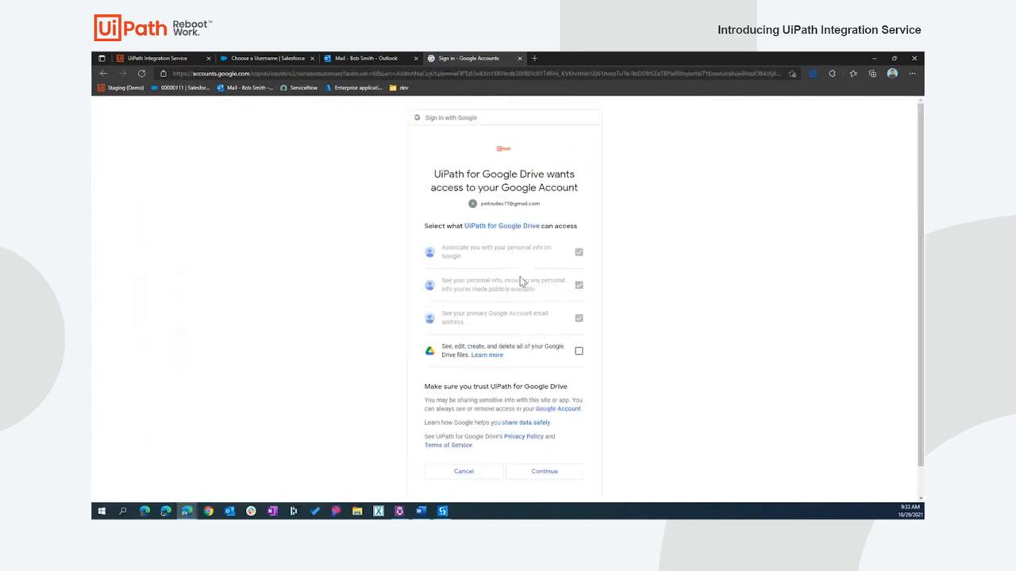
{"action": "left_click", "coordinate": [579, 351]}
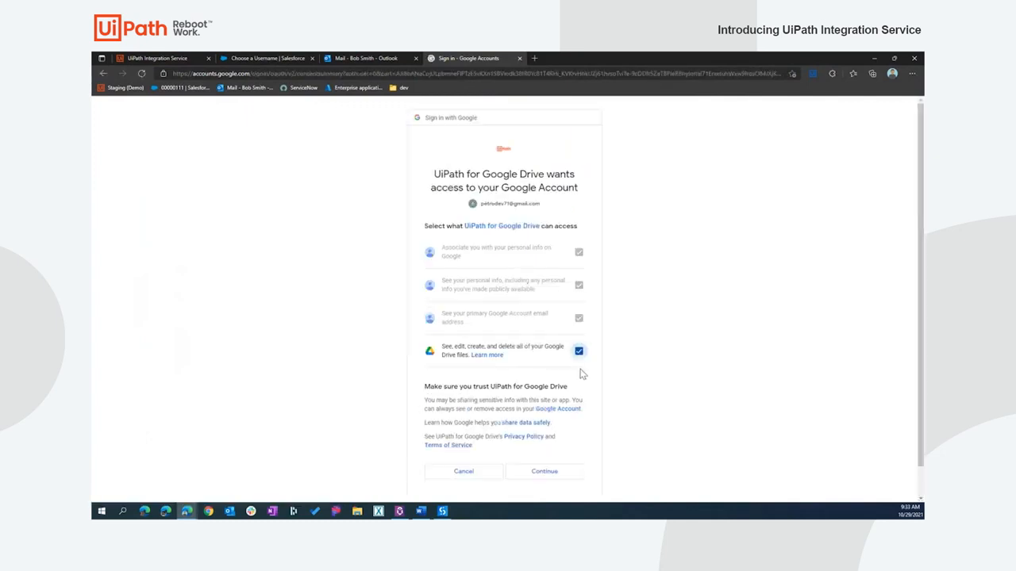
{"action": "mouse_move", "coordinate": [509, 459]}
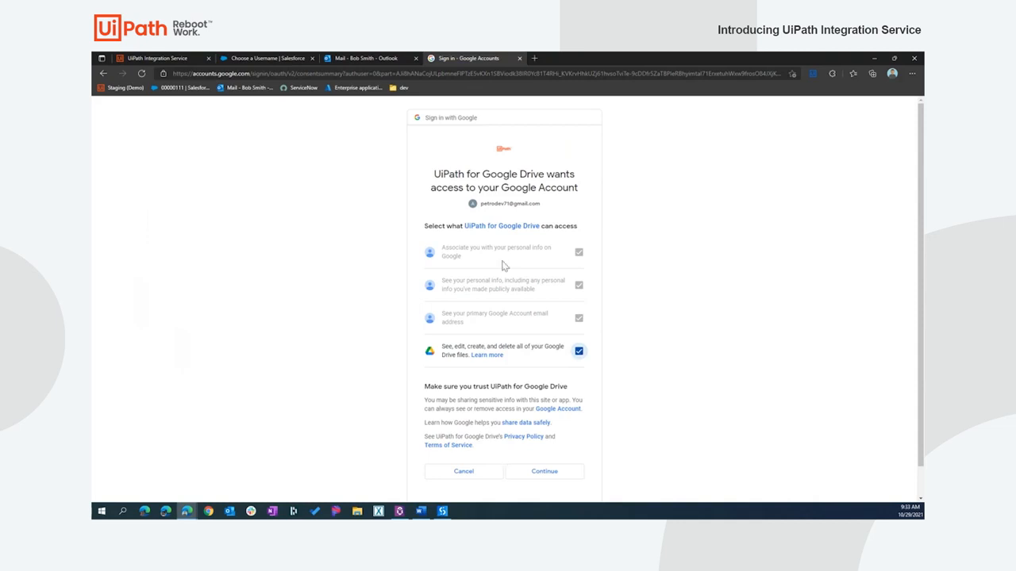
{"action": "mouse_move", "coordinate": [486, 327]}
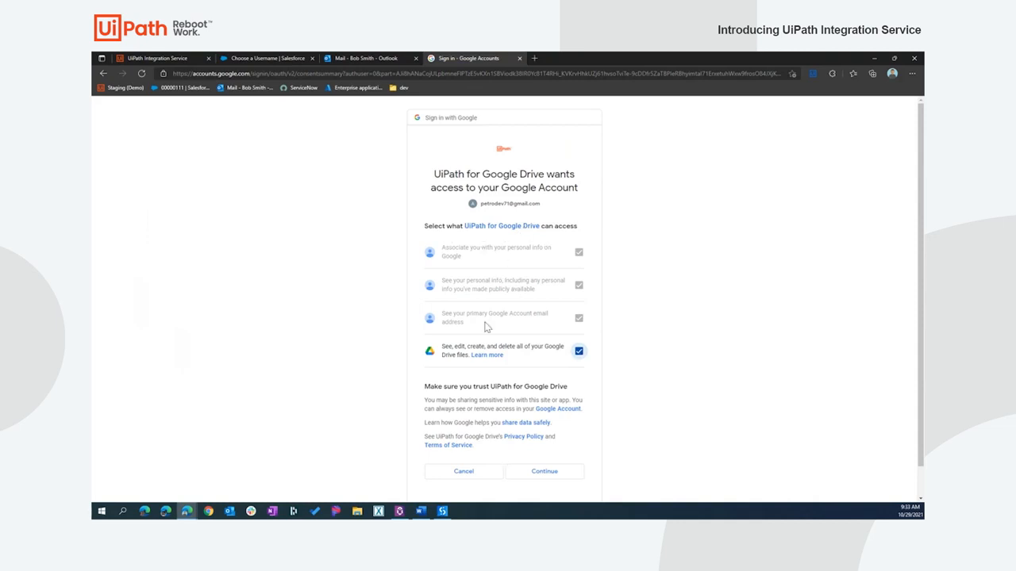
{"action": "mouse_move", "coordinate": [564, 475]}
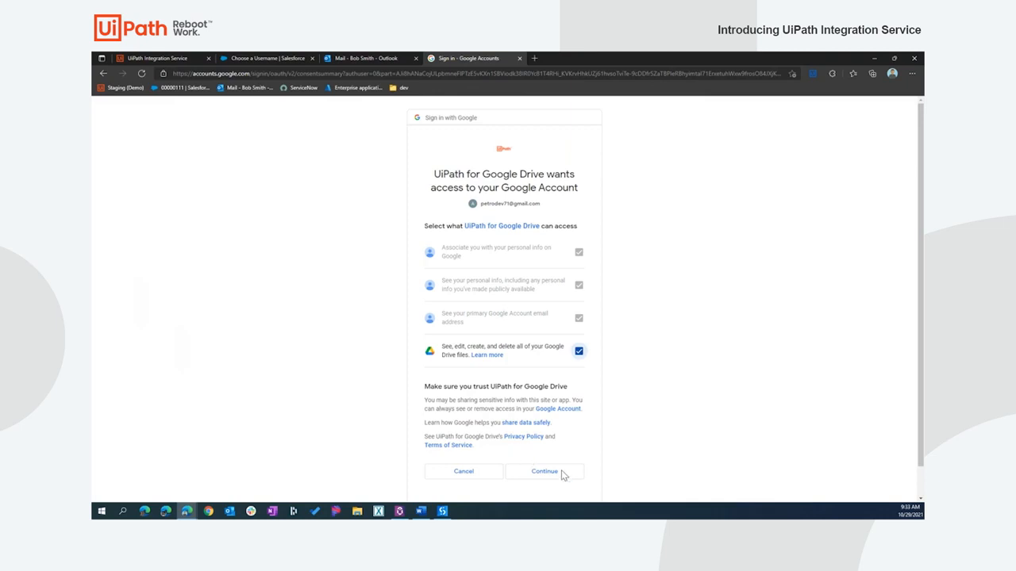
{"action": "left_click", "coordinate": [543, 471]}
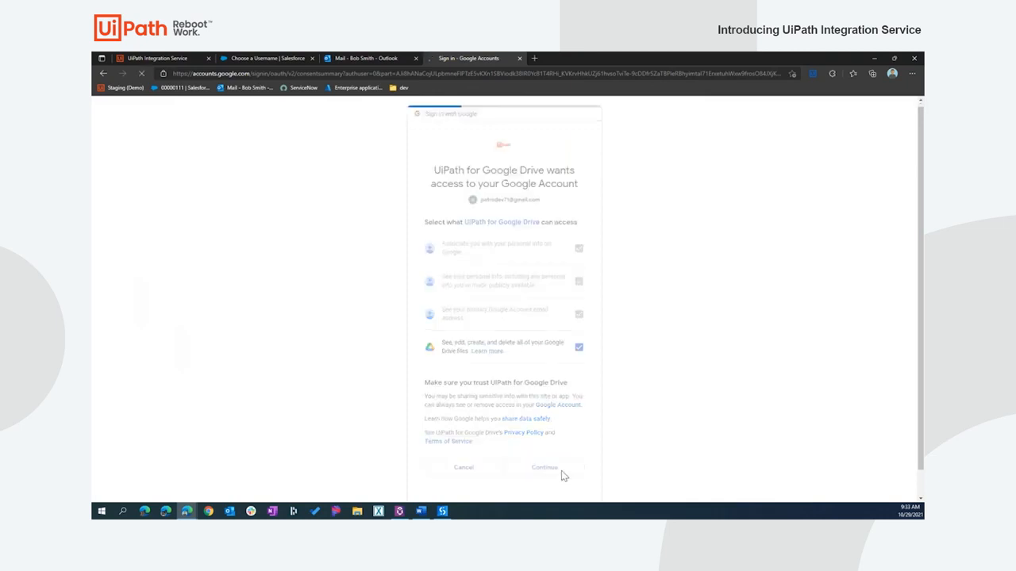
{"action": "left_click", "coordinate": [544, 467]}
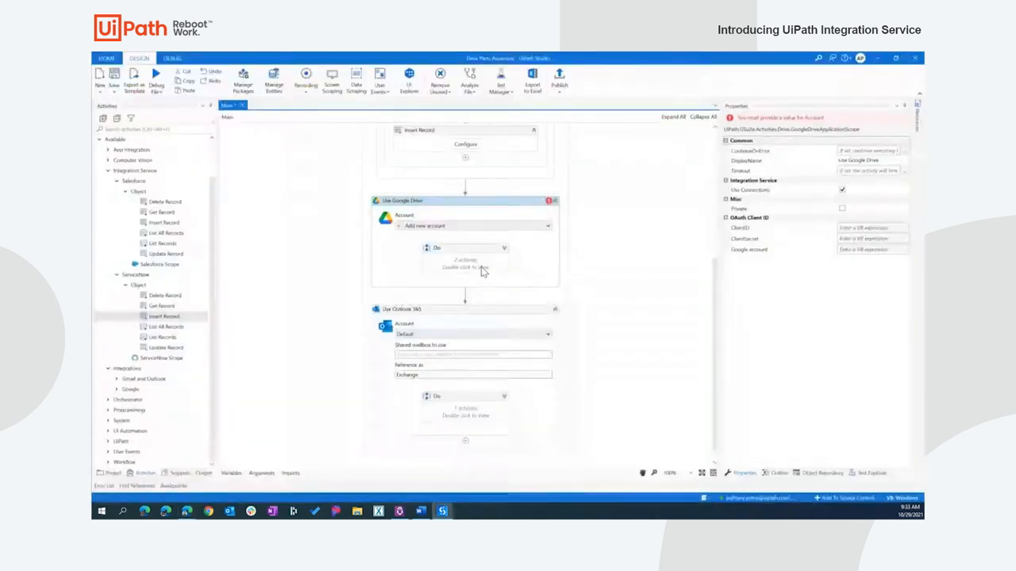
Expand Use Google Drive and Use Outlook 365 to review Find Files, Download File and Send Email.
{"action": "left_click", "coordinate": [465, 226]}
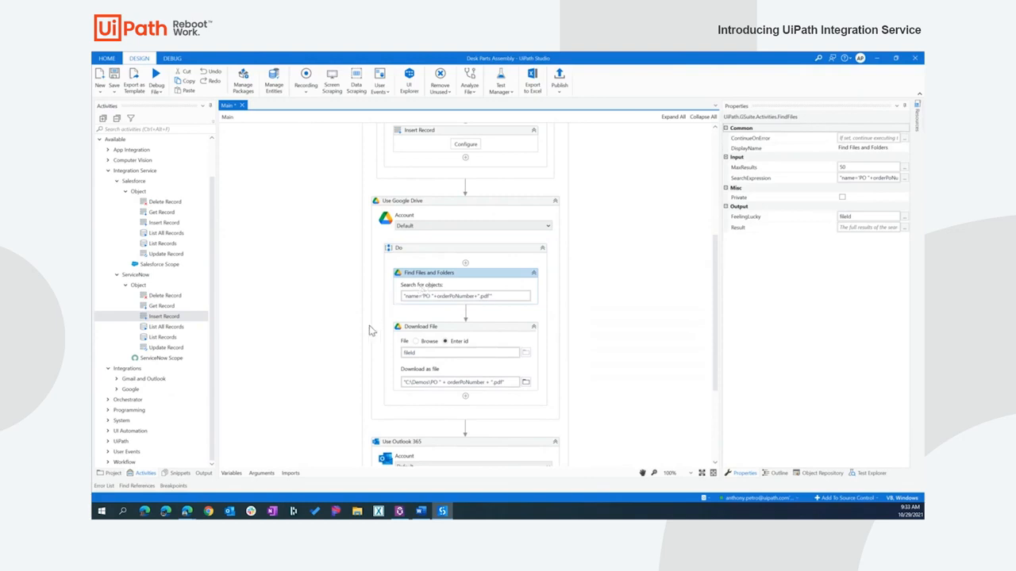
{"action": "scroll", "scroll_direction": "down", "scroll_amount": 3}
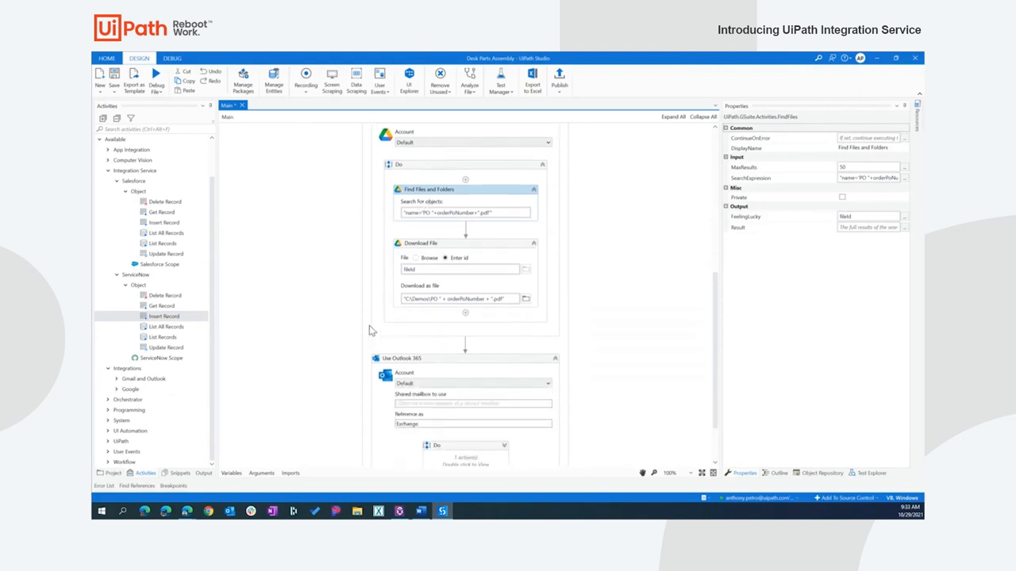
{"action": "scroll", "scroll_direction": "down", "scroll_amount": 3}
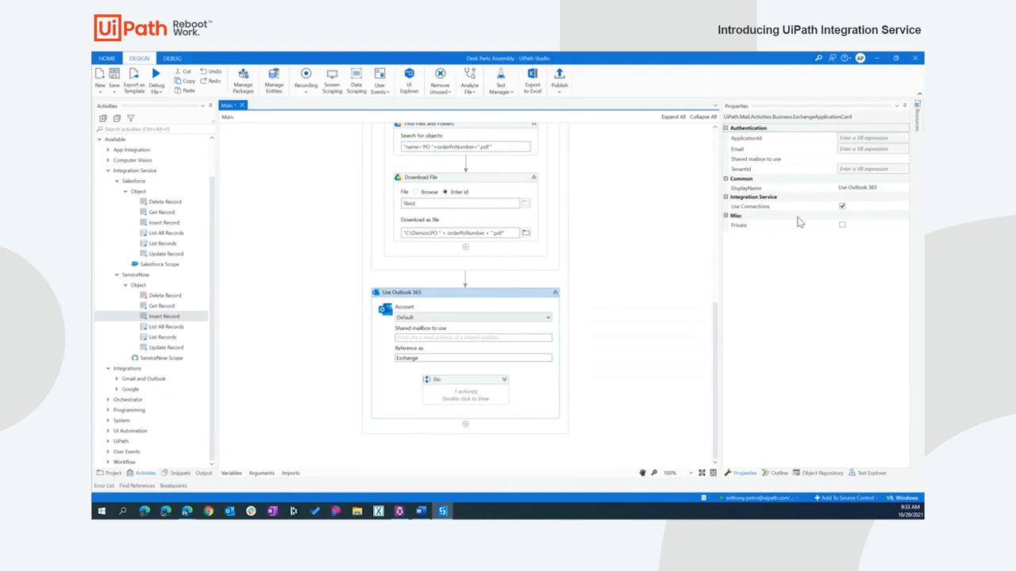
{"action": "mouse_move", "coordinate": [629, 284]}
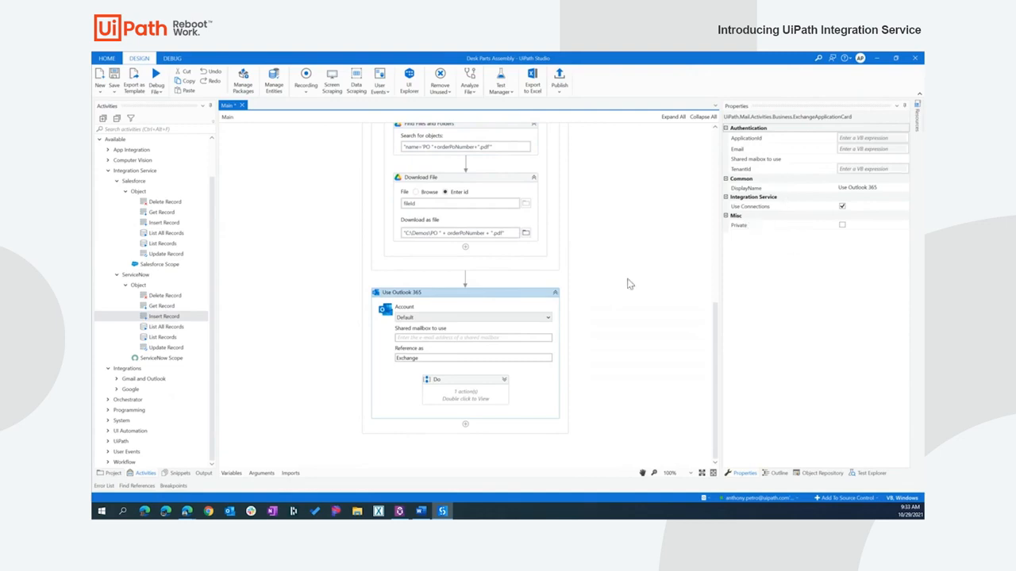
{"action": "mouse_move", "coordinate": [541, 393]}
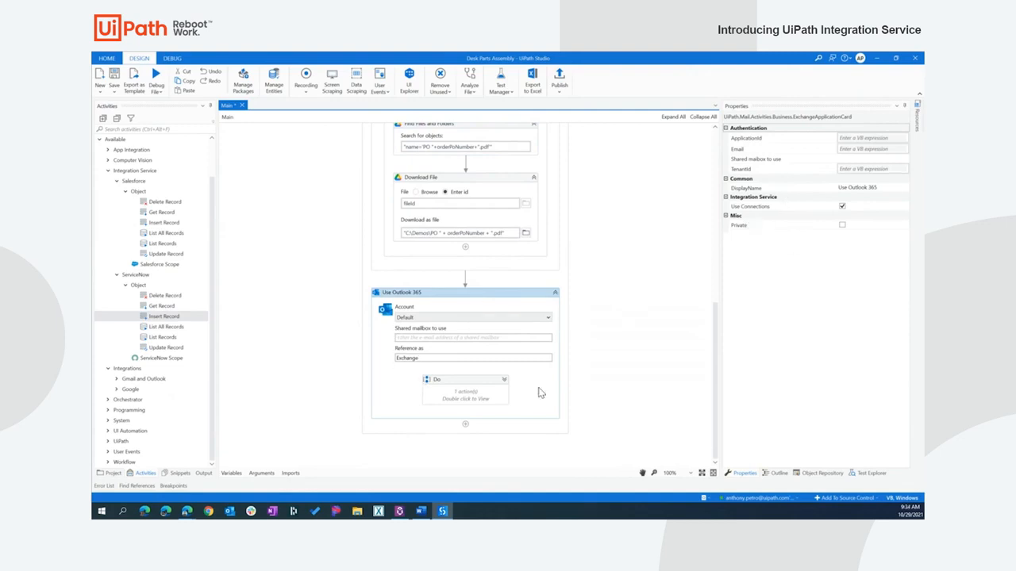
{"action": "double_click", "coordinate": [465, 389]}
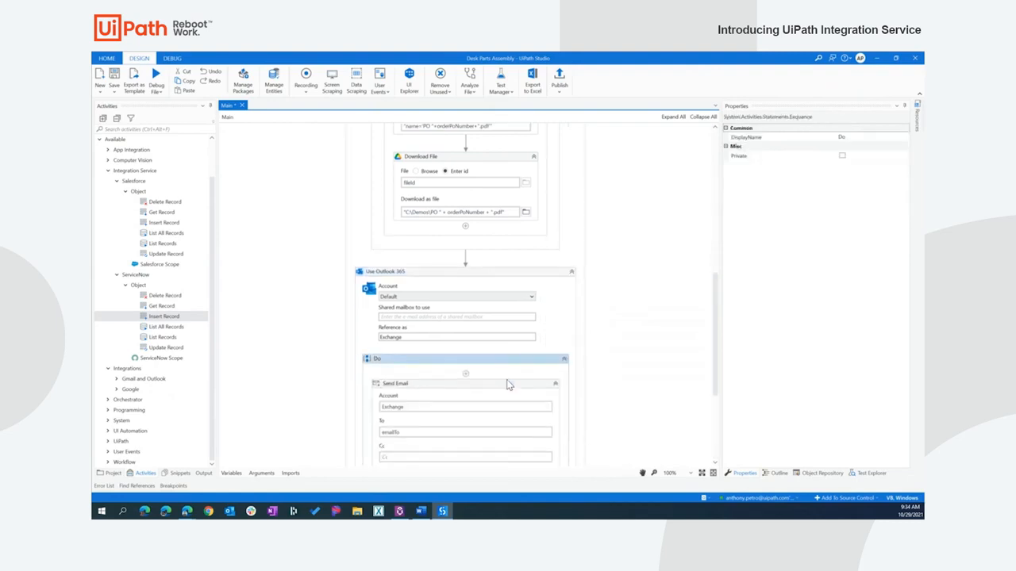
{"action": "scroll", "scroll_direction": "down", "scroll_amount": 3}
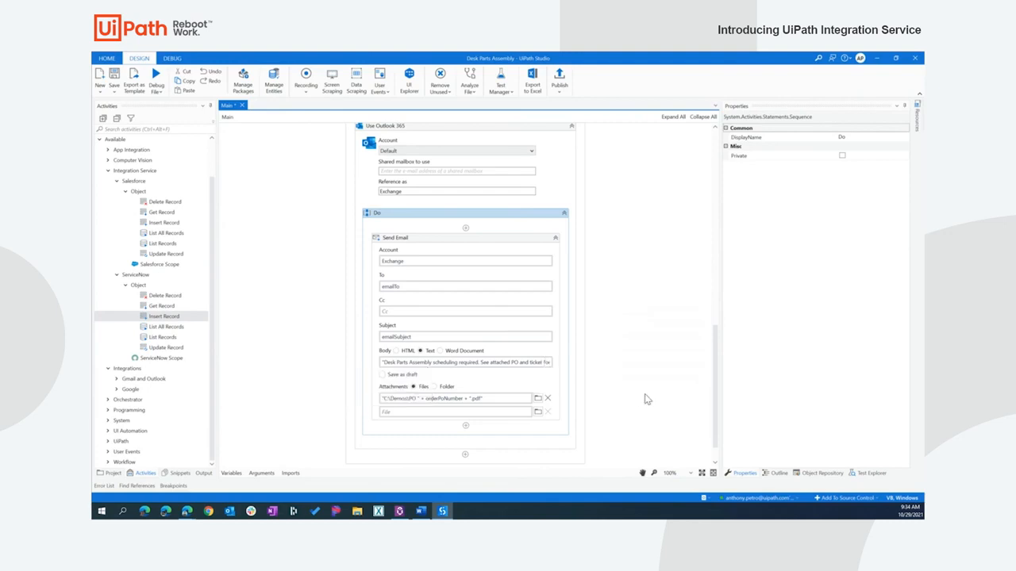
{"action": "mouse_move", "coordinate": [647, 425]}
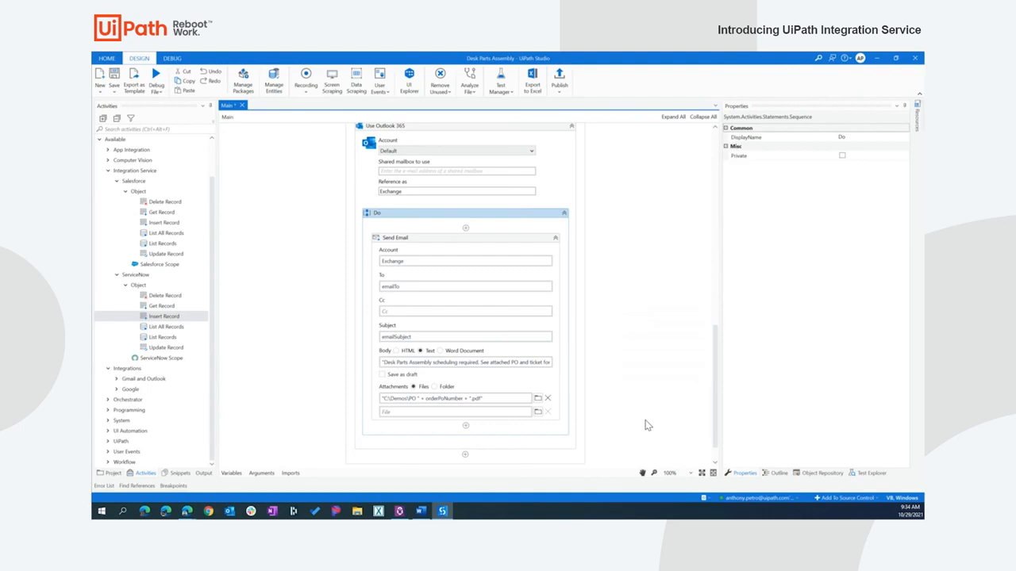
{"action": "mouse_move", "coordinate": [643, 410]}
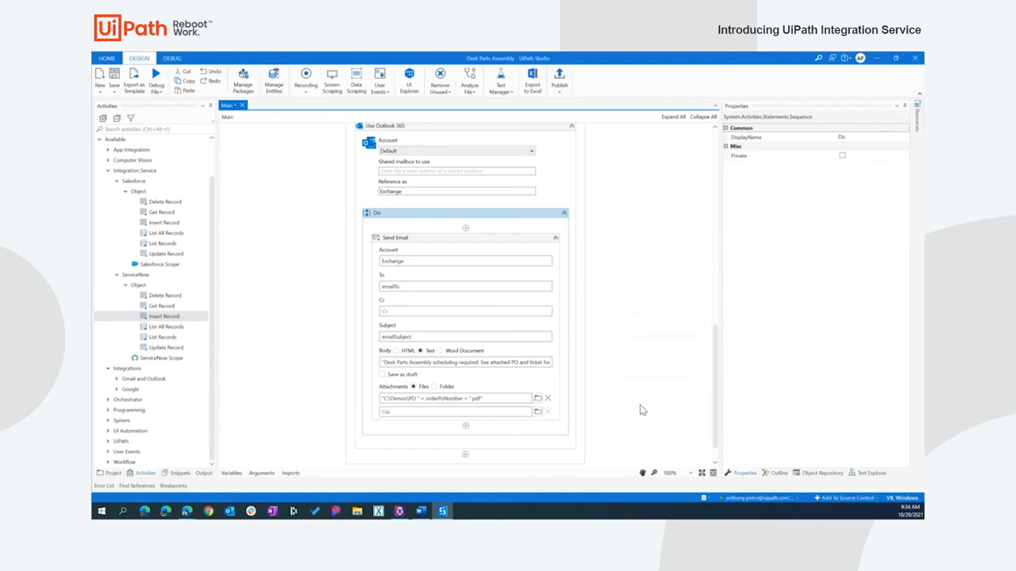
{"action": "mouse_move", "coordinate": [669, 220]}
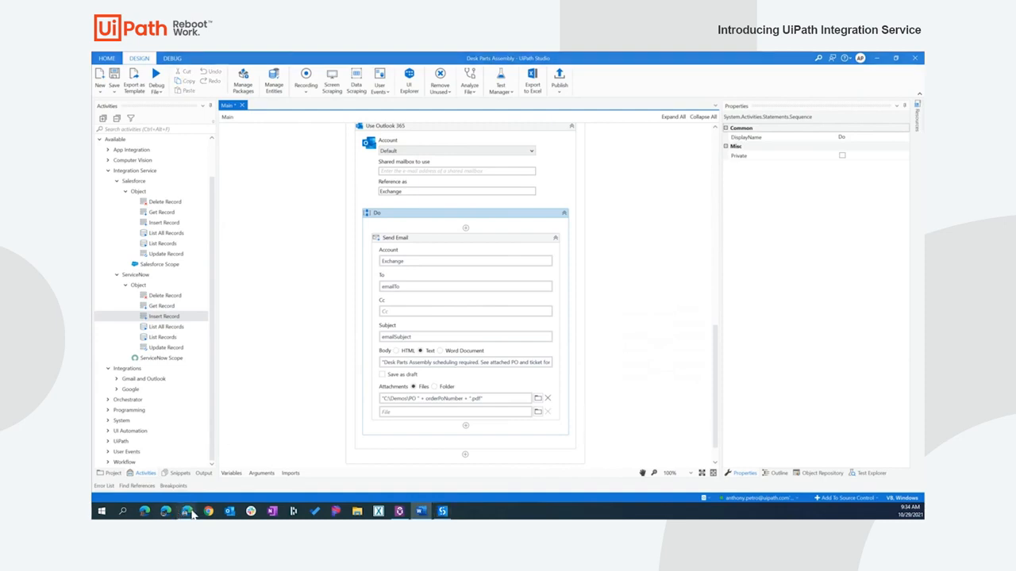
Open the Salesforce connector's connections in Integration Service from the web browser.
{"action": "left_click", "coordinate": [165, 510]}
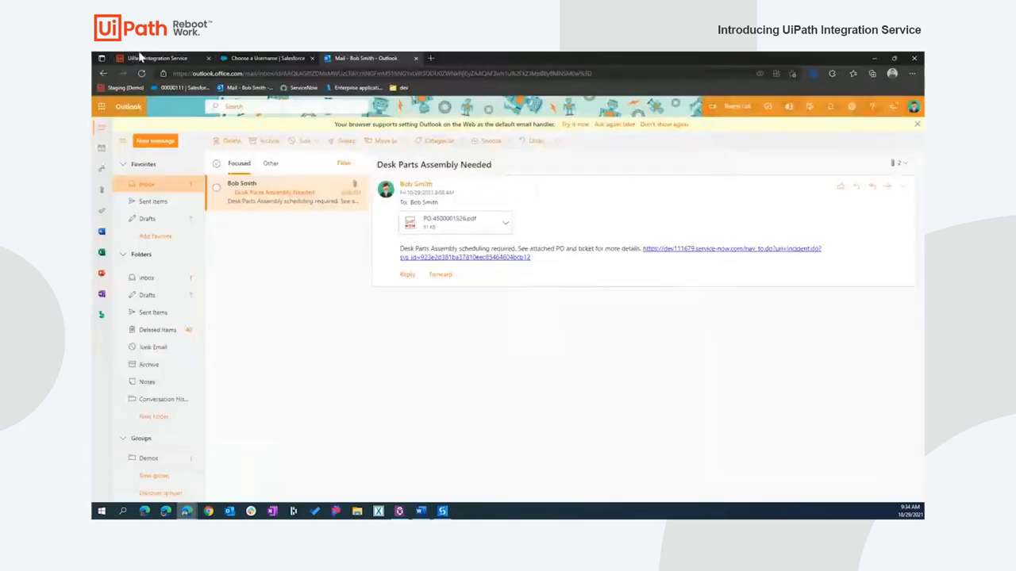
{"action": "left_click", "coordinate": [158, 58]}
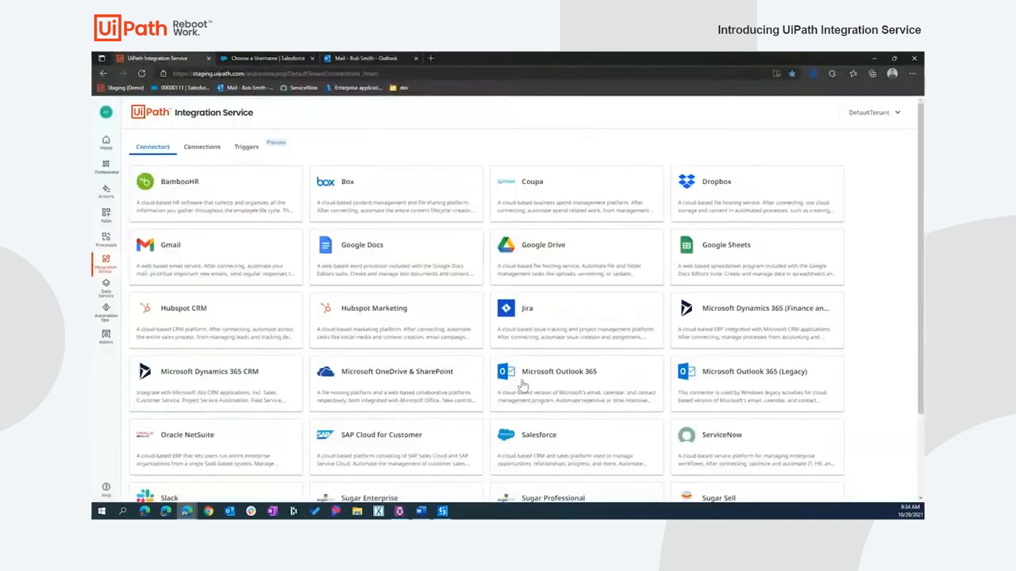
{"action": "left_click", "coordinate": [538, 435]}
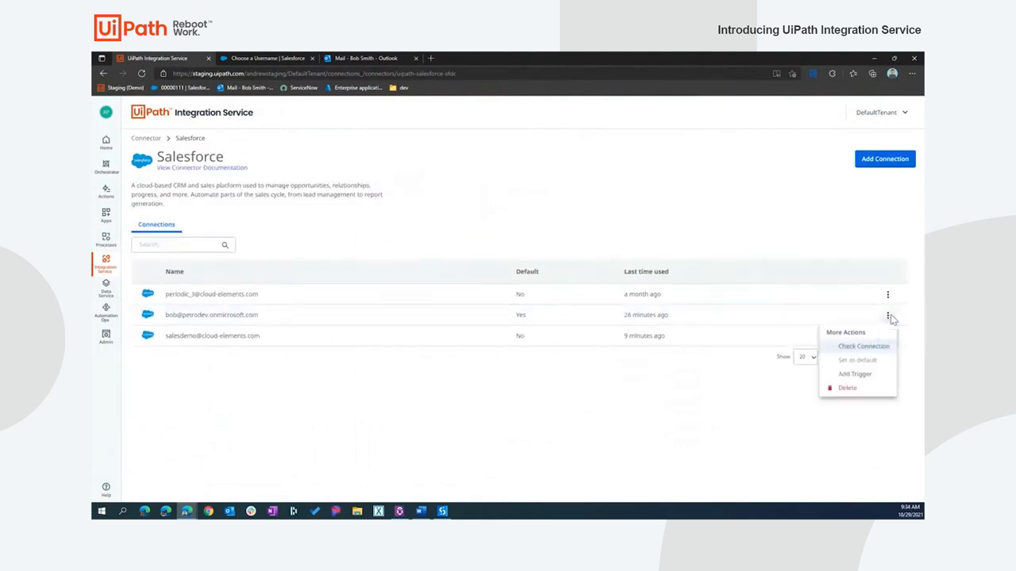
Start a Salesforce trigger with event Existing Record Updated on the Order record.
{"action": "left_click", "coordinate": [854, 373]}
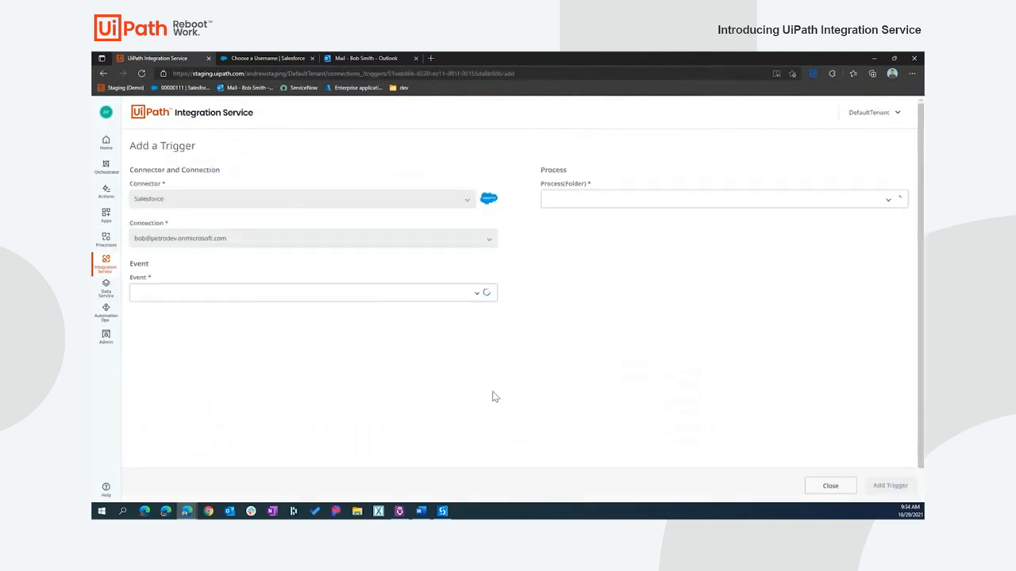
{"action": "left_click", "coordinate": [311, 292]}
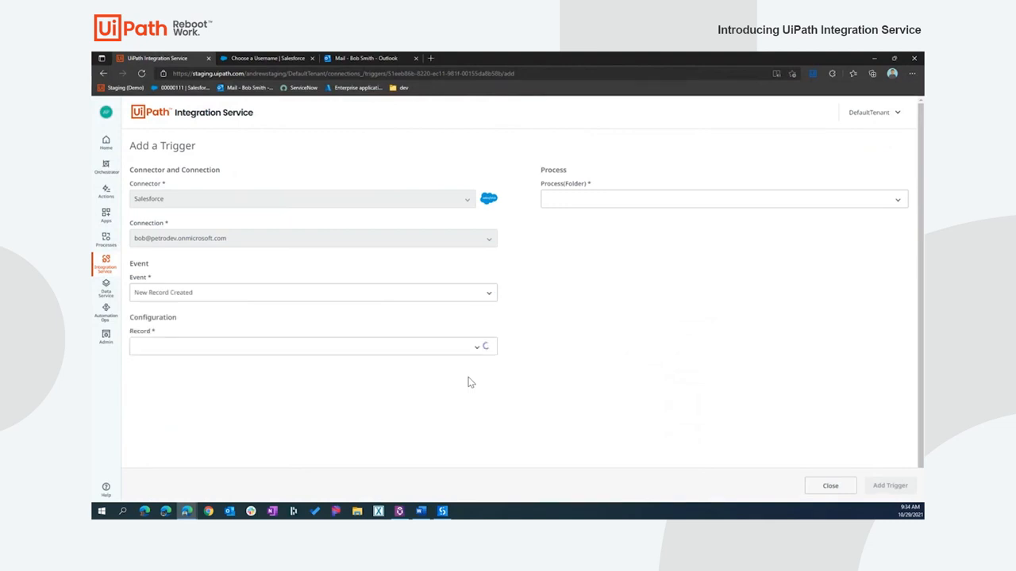
{"action": "left_click", "coordinate": [312, 346]}
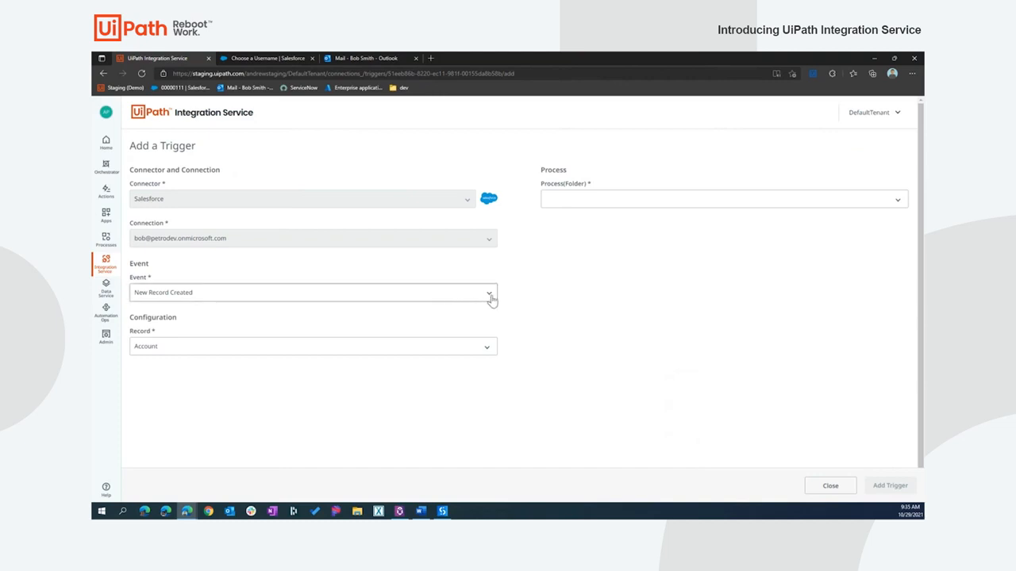
{"action": "left_click", "coordinate": [312, 292]}
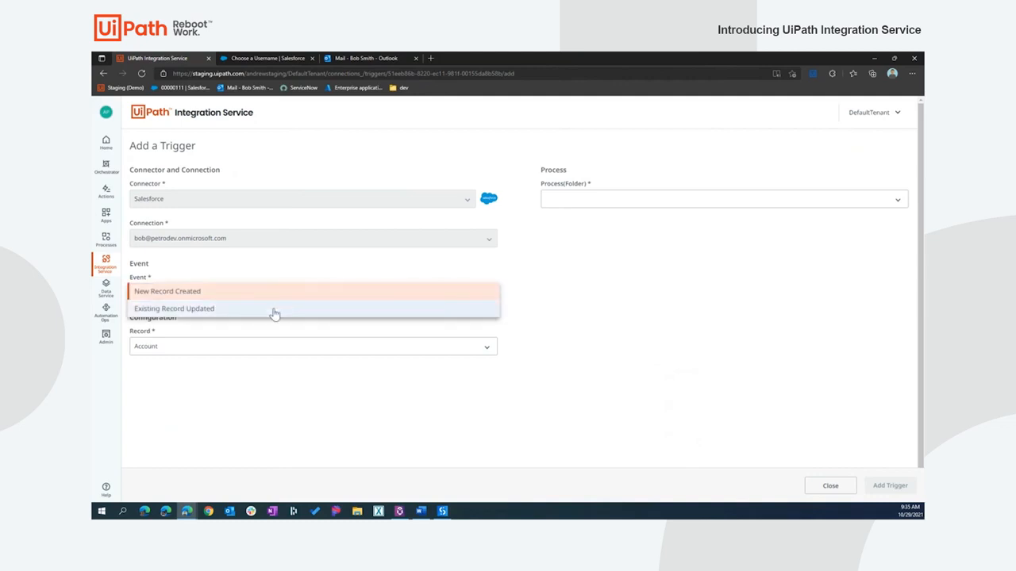
{"action": "left_click", "coordinate": [173, 308]}
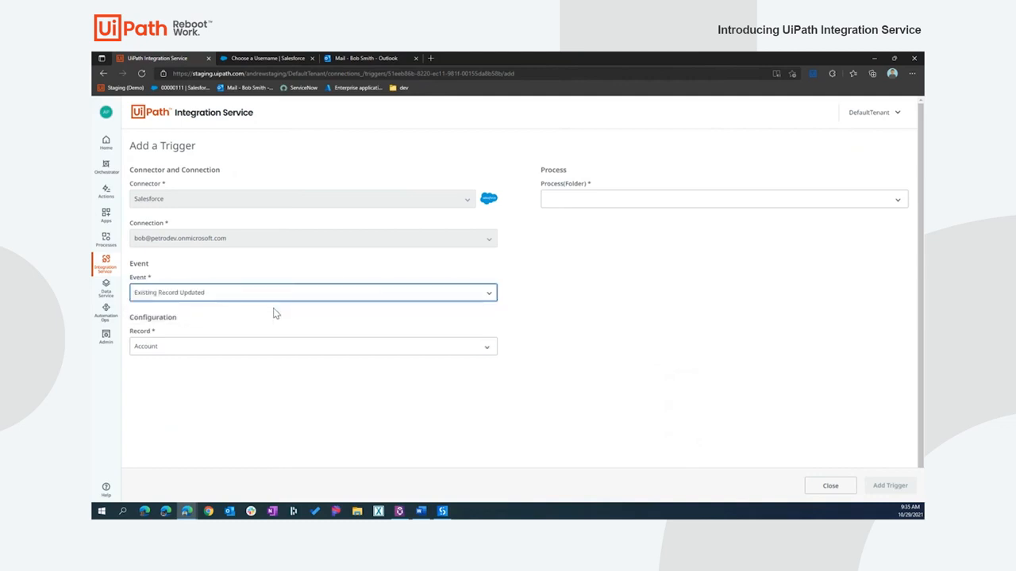
{"action": "left_click", "coordinate": [312, 346]}
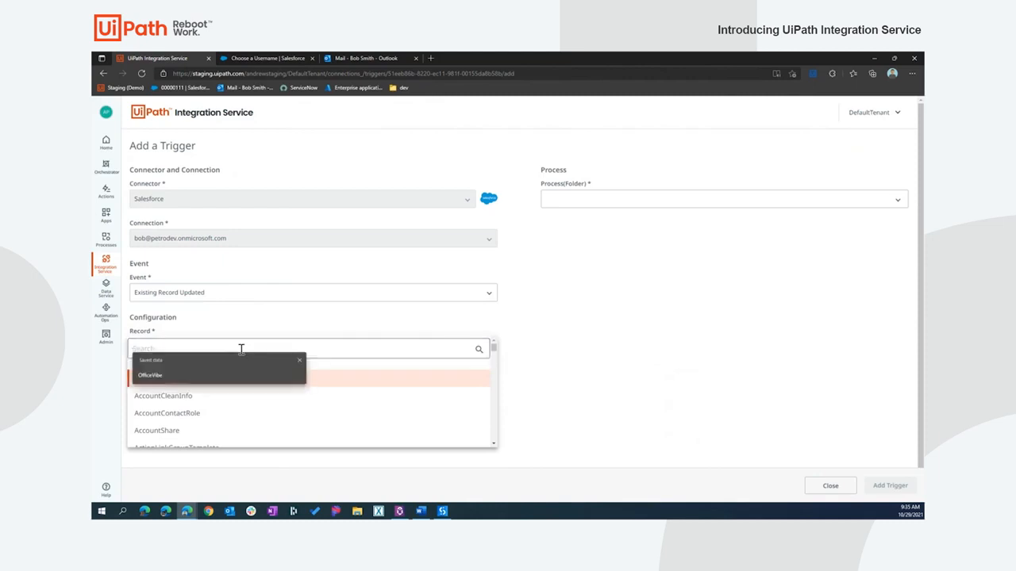
{"action": "type", "text": "Product2"}
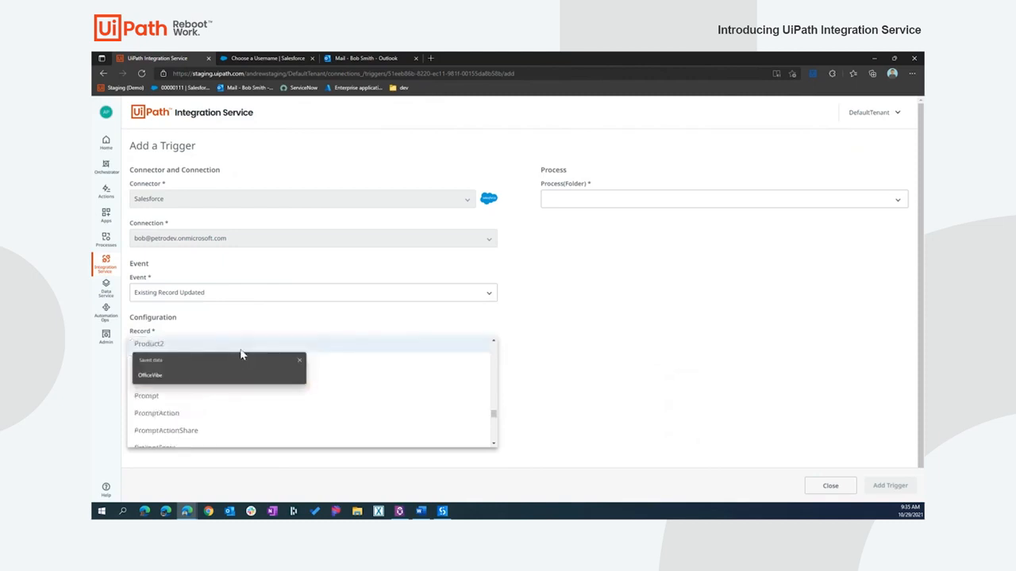
{"action": "type", "text": "order"}
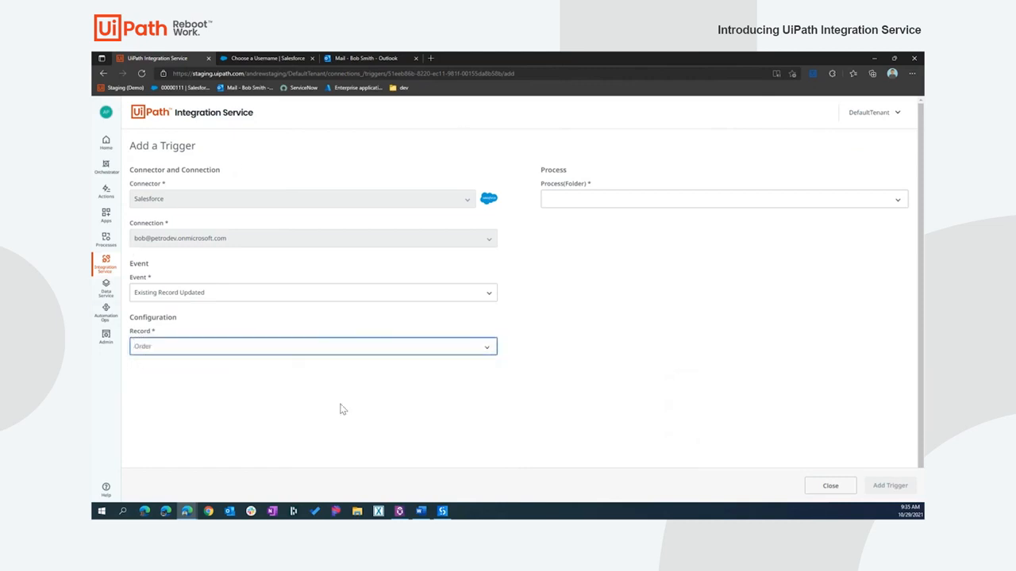
{"action": "mouse_move", "coordinate": [353, 410]}
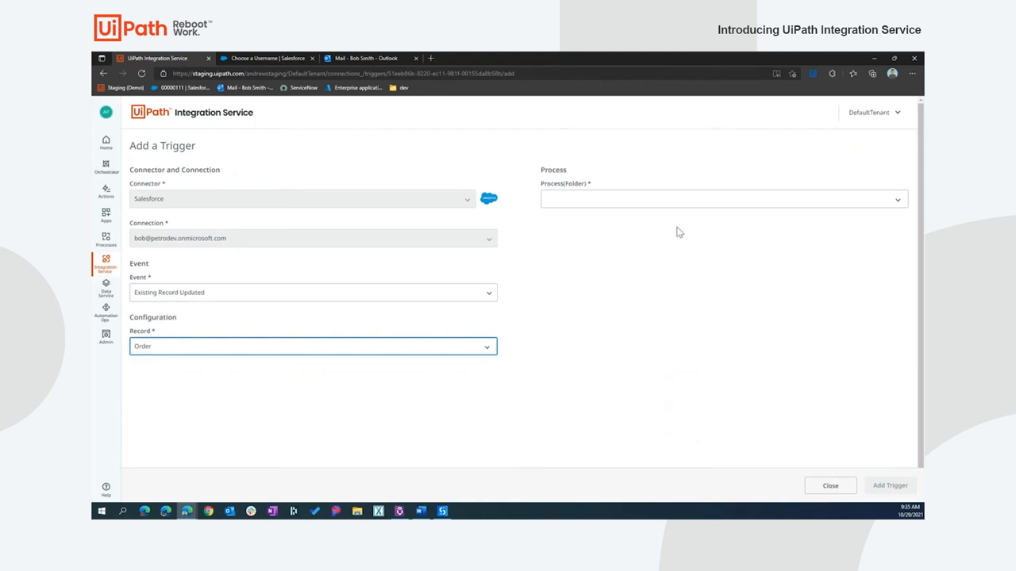
Set the trigger to run Desk.Parts.Assembly and save it.
{"action": "left_click", "coordinate": [722, 199]}
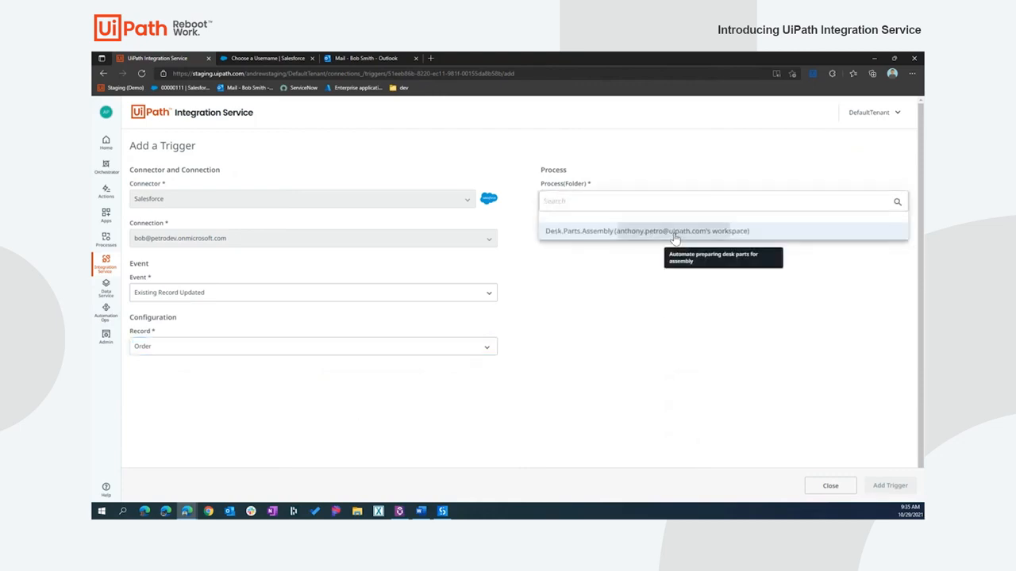
{"action": "left_click", "coordinate": [646, 231]}
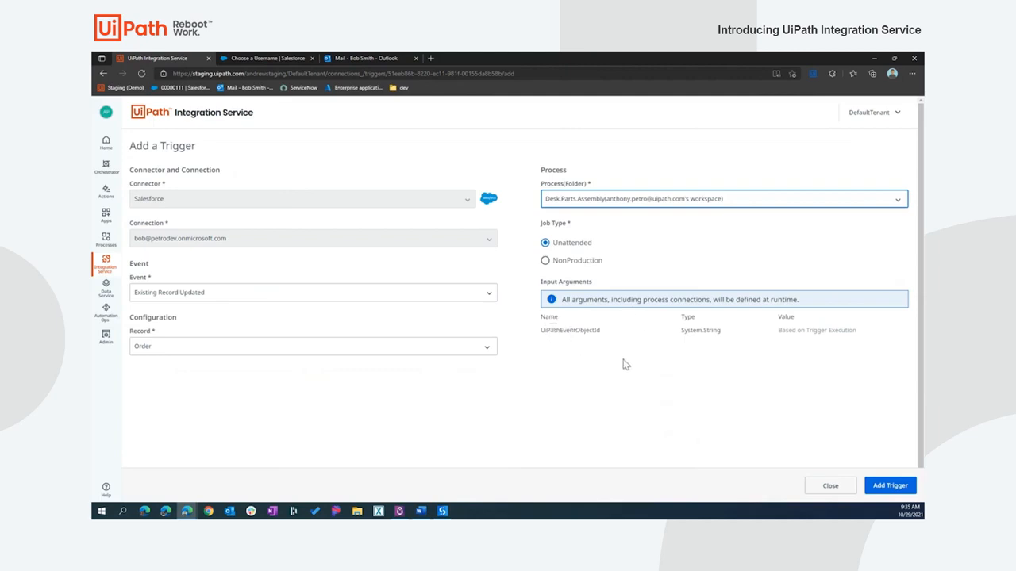
{"action": "mouse_move", "coordinate": [668, 393]}
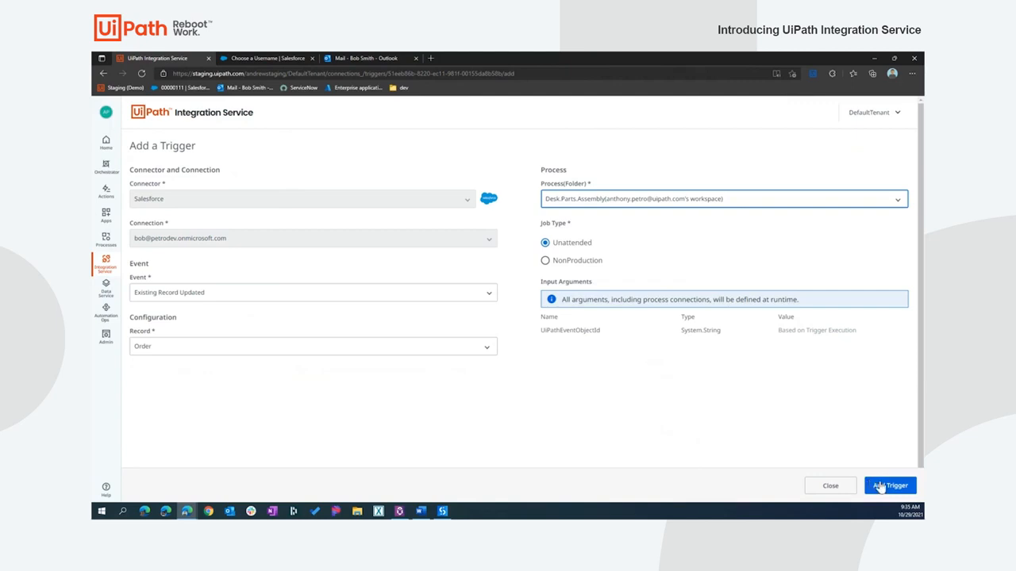
{"action": "left_click", "coordinate": [889, 485]}
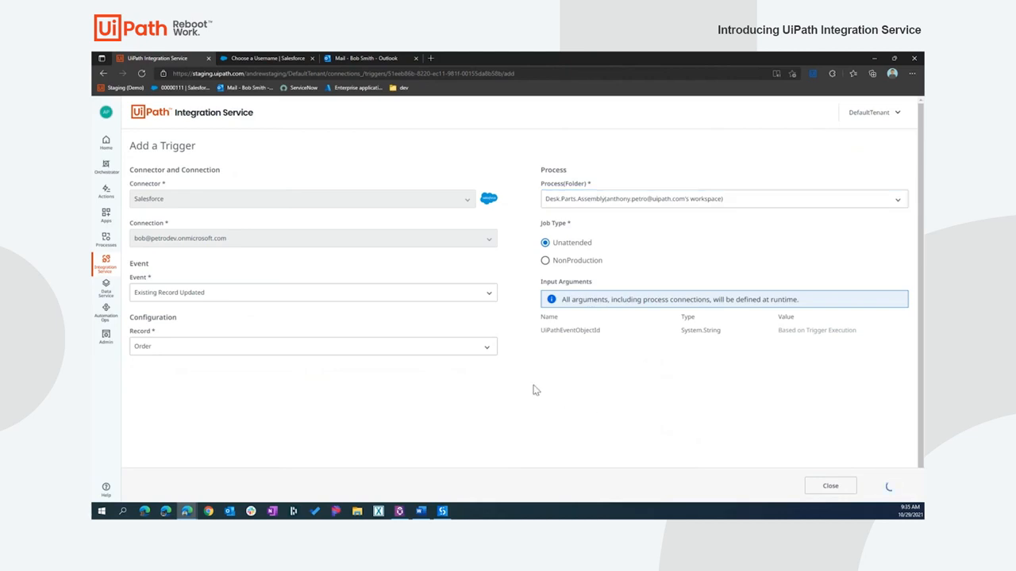
{"action": "left_click", "coordinate": [830, 485]}
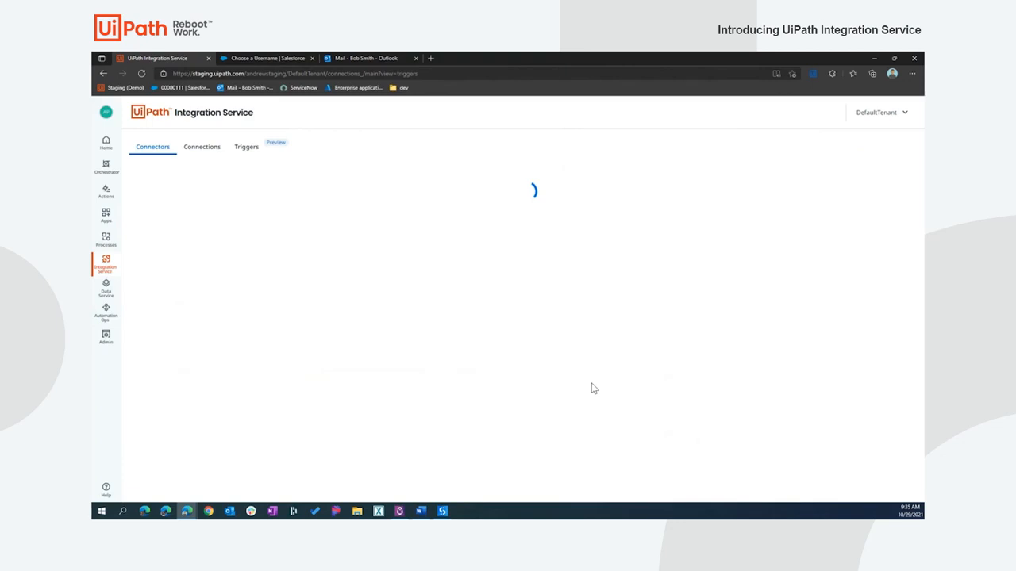
Log in to Salesforce with the saved username.
{"action": "left_click", "coordinate": [267, 57]}
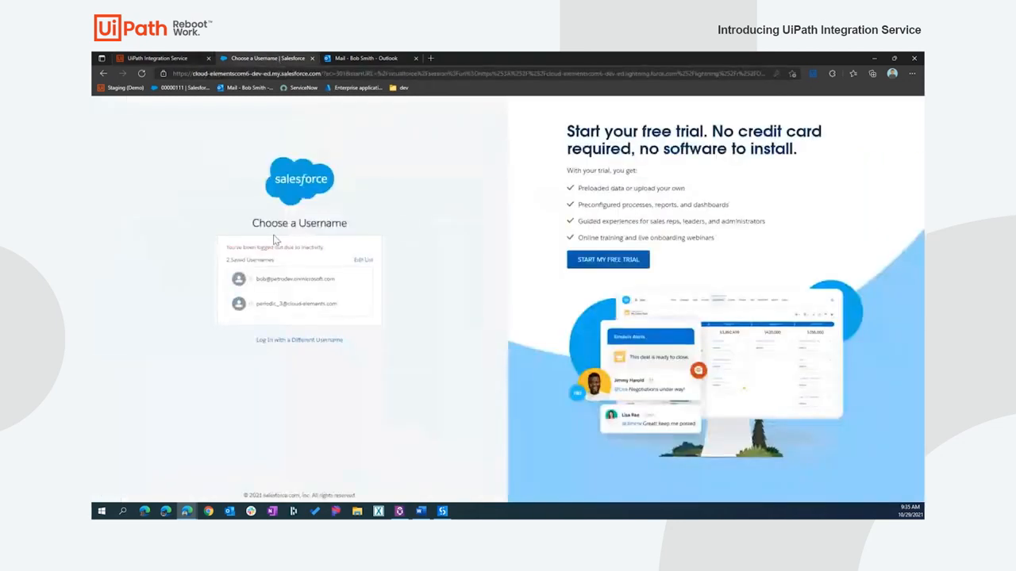
{"action": "left_click", "coordinate": [293, 279]}
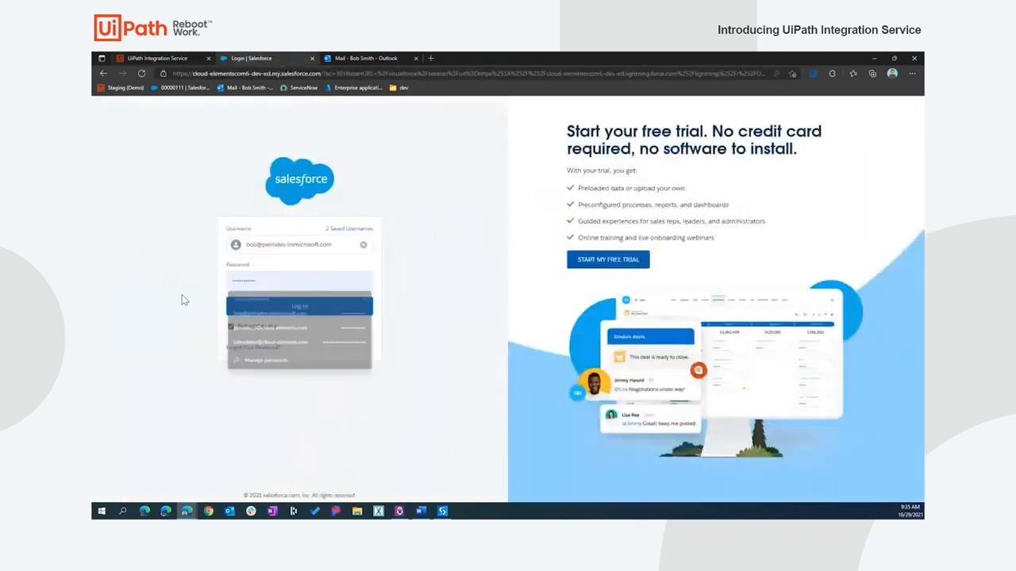
{"action": "left_click", "coordinate": [299, 305]}
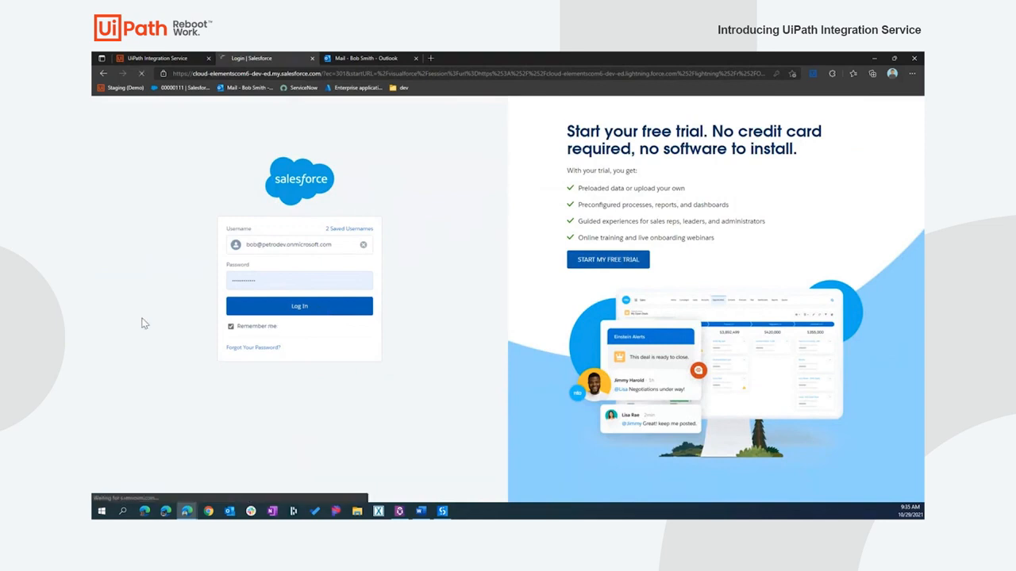
{"action": "left_click", "coordinate": [299, 305]}
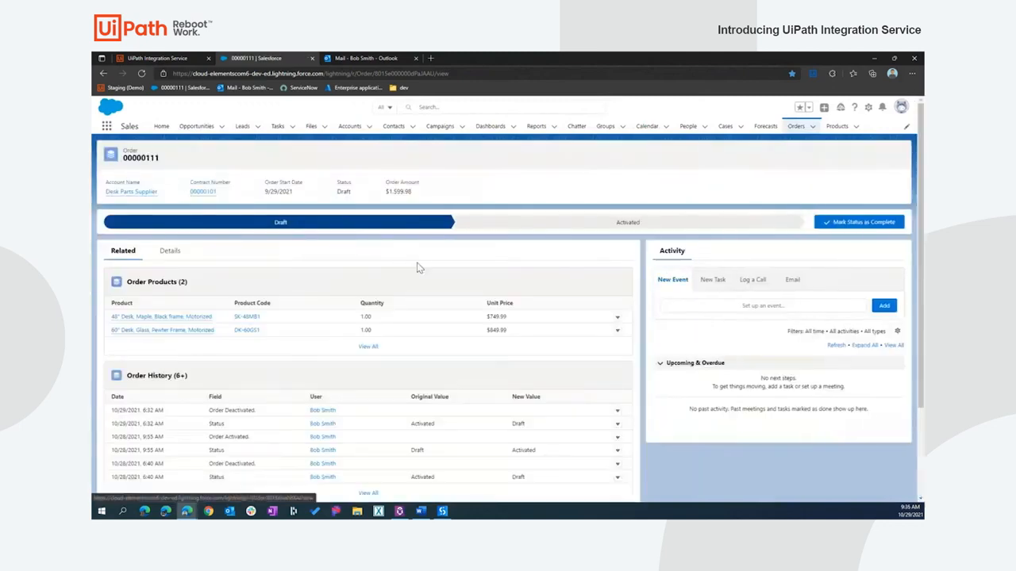
Activate order 00000111, dismiss the status notice, and move to Outlook.
{"action": "left_click", "coordinate": [859, 222]}
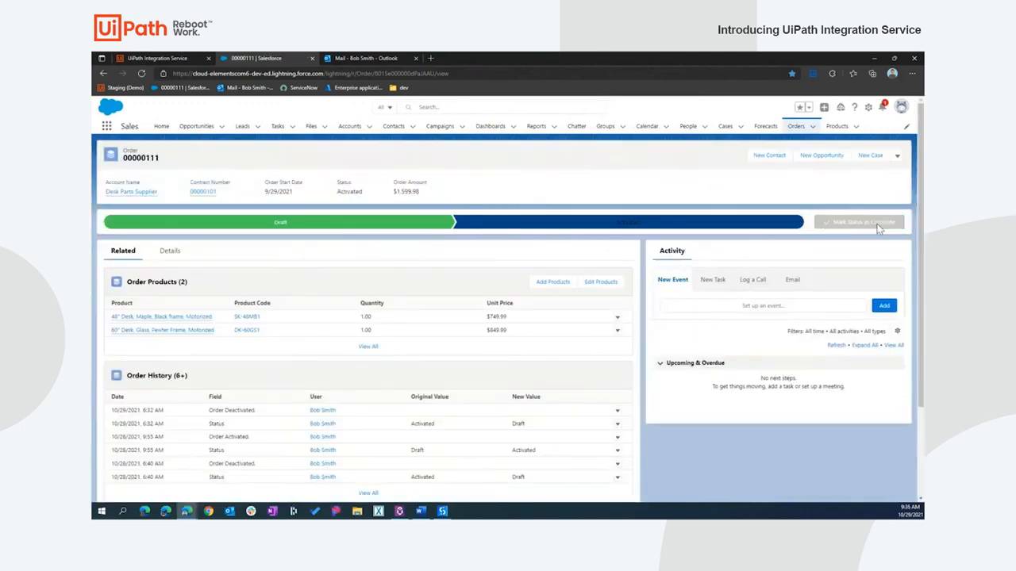
{"action": "left_click", "coordinate": [859, 222]}
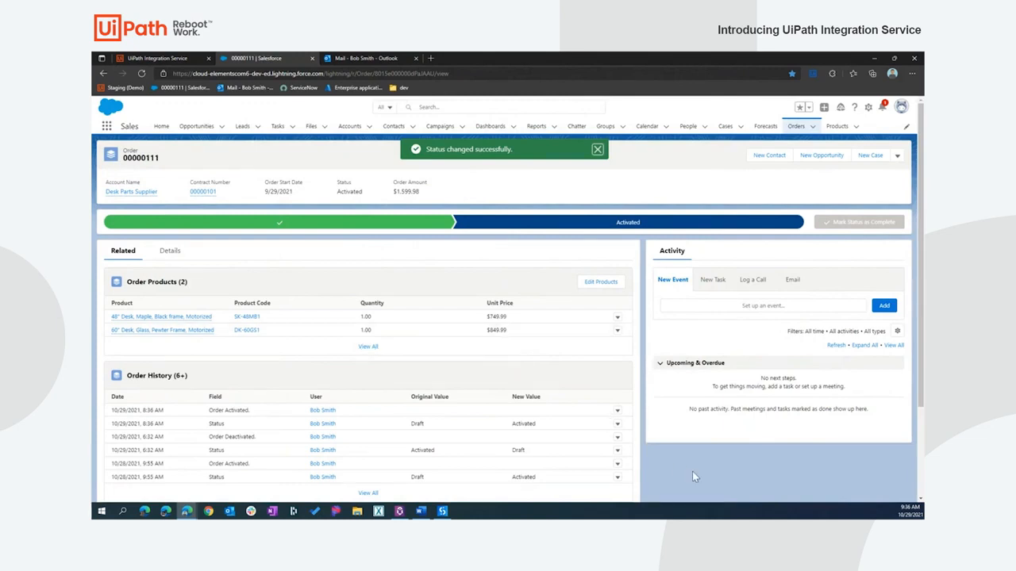
{"action": "left_click", "coordinate": [597, 149]}
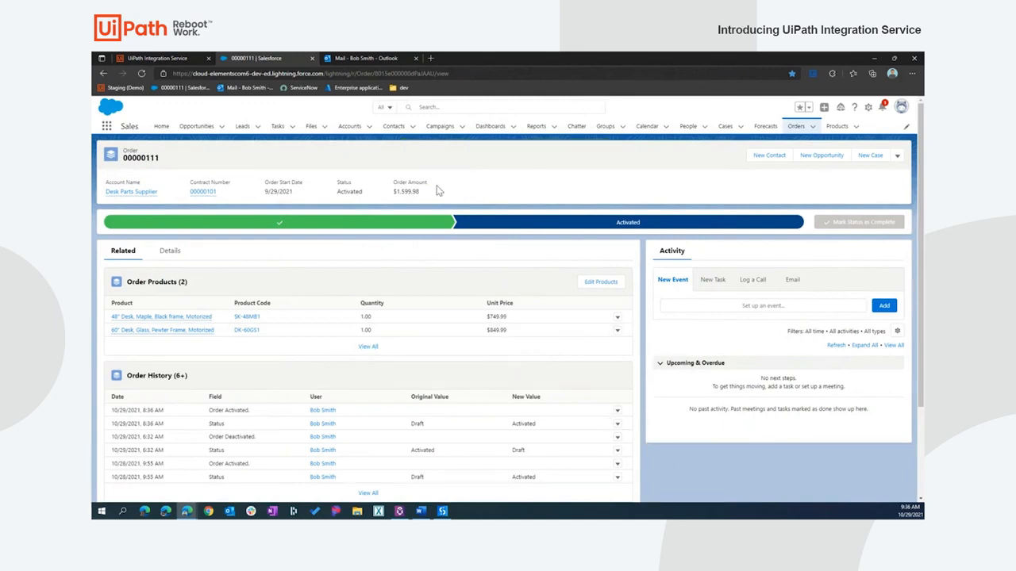
{"action": "left_click", "coordinate": [363, 58]}
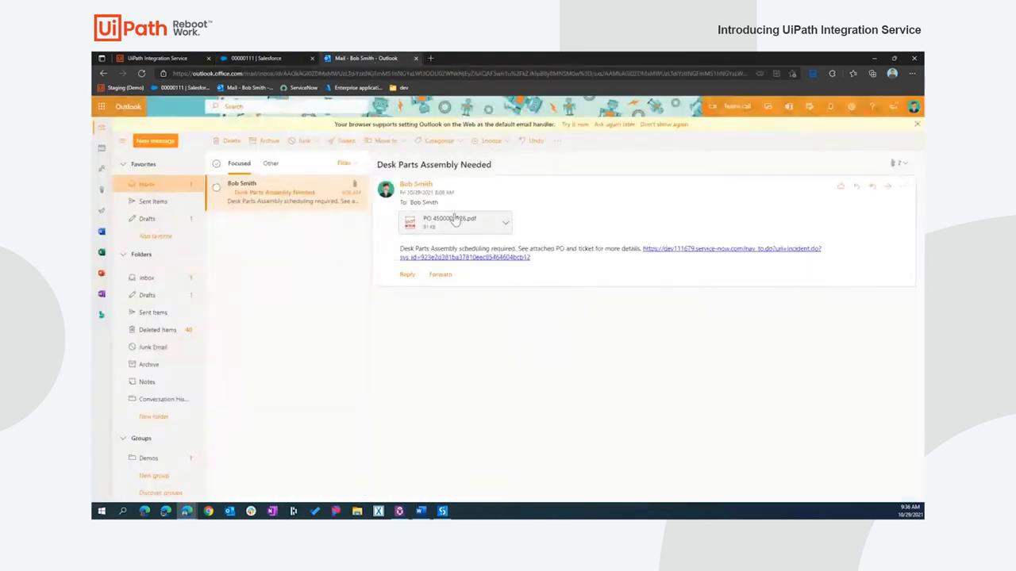
Follow the service-now.com incident link in the Desk Parts Assembly Needed email.
{"action": "left_click", "coordinate": [452, 220]}
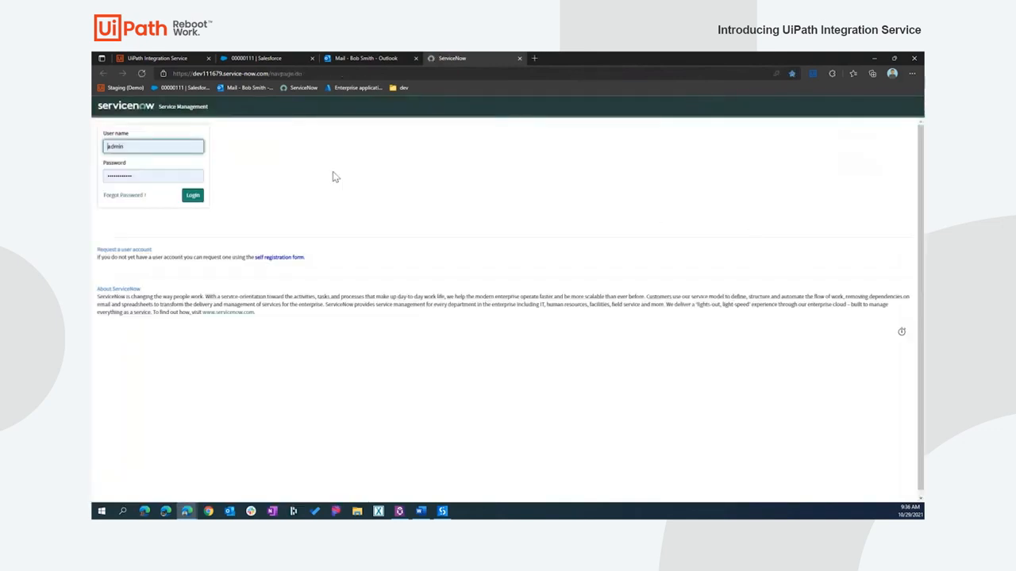
Log in to ServiceNow to view incident INC0013531.
{"action": "left_click", "coordinate": [193, 195]}
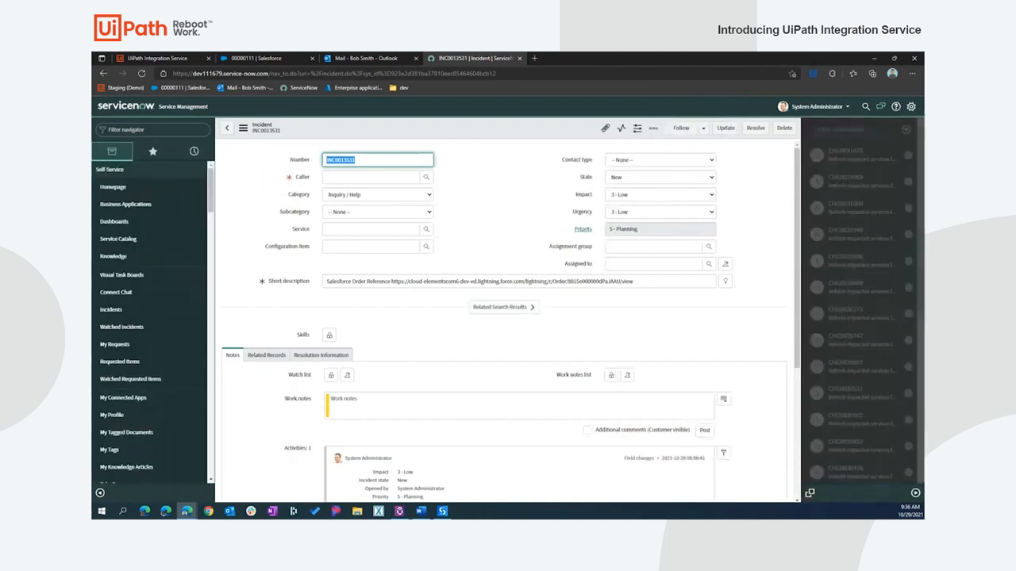
{"action": "left_click", "coordinate": [399, 510]}
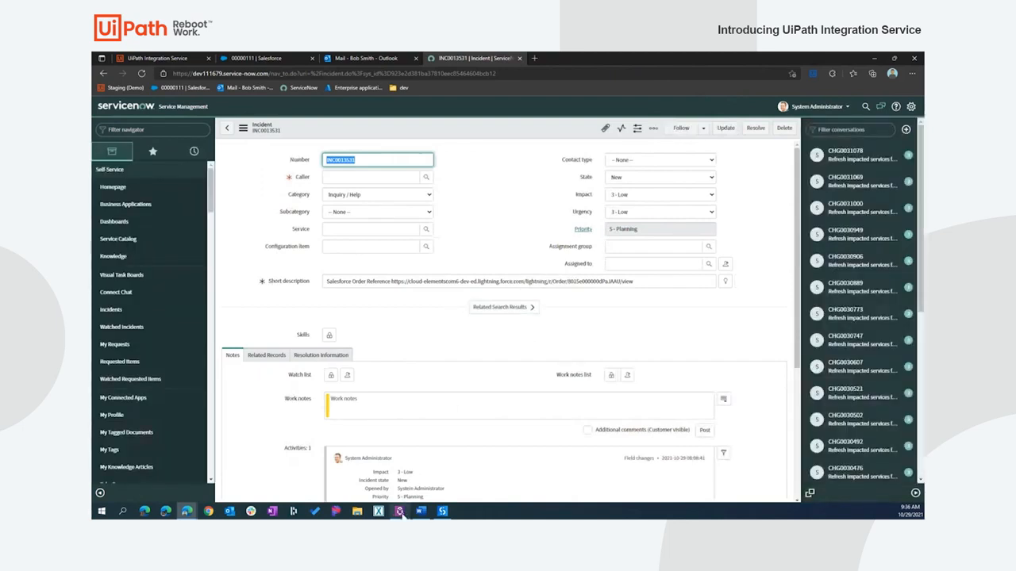
Open UiPath Assistant from the taskbar to view Desk.Parts.Assembly connections.
{"action": "left_click", "coordinate": [399, 510]}
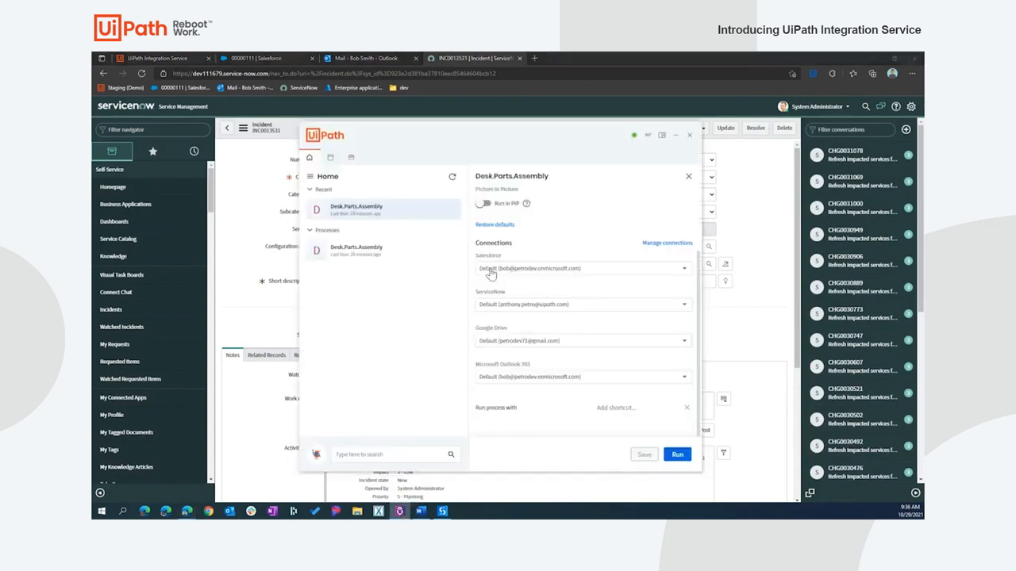
{"action": "mouse_move", "coordinate": [431, 294]}
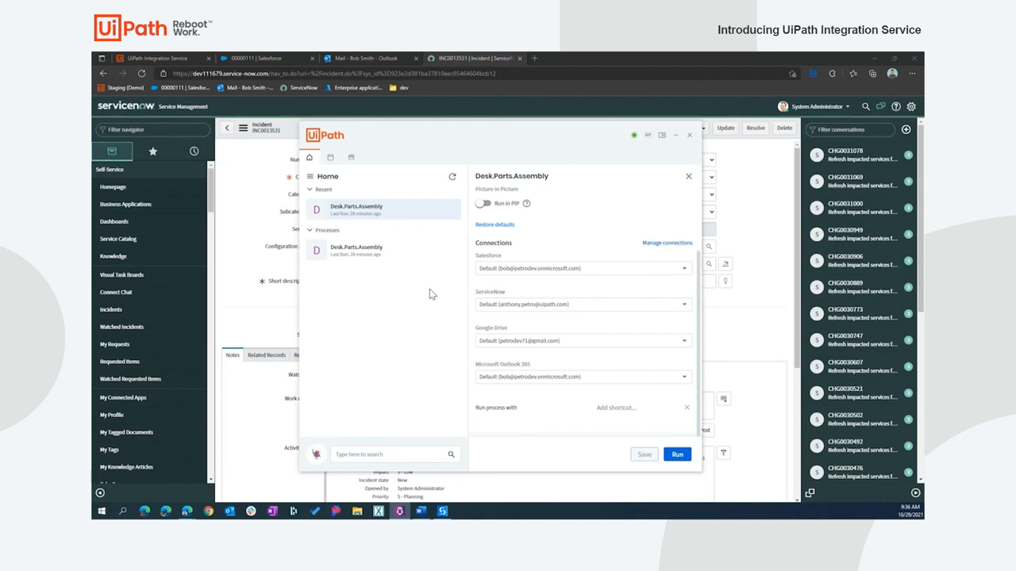
{"action": "mouse_move", "coordinate": [522, 395]}
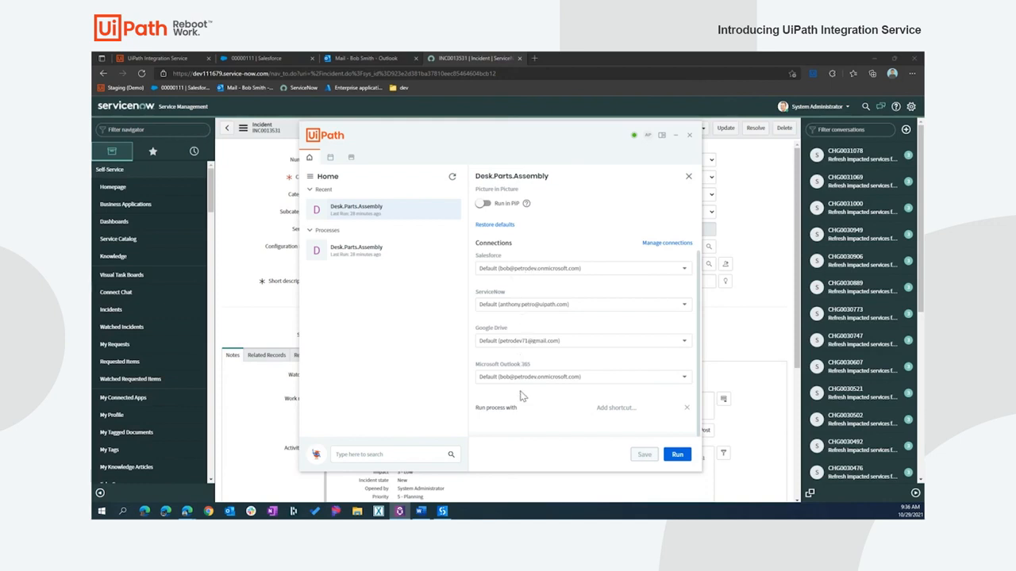
{"action": "mouse_move", "coordinate": [580, 452]}
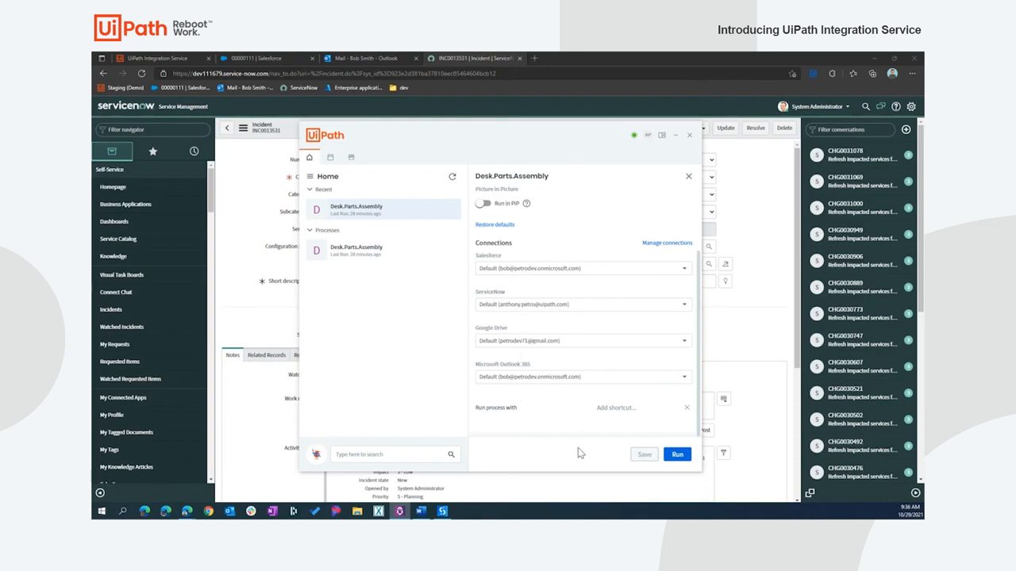
{"action": "mouse_move", "coordinate": [578, 451]}
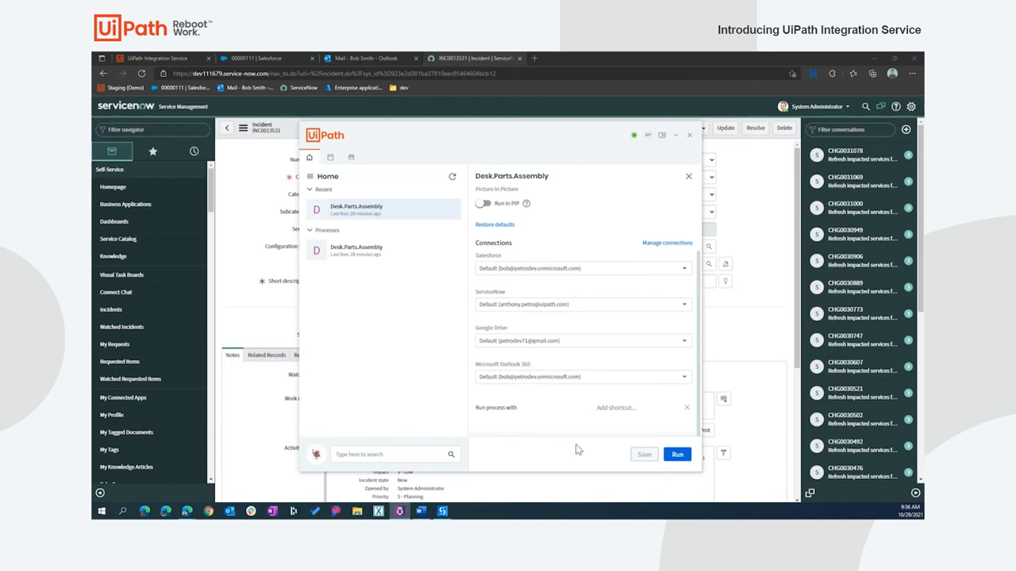